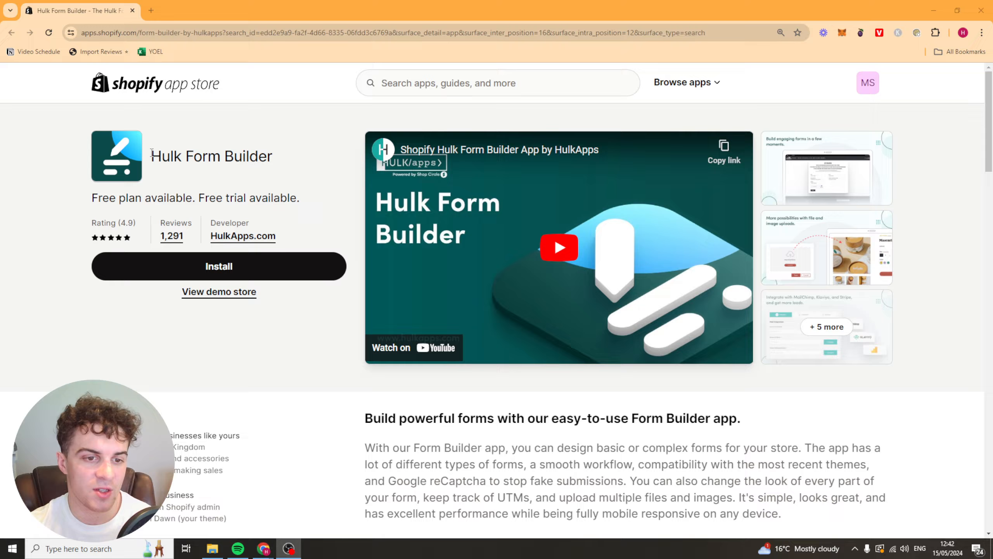
pyautogui.moveTo(219, 266)
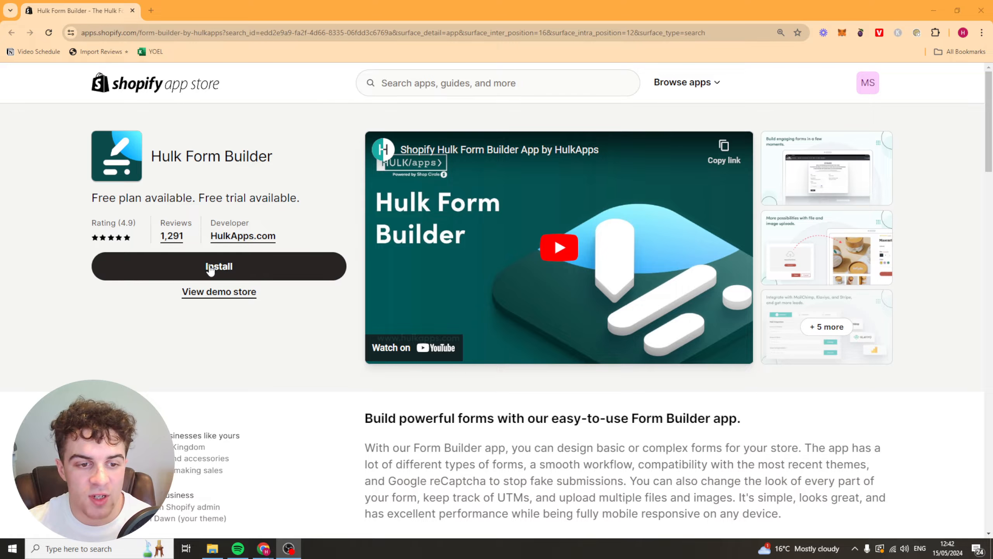
# Step: Install Hulk Form Builder from its Shopify App Store listing
pyautogui.click(219, 266)
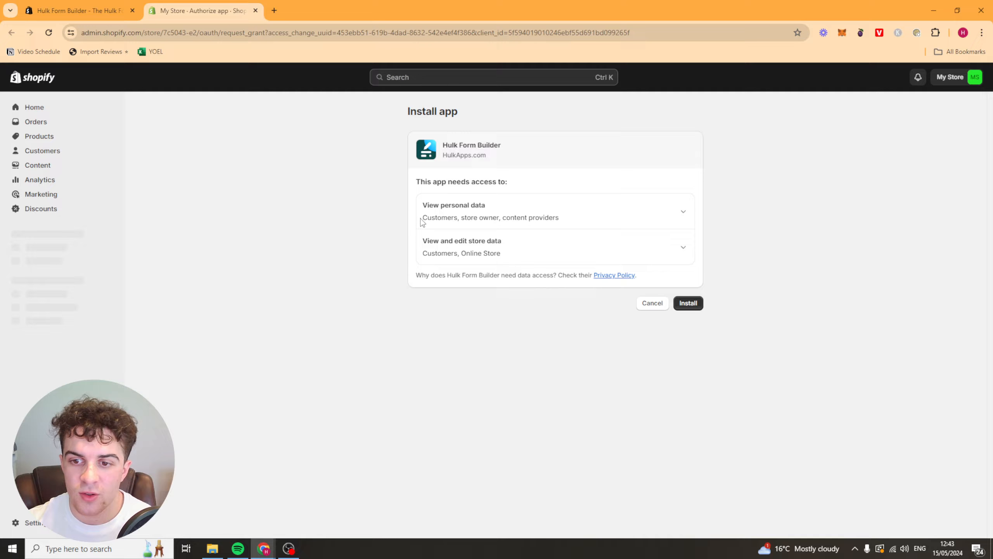
# Step: Grant the app store access, accept the privacy policy and terms, and get started
pyautogui.click(688, 303)
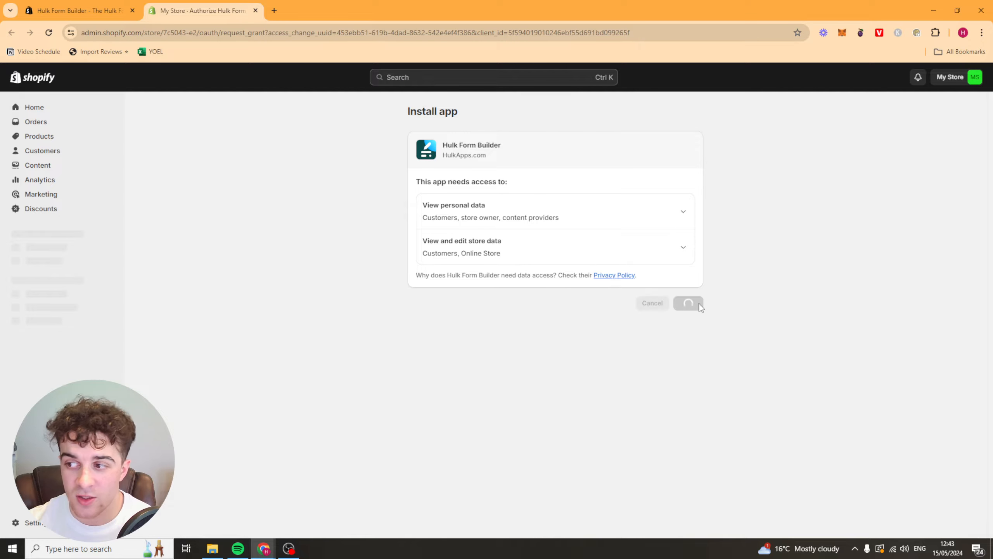
pyautogui.click(689, 302)
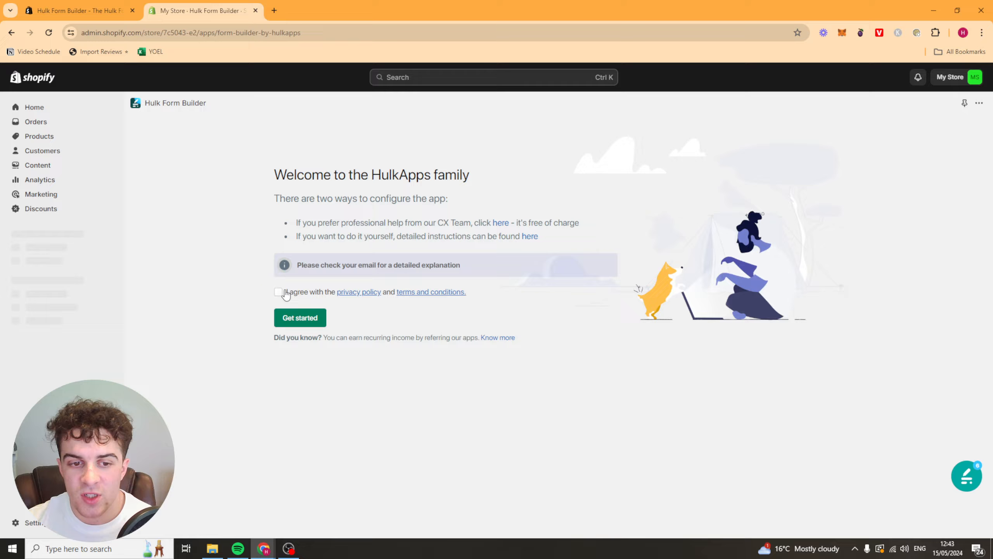
pyautogui.click(277, 292)
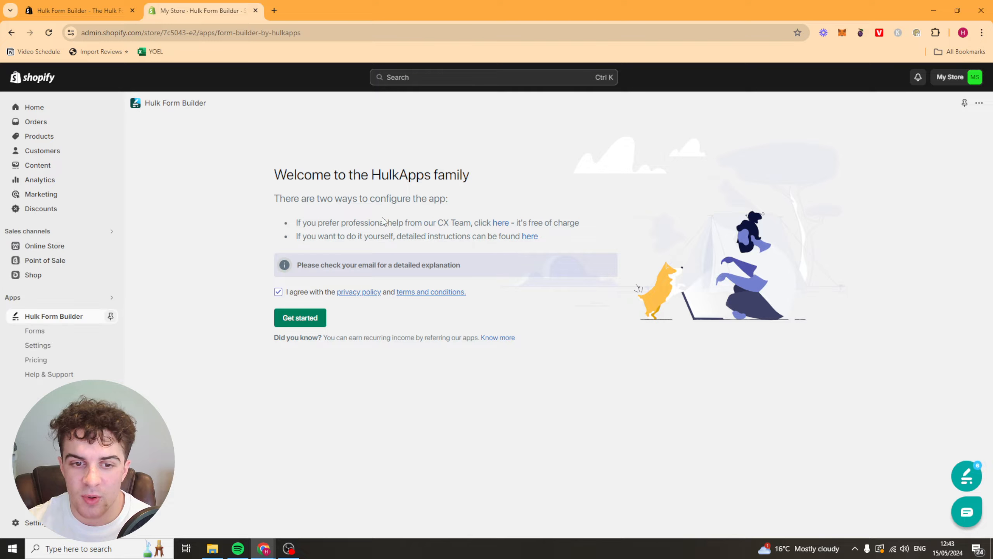
pyautogui.click(299, 317)
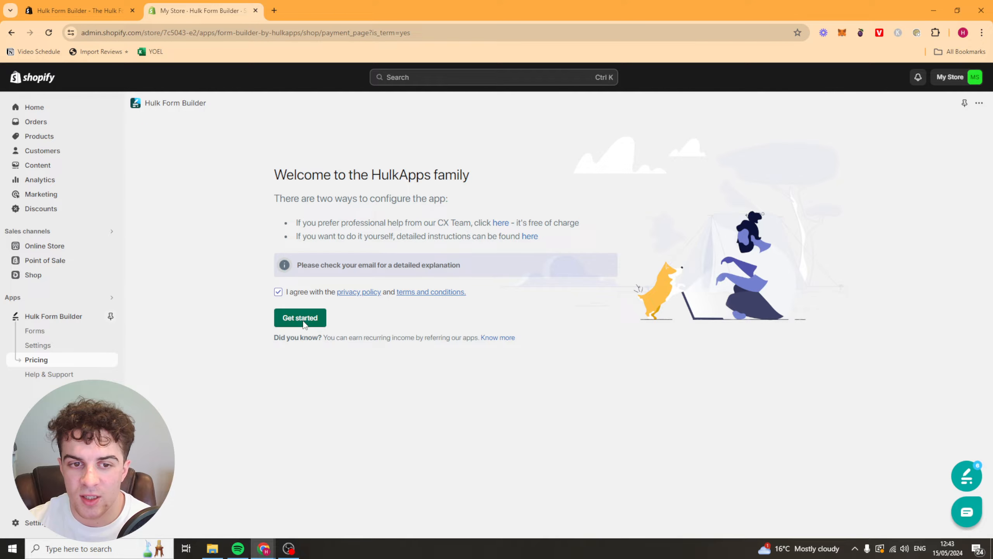
# Step: Review the Free, Pro and Pro + pricing columns and choose the Pro plan
pyautogui.click(300, 317)
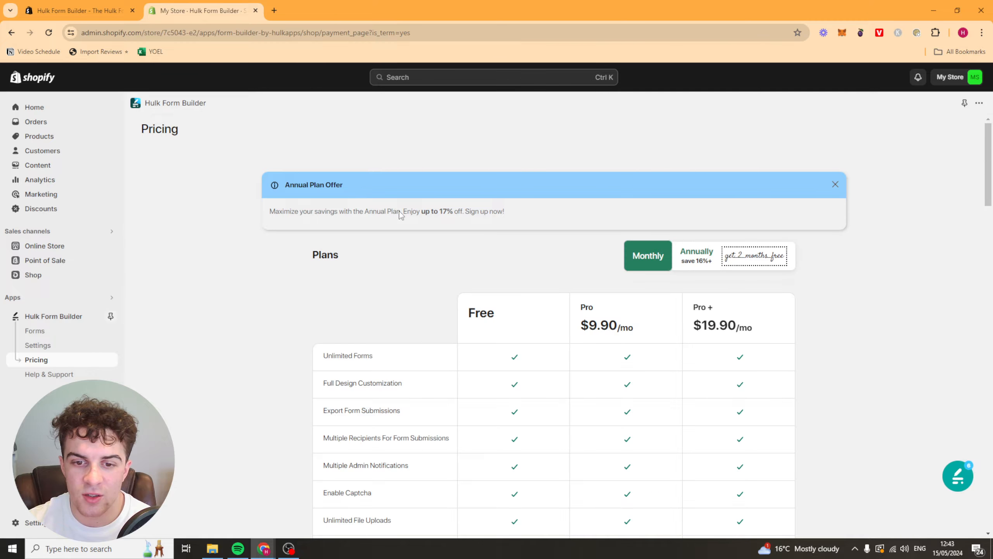
pyautogui.scroll(-3)
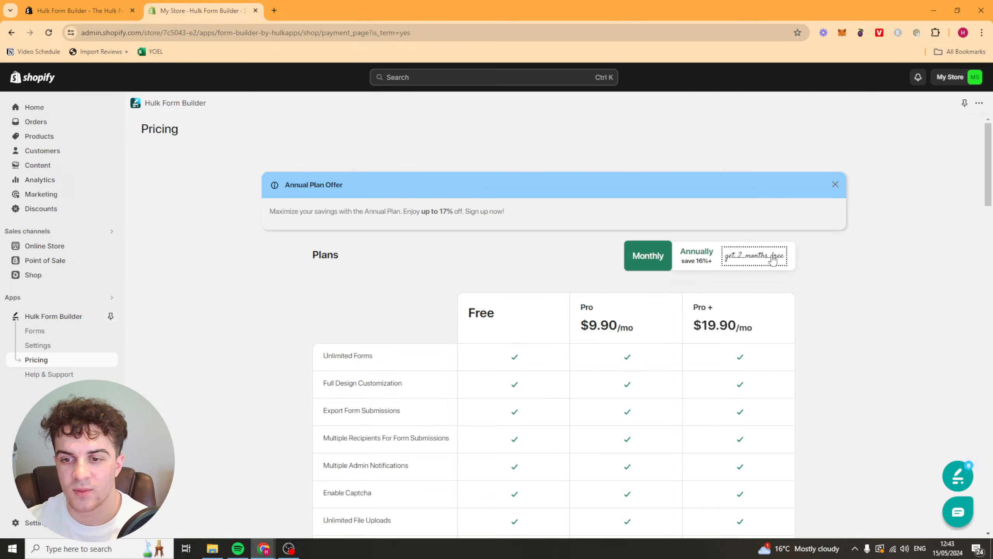
pyautogui.scroll(-3)
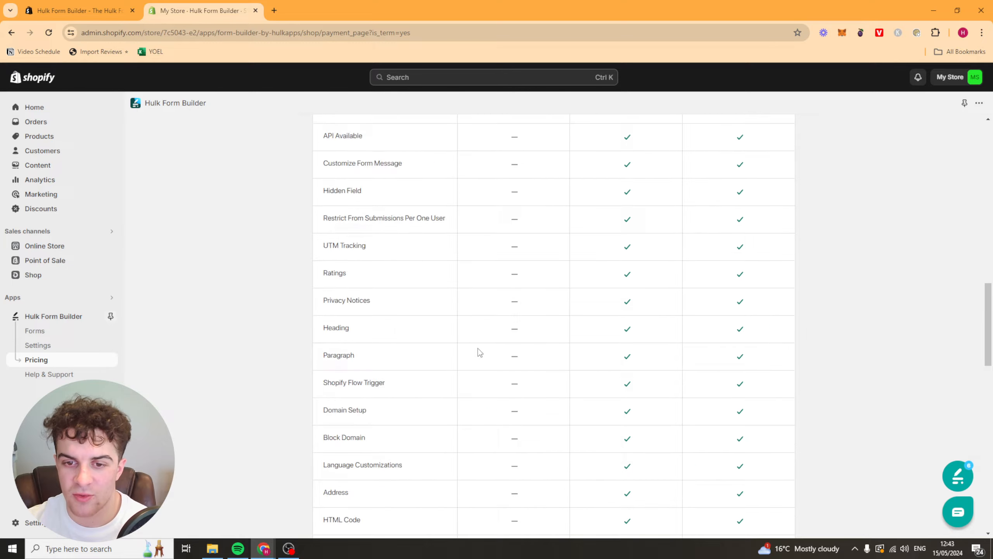
pyautogui.scroll(3)
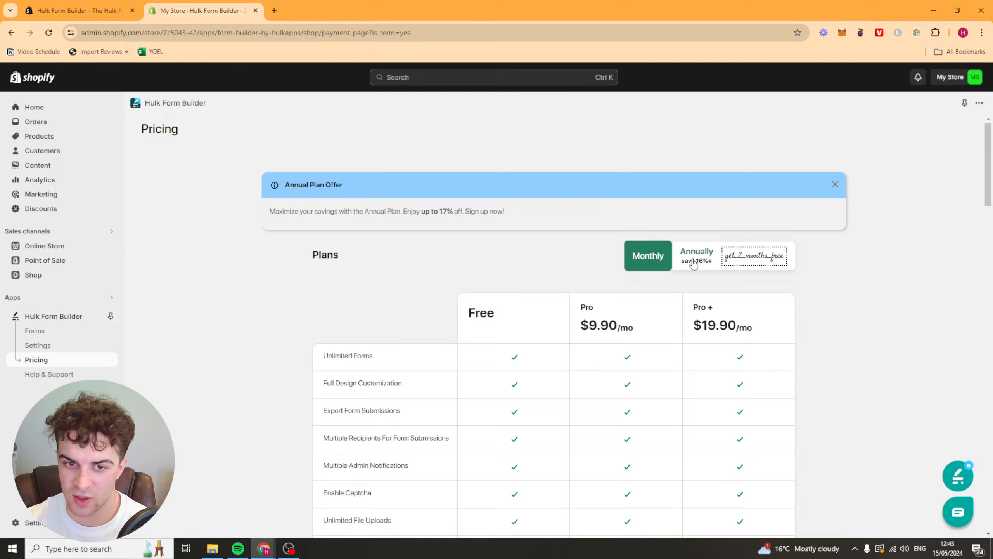
pyautogui.scroll(-3)
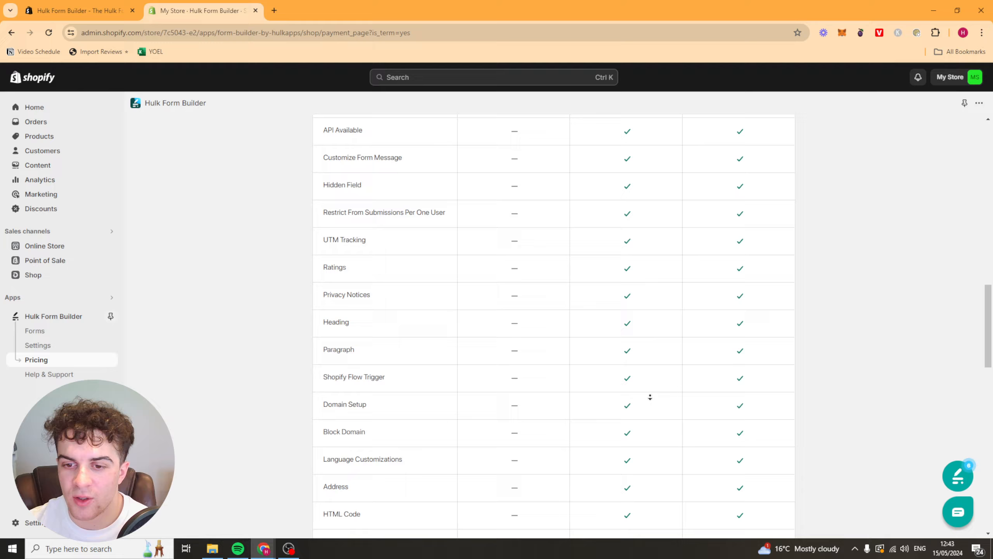
pyautogui.scroll(-3)
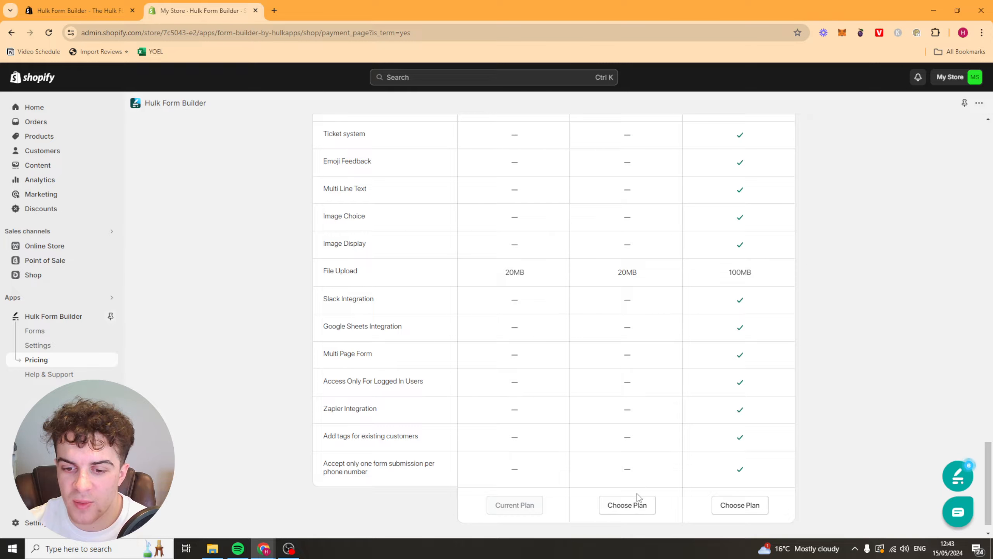
pyautogui.click(626, 505)
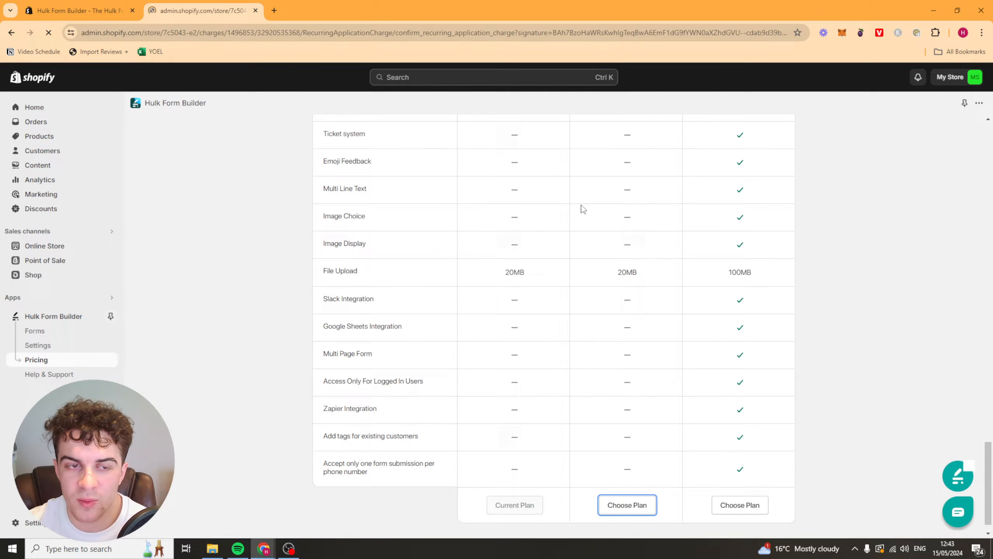
# Step: Approve the Pro subscription at $9.90 every 30 days with a 3-day free trial
pyautogui.click(626, 505)
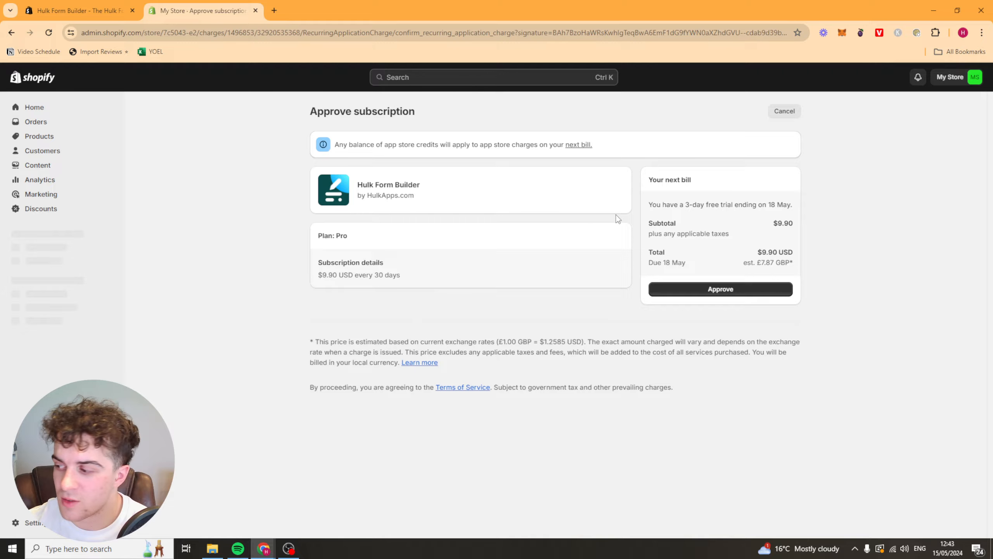
pyautogui.doubleClick(667, 262)
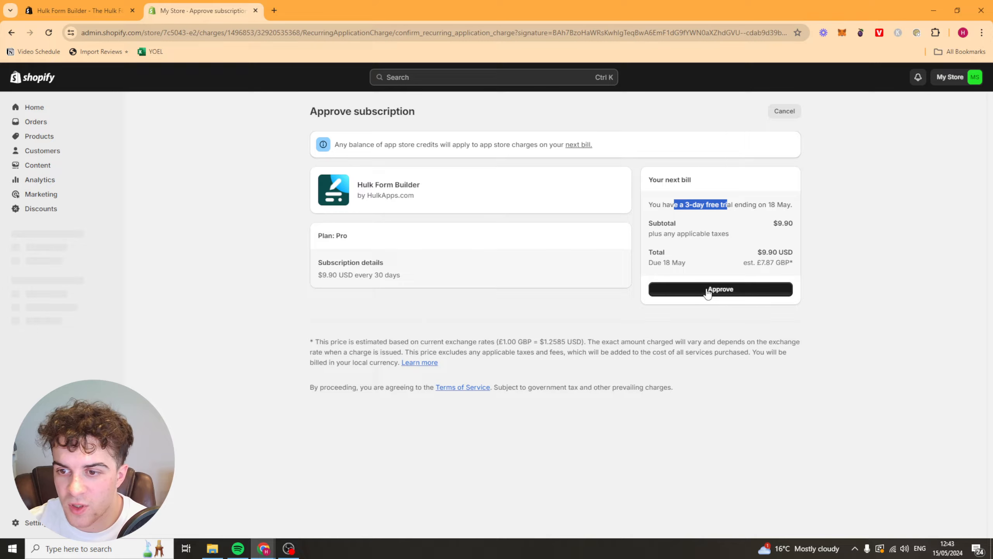
pyautogui.click(720, 288)
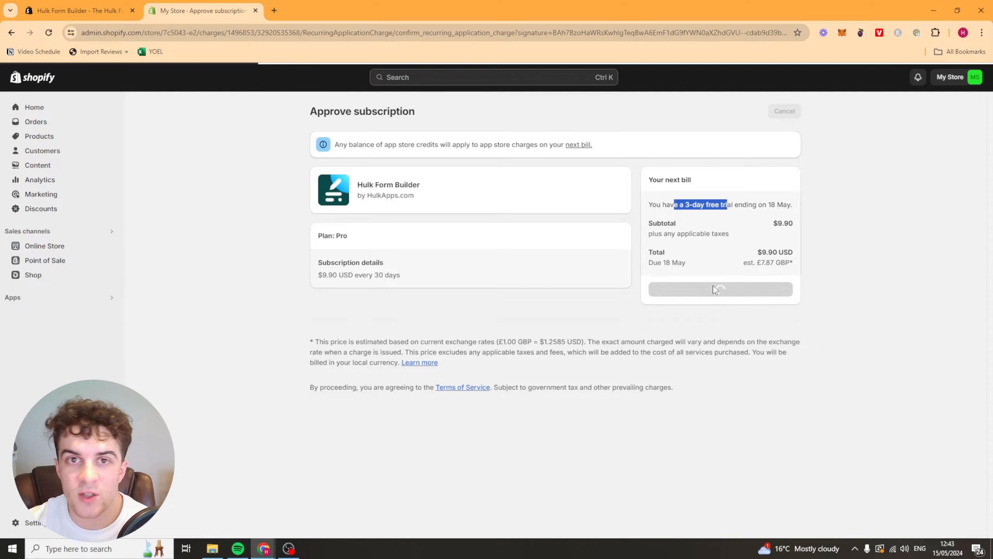
pyautogui.click(720, 289)
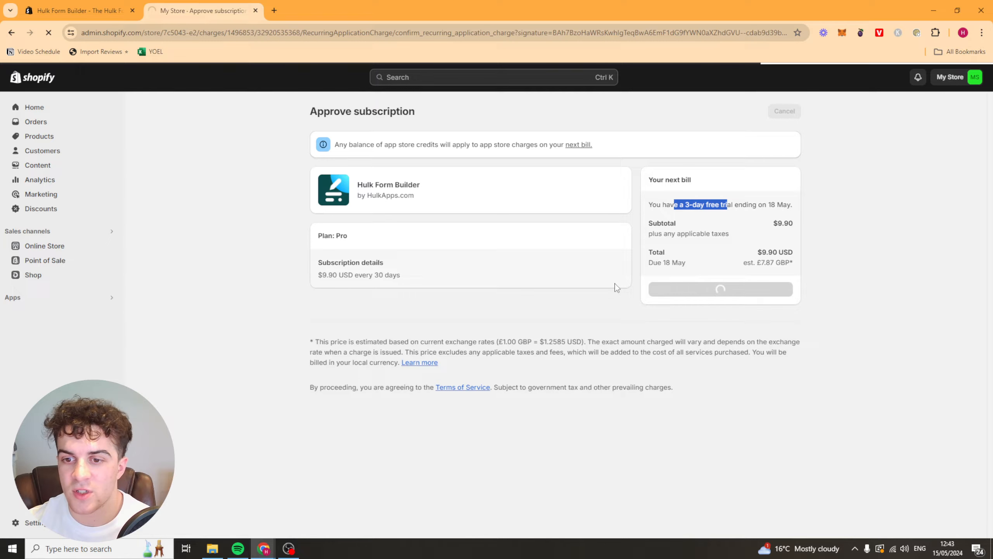
pyautogui.moveTo(443, 259)
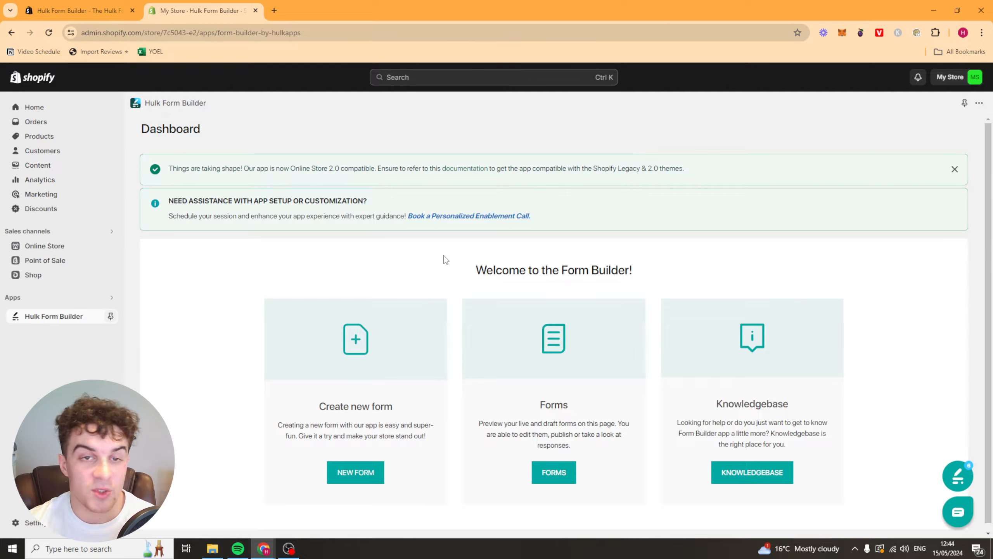
# Step: Start a new form from the Create new form card on the dashboard
pyautogui.click(54, 315)
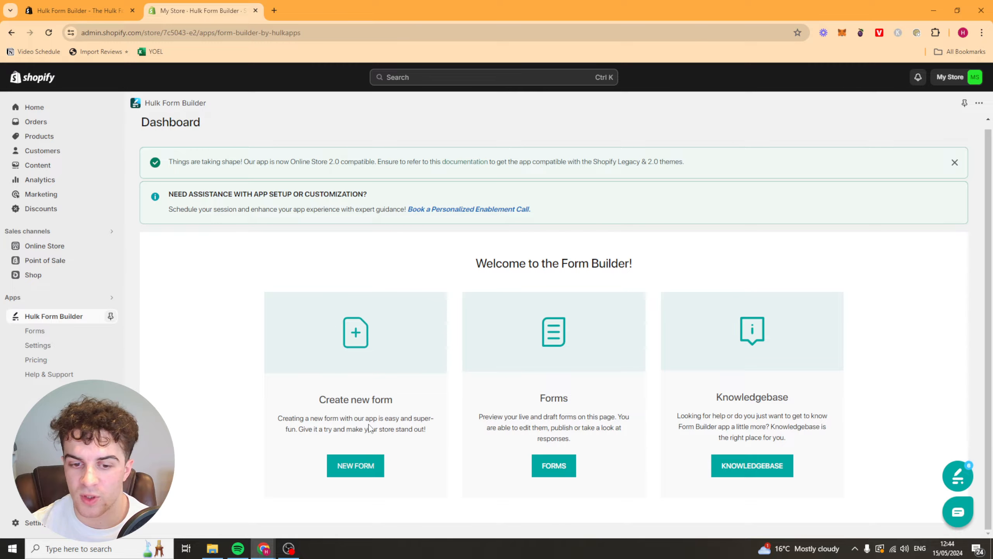
pyautogui.moveTo(371, 427)
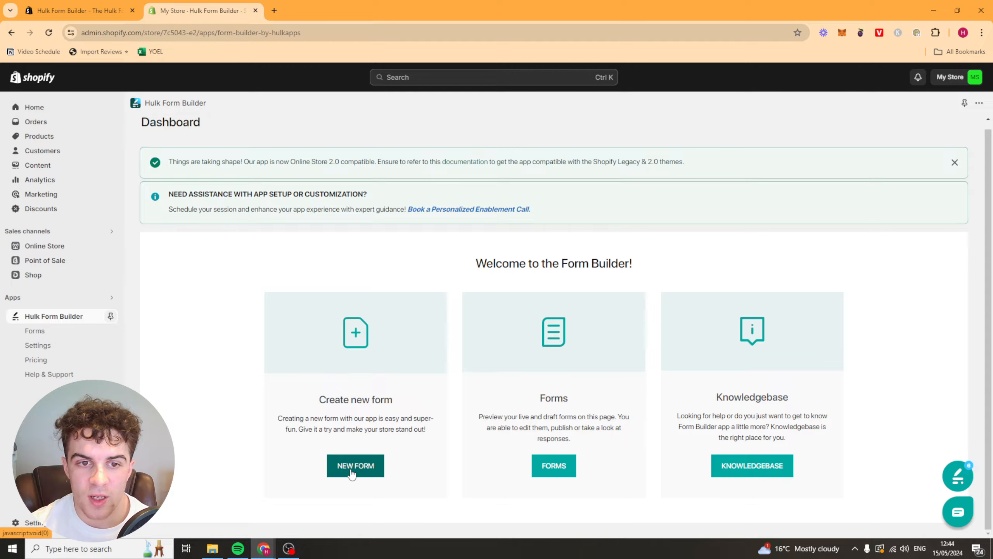
pyautogui.click(355, 465)
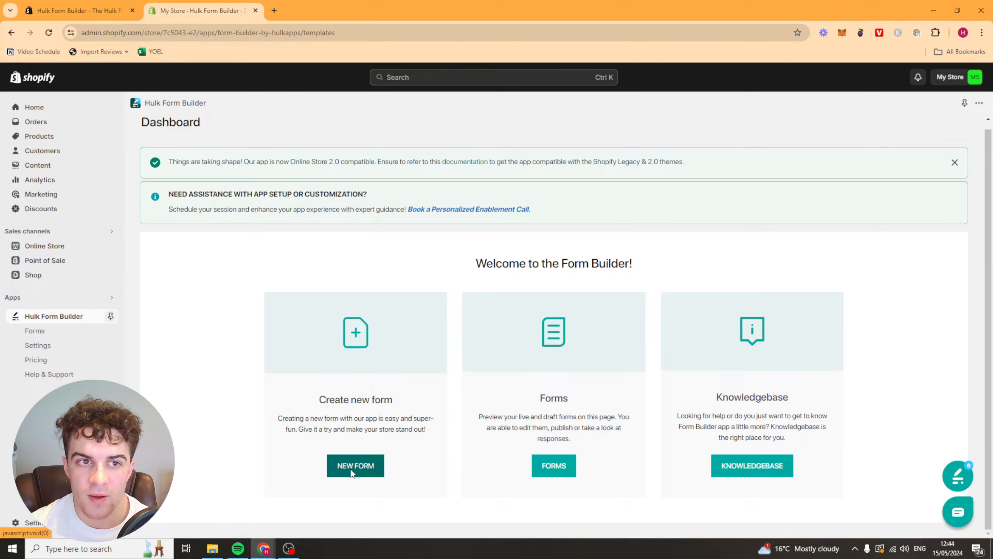
# Step: Browse the recommended templates down to the Volunteer Application Form
pyautogui.click(355, 464)
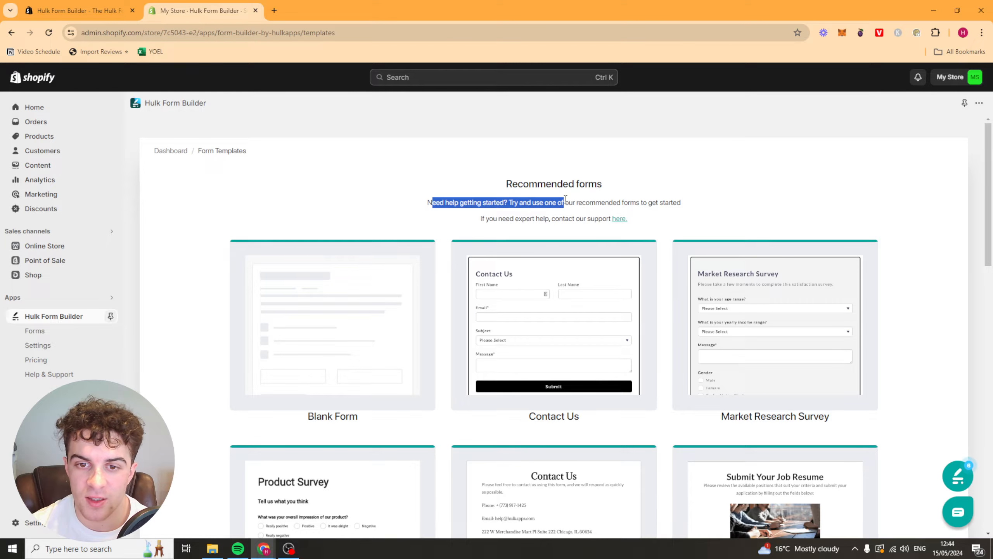
pyautogui.scroll(-3)
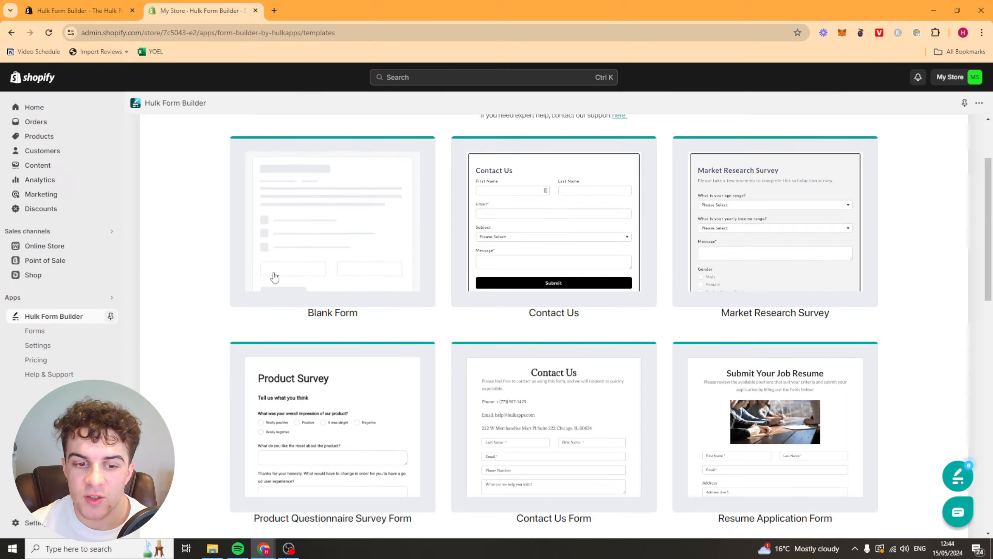
pyautogui.scroll(-3)
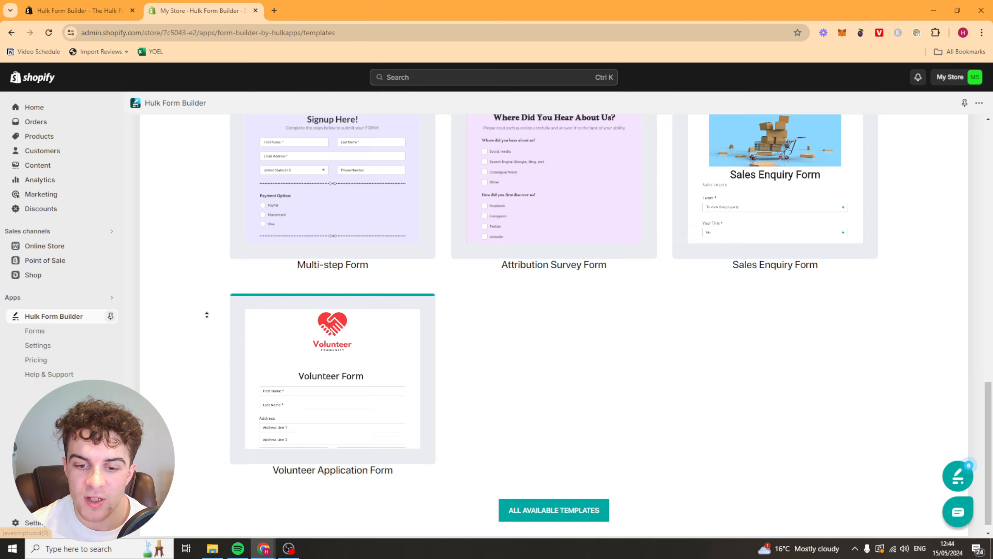
pyautogui.scroll(3)
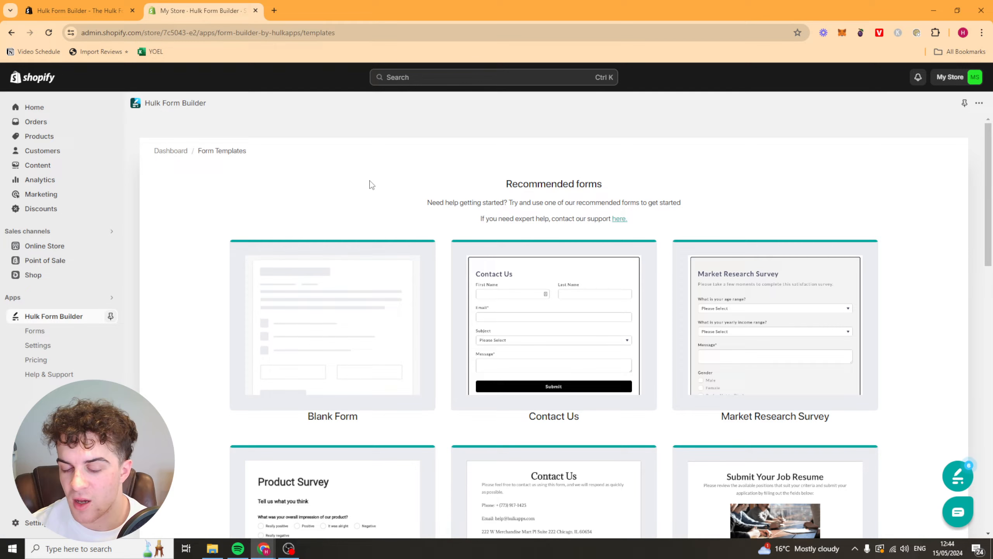
pyautogui.scroll(3)
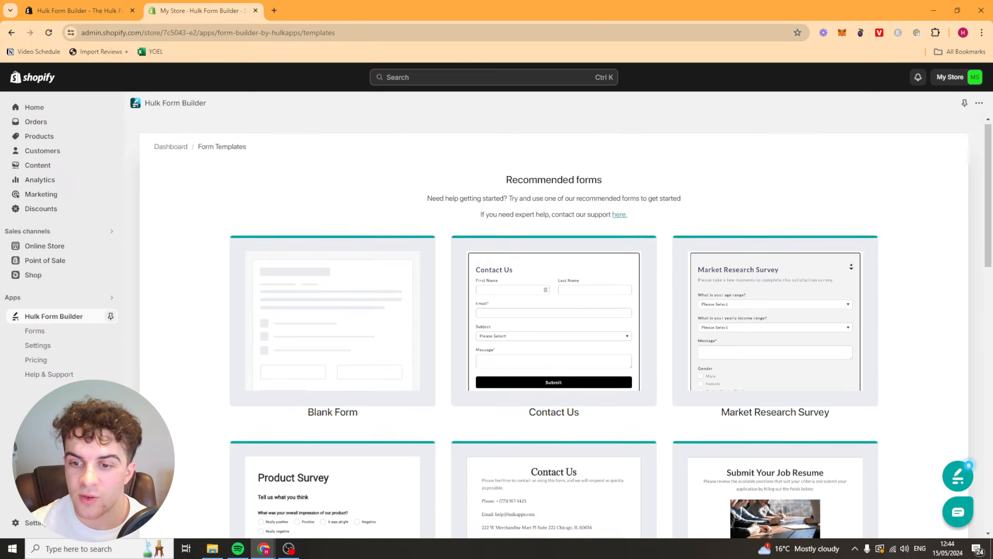
pyautogui.scroll(-3)
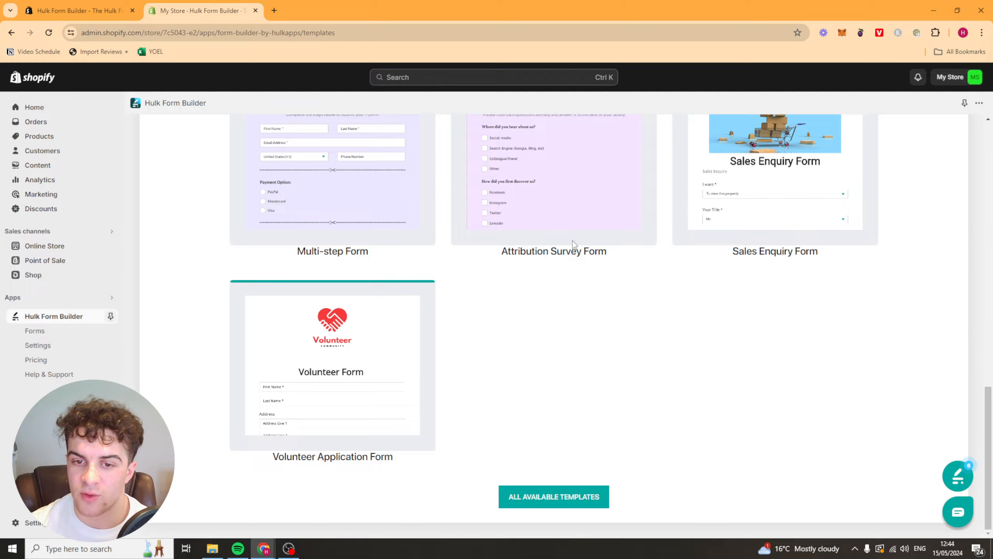
# Step: Show all available templates and start a form from the BFCM Contact Us Form template
pyautogui.click(553, 497)
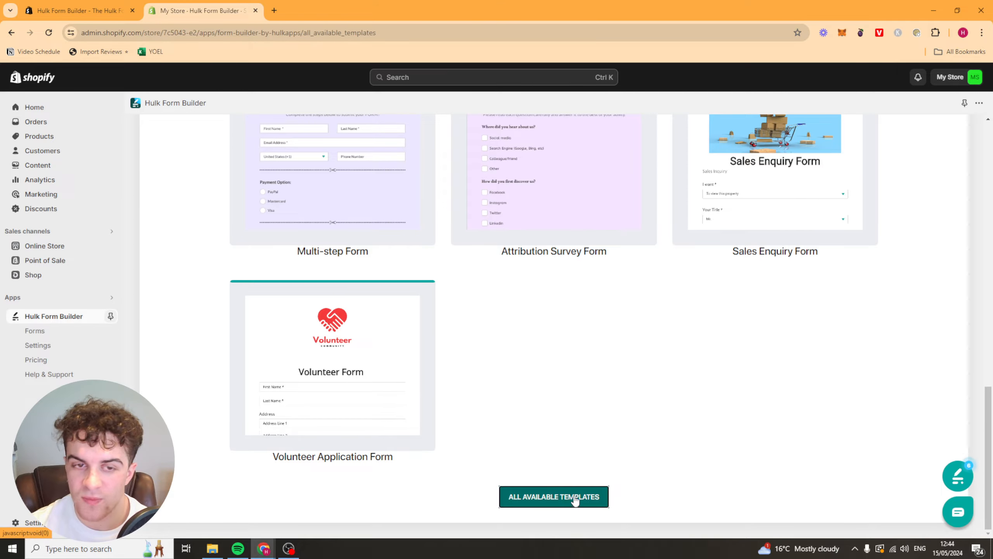
pyautogui.scroll(-3)
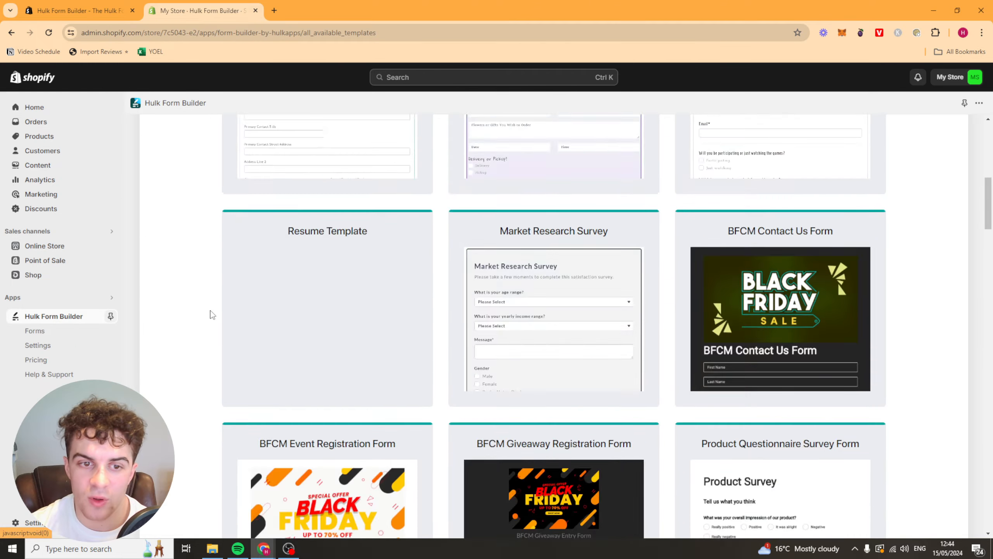
pyautogui.scroll(-3)
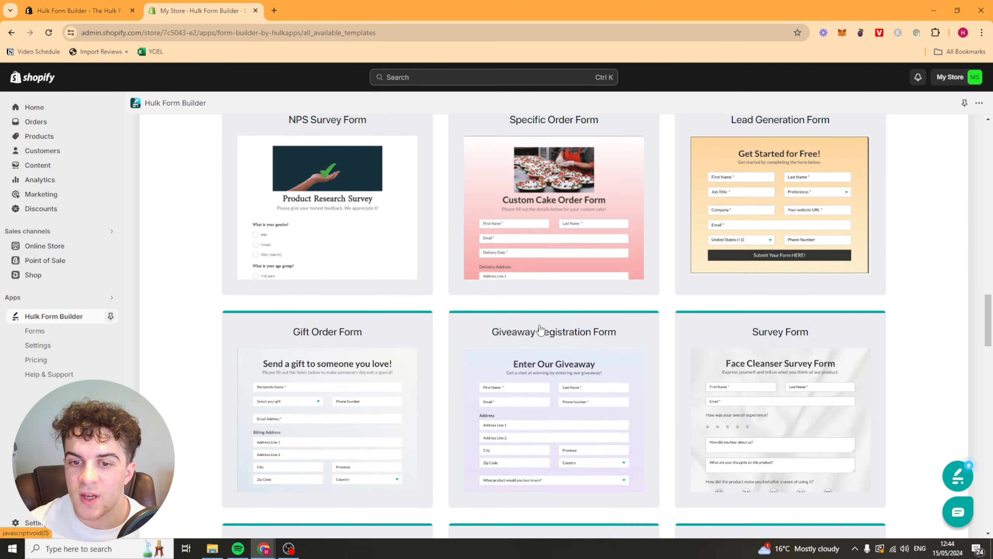
pyautogui.scroll(3)
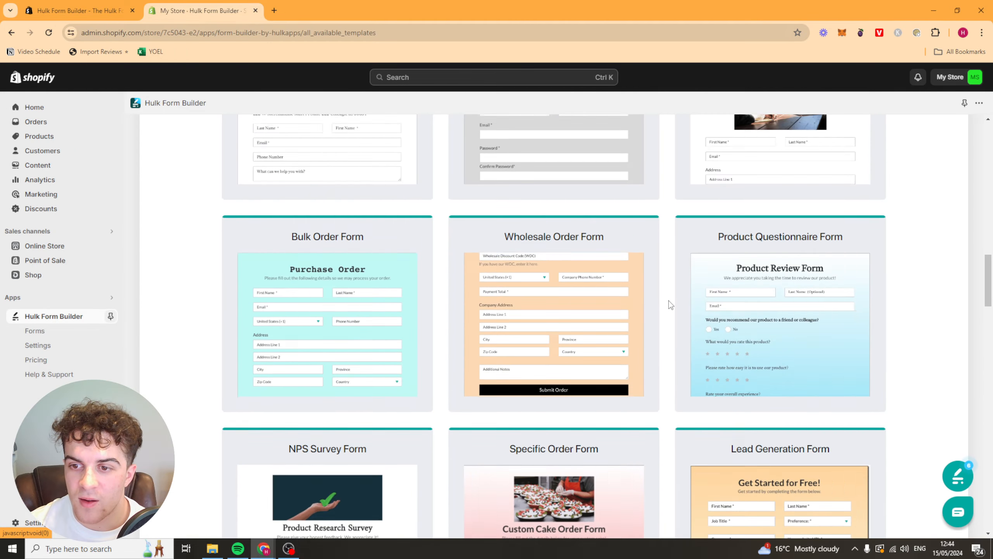
pyautogui.scroll(-3)
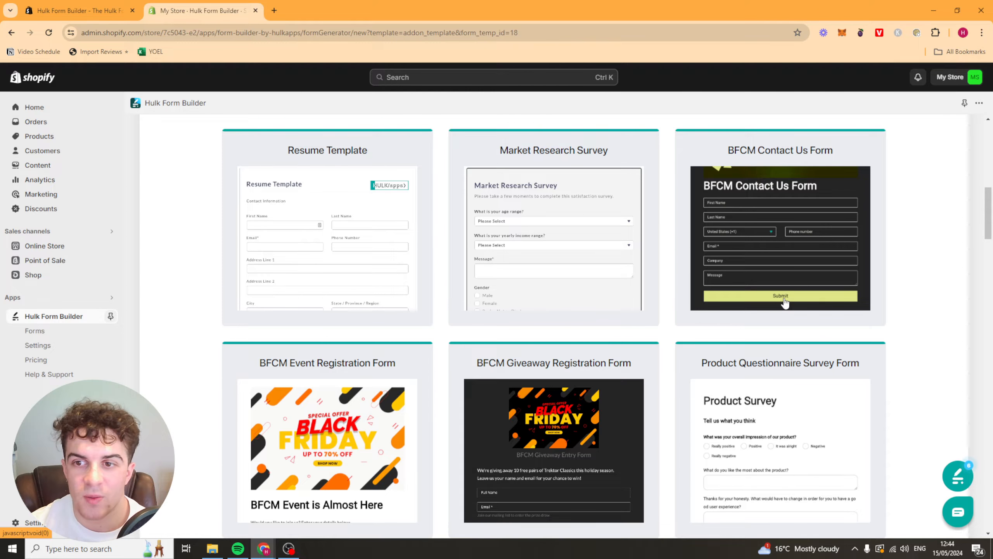
pyautogui.click(781, 295)
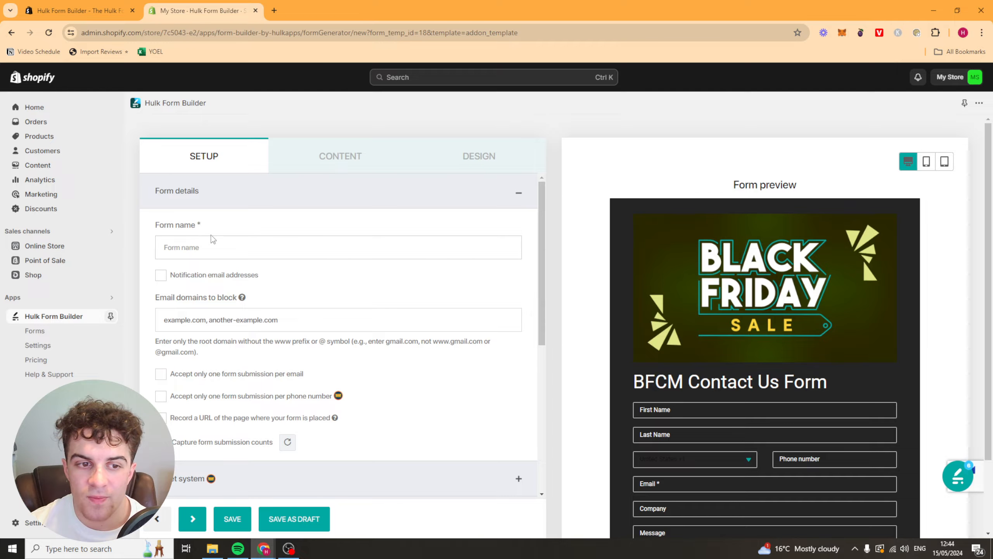
# Step: Name the form 'BFCM Form' and move into the Email domains to block field
pyautogui.click(338, 246)
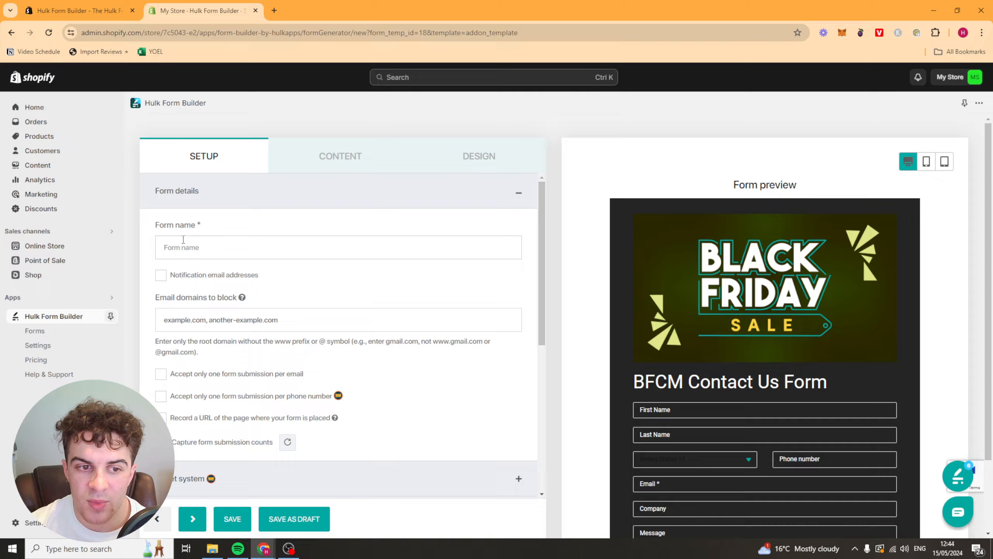
pyautogui.click(337, 247)
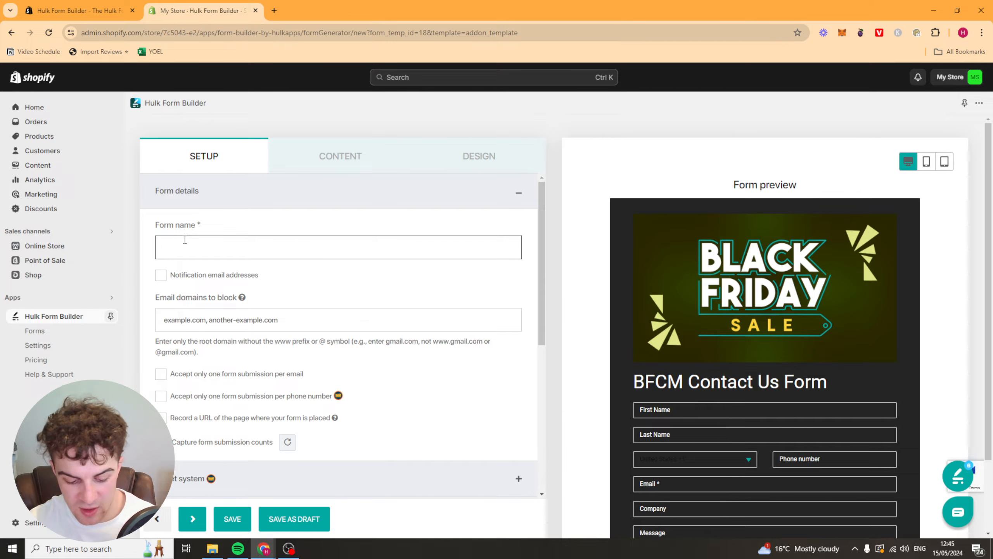
pyautogui.write('BFCM')
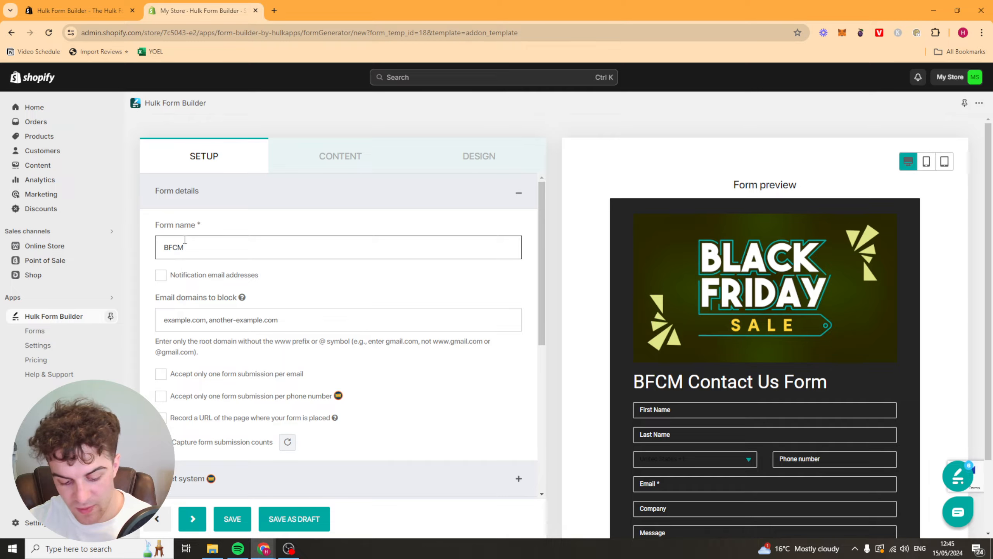
pyautogui.write('Form')
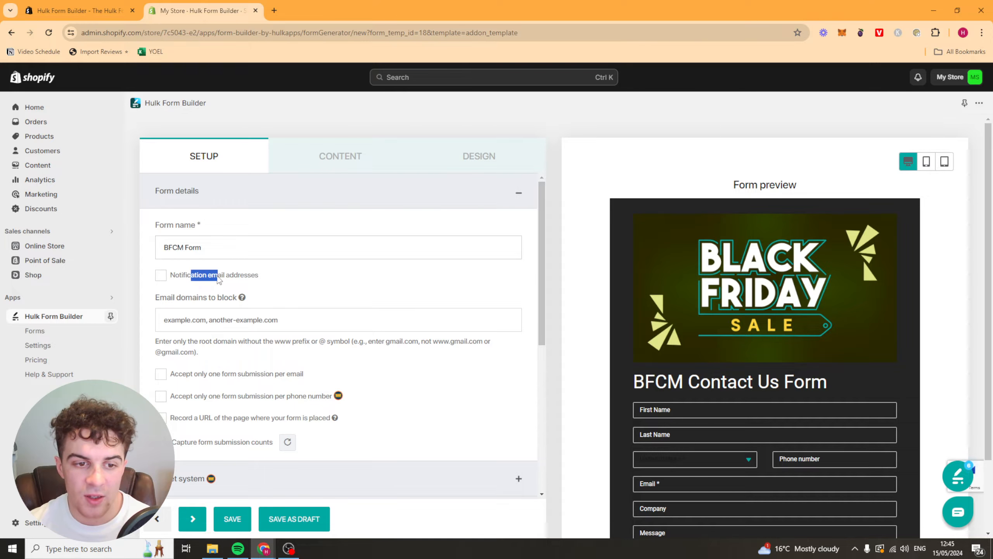
pyautogui.click(160, 274)
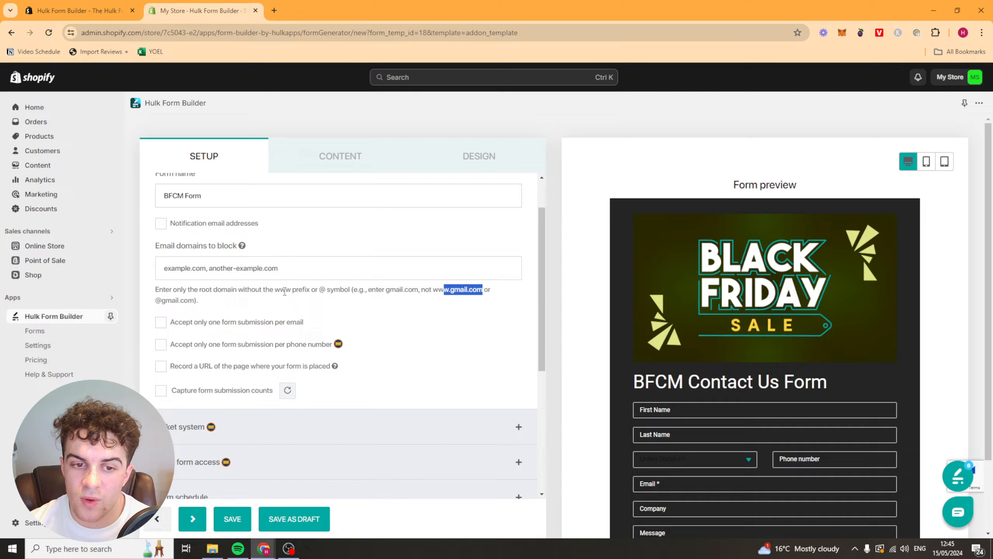
pyautogui.moveTo(304, 250)
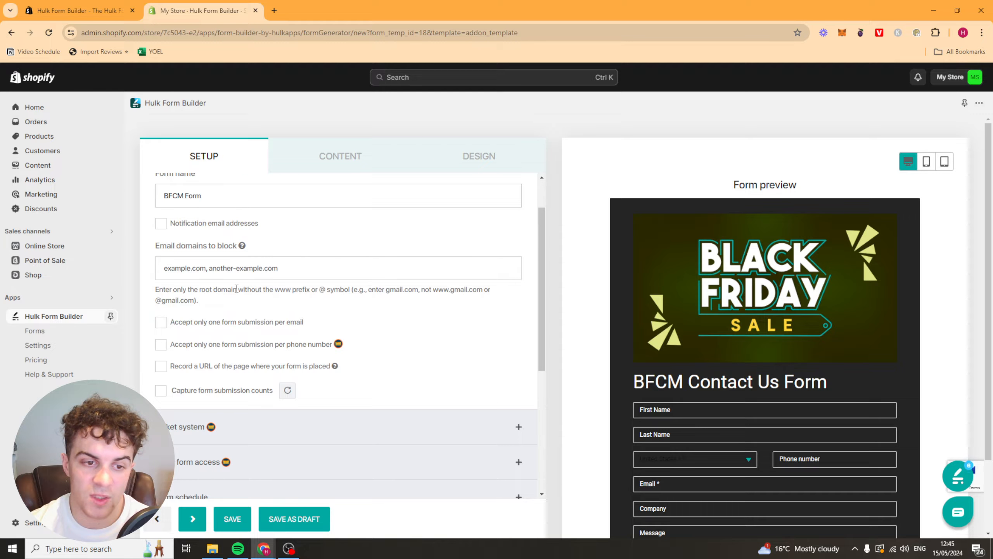
pyautogui.doubleClick(395, 289)
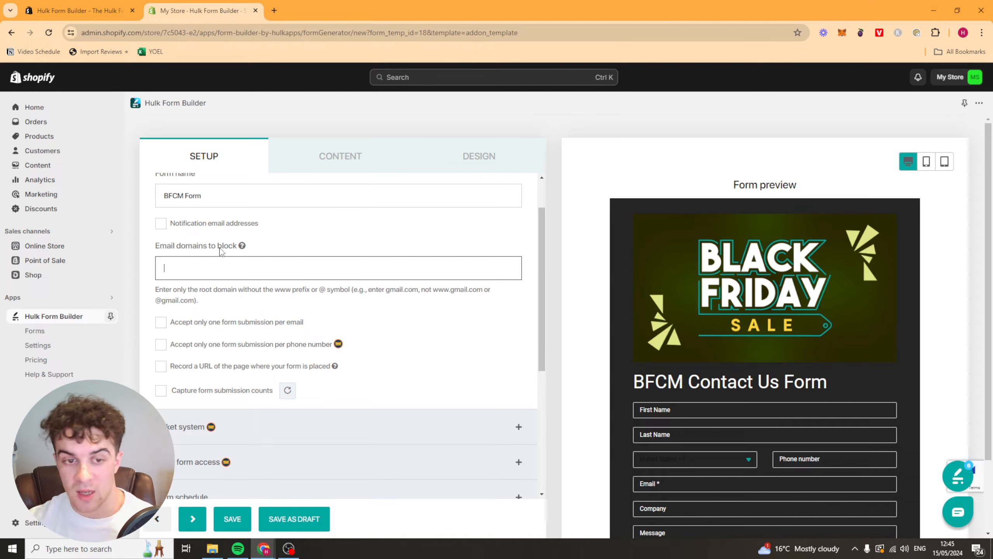
# Step: Accept only one submission per email, leave submission counting off, and expand Form schedule
pyautogui.scroll(-3)
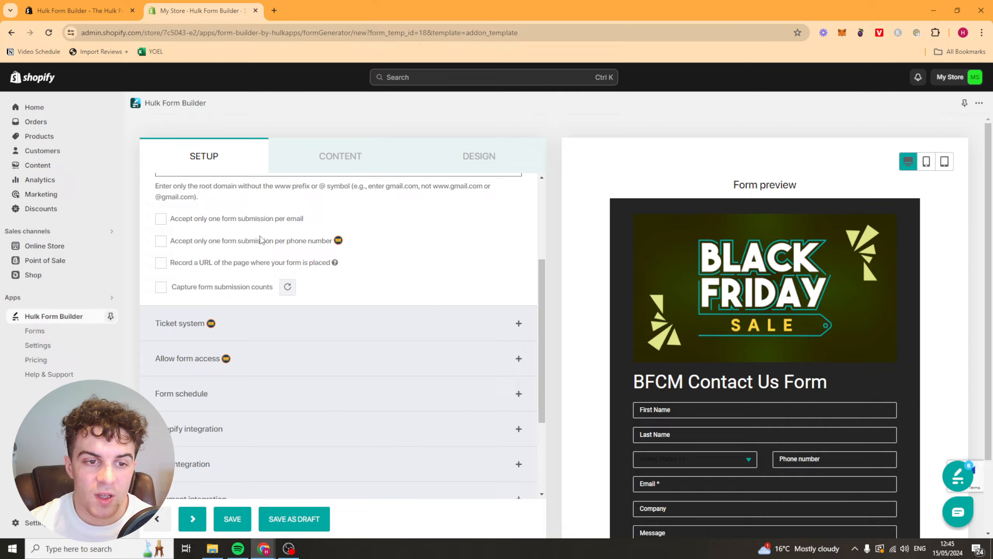
pyautogui.click(161, 219)
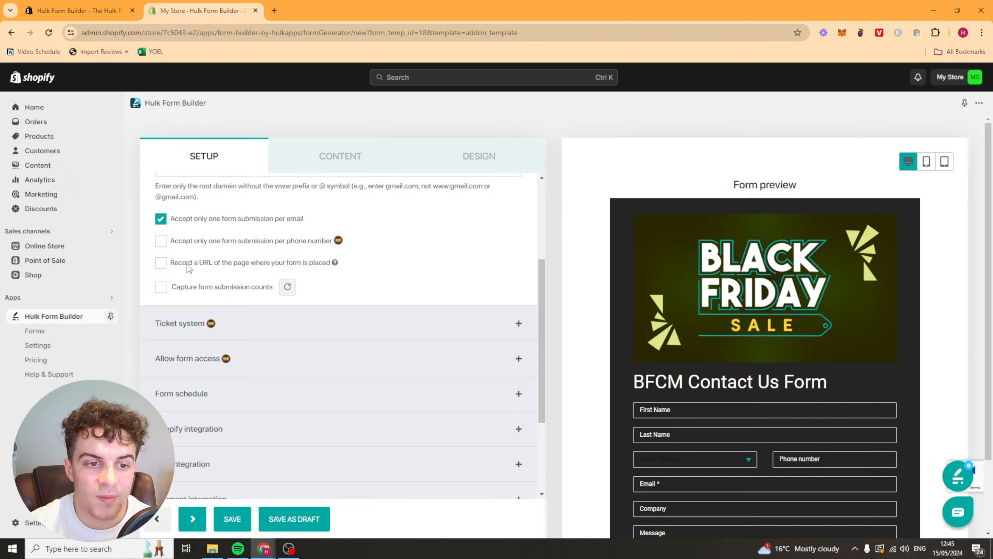
pyautogui.moveTo(197, 269)
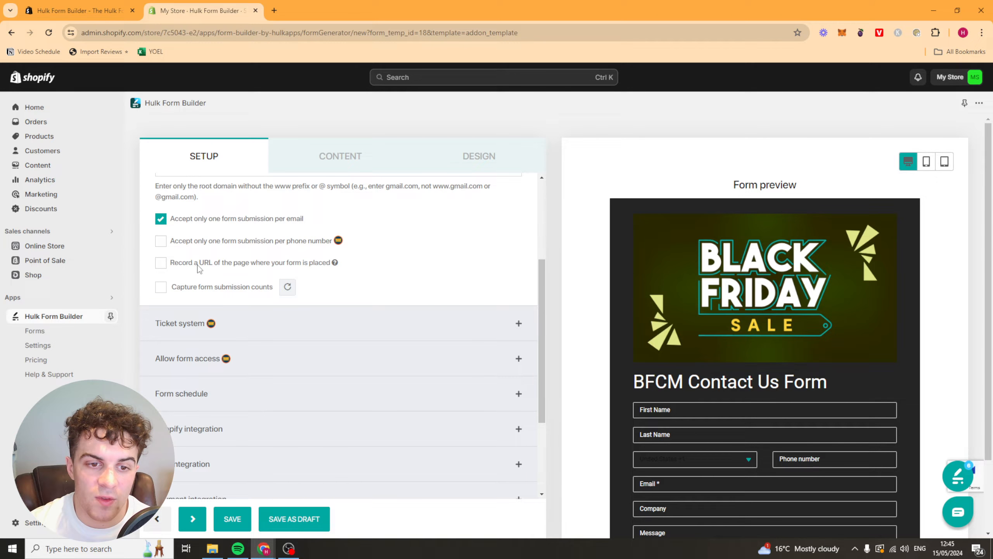
pyautogui.click(161, 286)
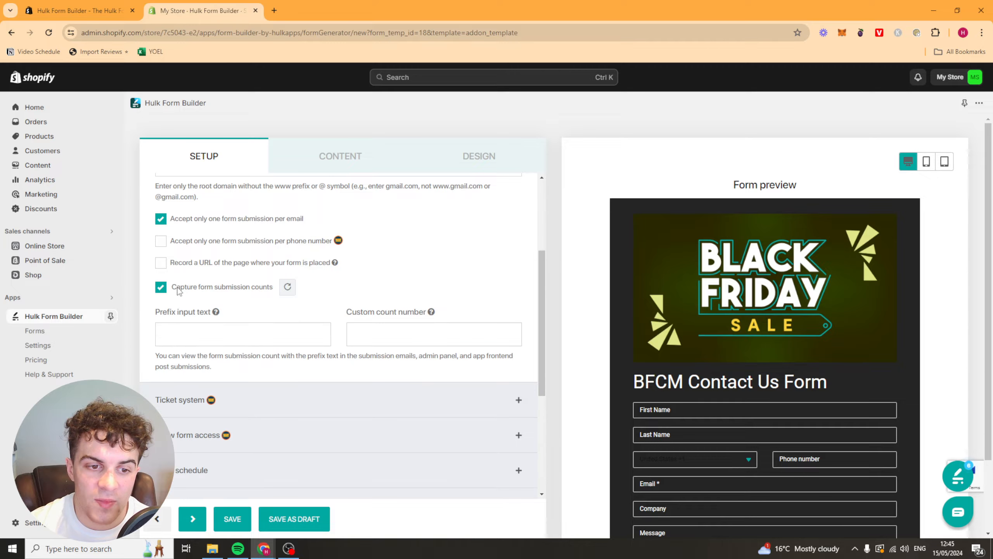
pyautogui.click(161, 286)
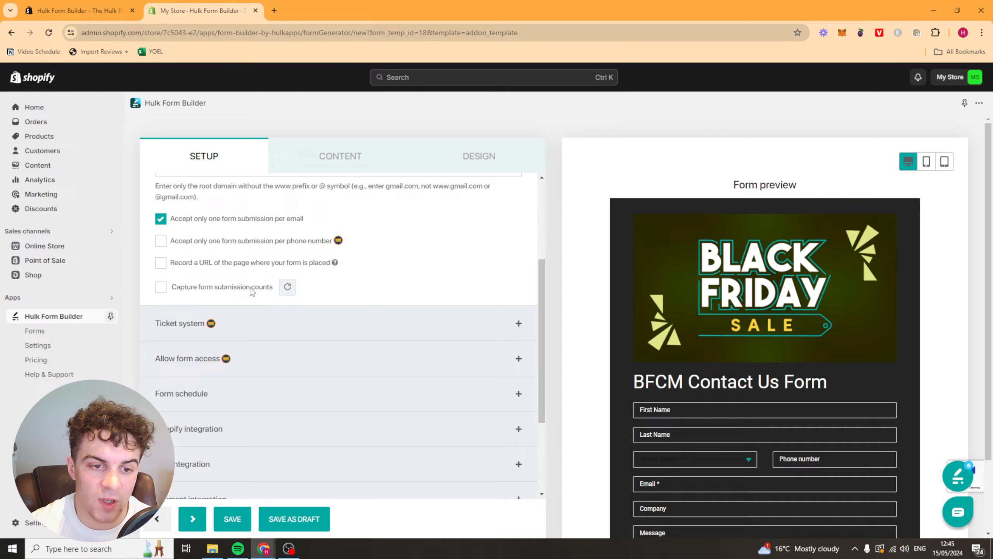
pyautogui.moveTo(240, 299)
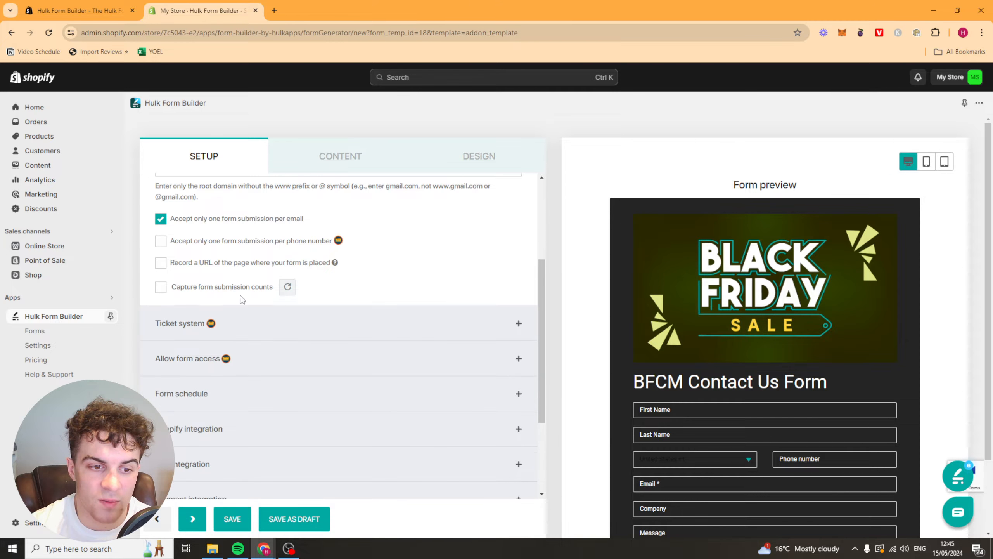
pyautogui.click(518, 271)
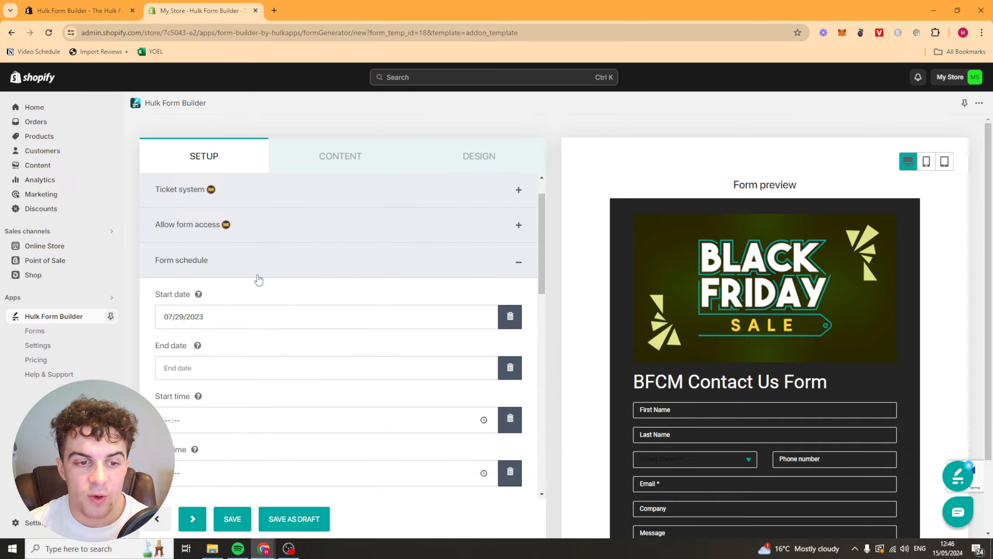
# Step: Leave the schedule messages and limits blank and expand the Shopify integration section
pyautogui.scroll(-3)
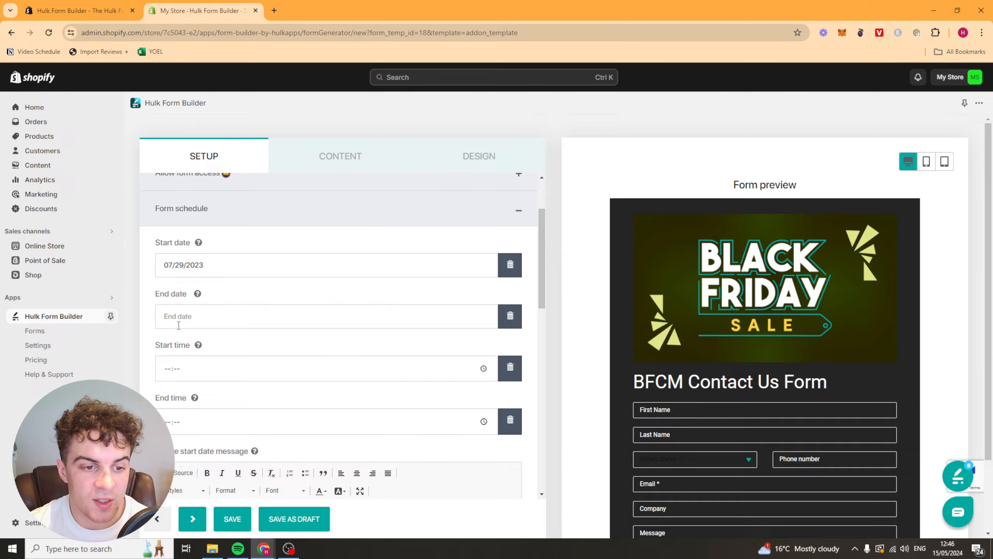
pyautogui.scroll(-3)
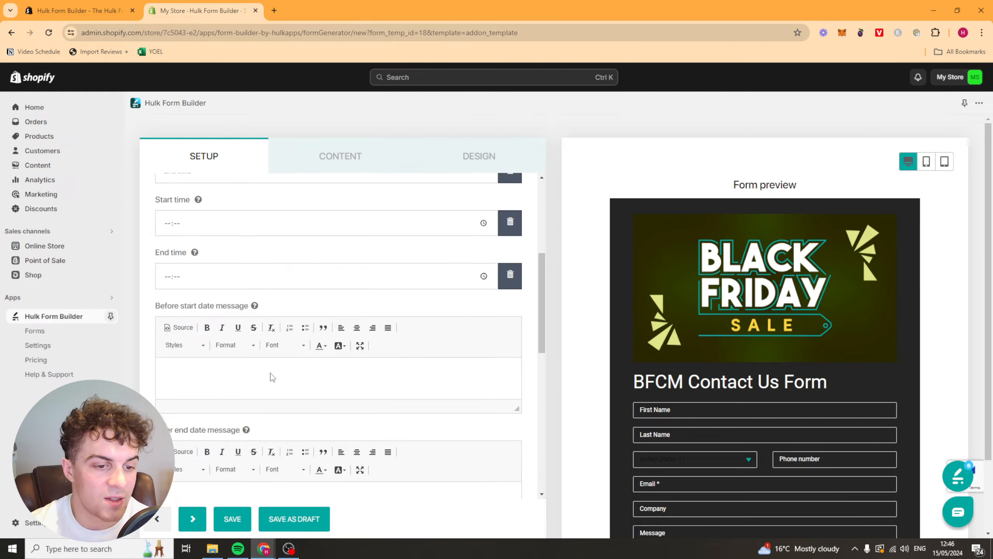
pyautogui.moveTo(255, 243)
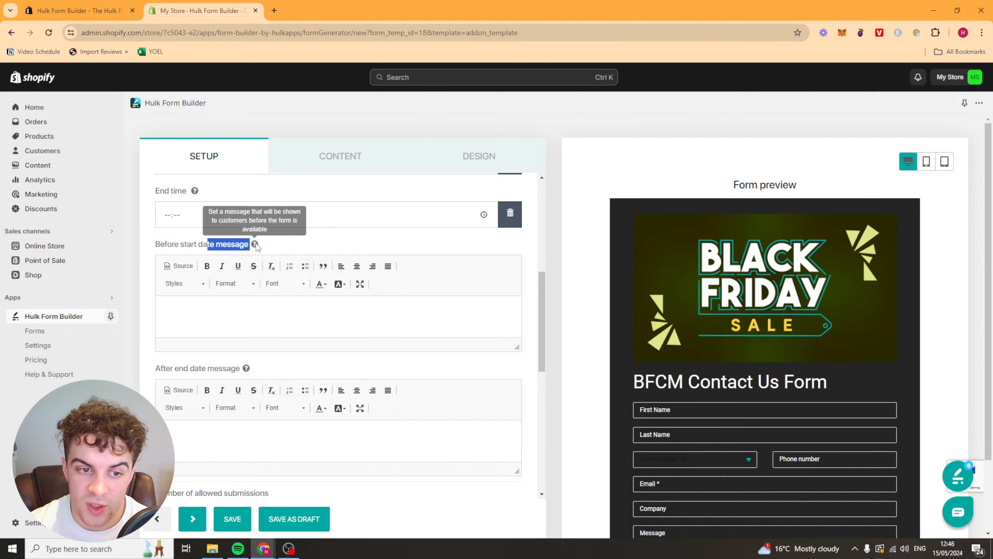
pyautogui.scroll(-3)
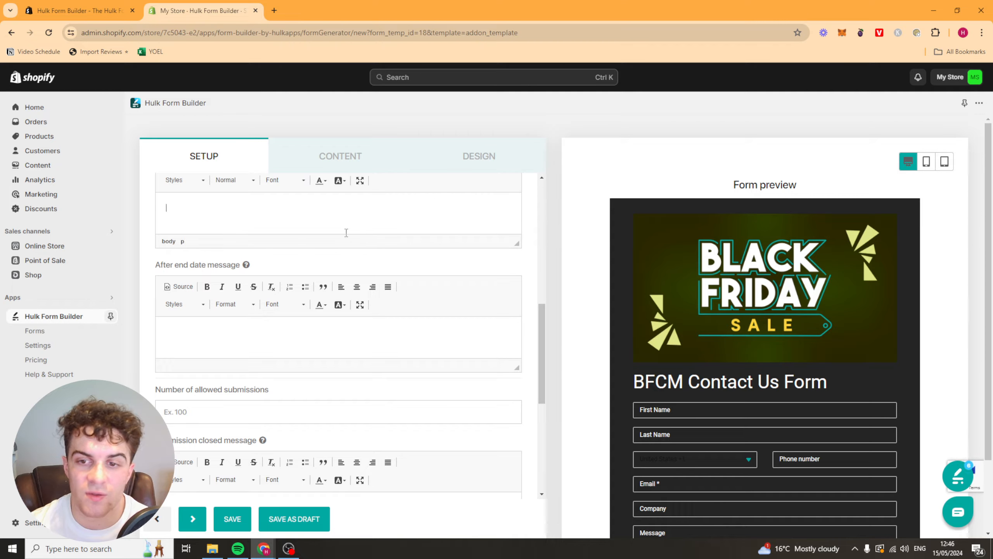
pyautogui.click(291, 336)
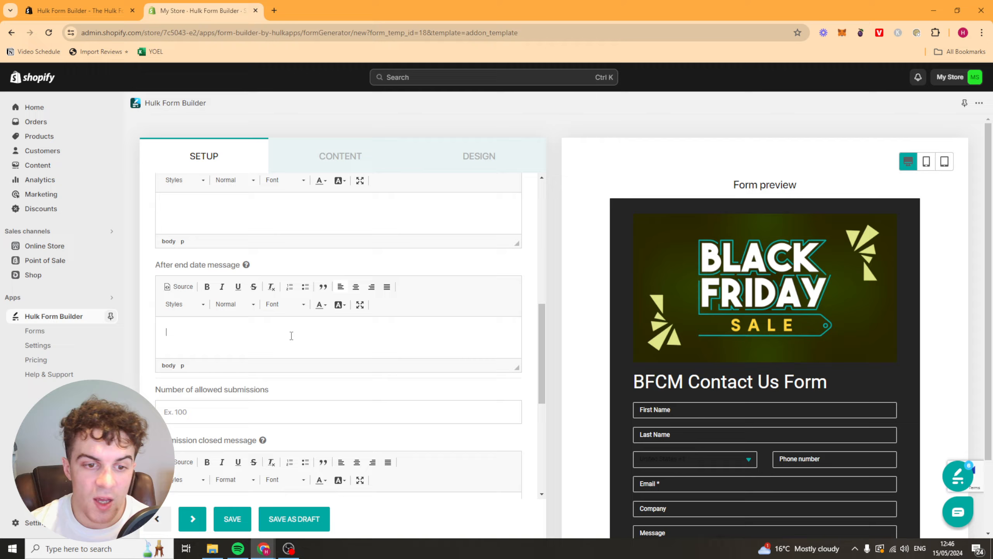
pyautogui.scroll(-3)
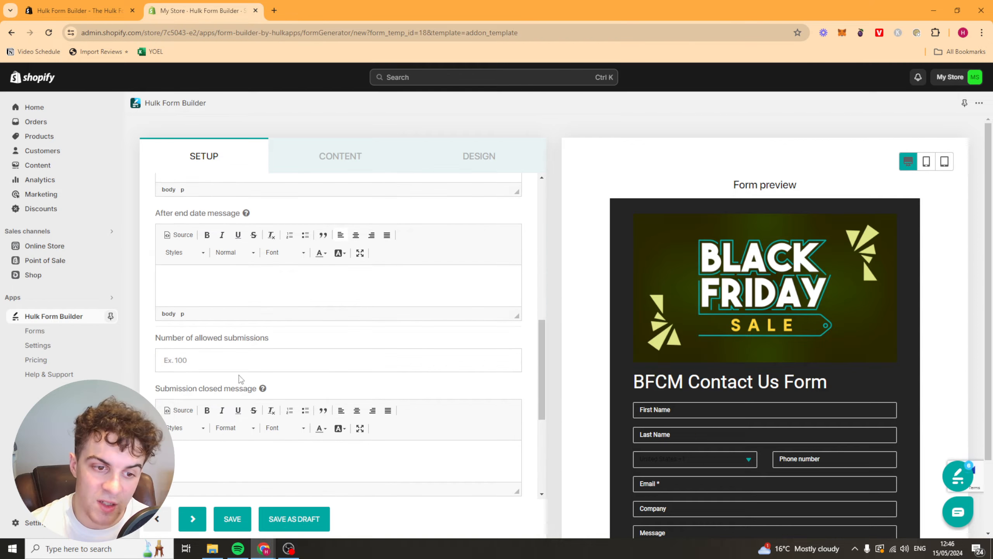
pyautogui.scroll(-3)
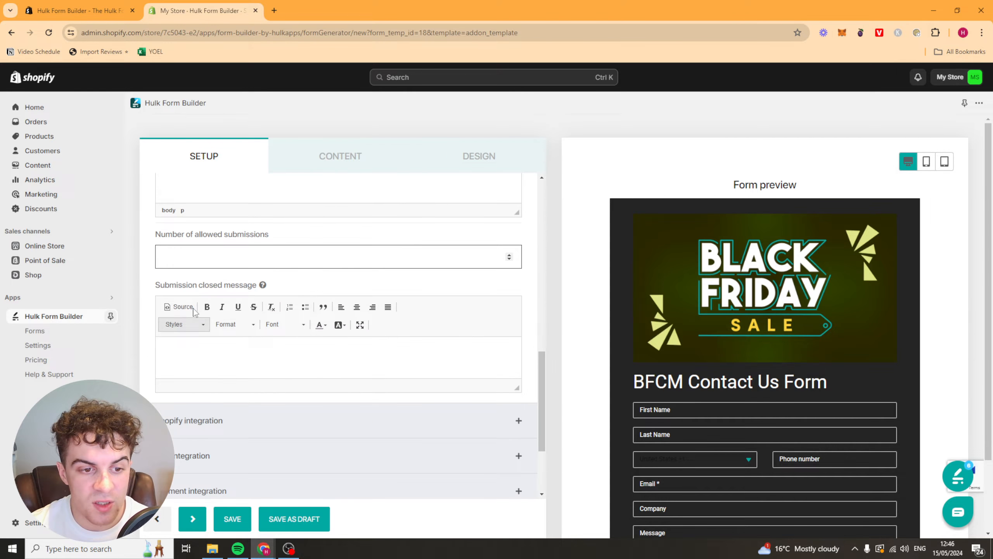
pyautogui.scroll(3)
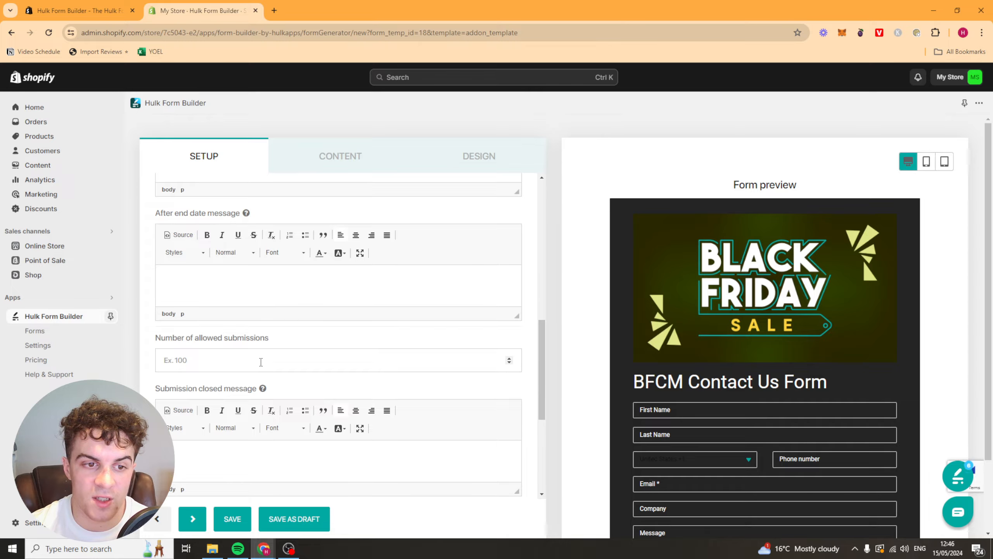
pyautogui.scroll(-3)
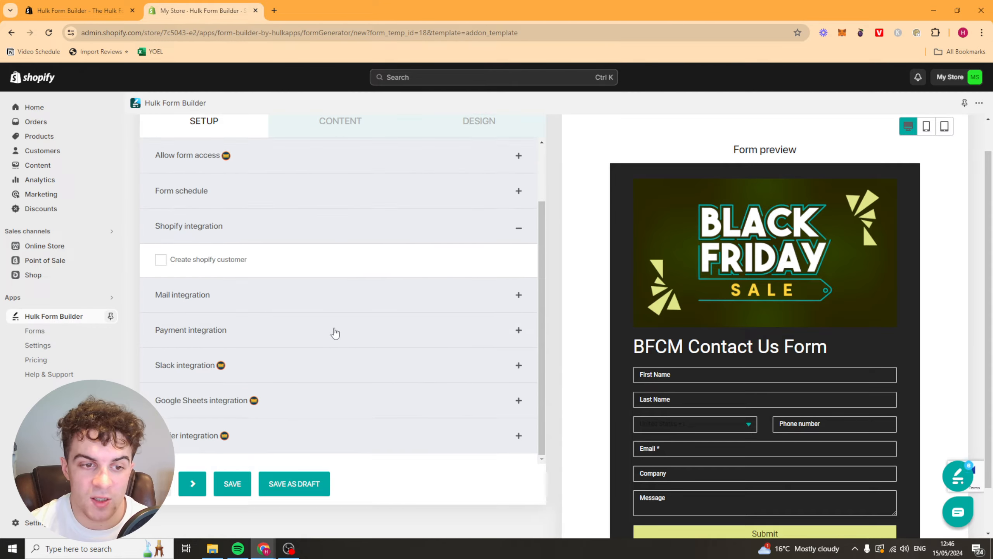
# Step: Enable 'Create shopify customer' and 'Send account activation email', then review the mail and payment integrations
pyautogui.click(161, 259)
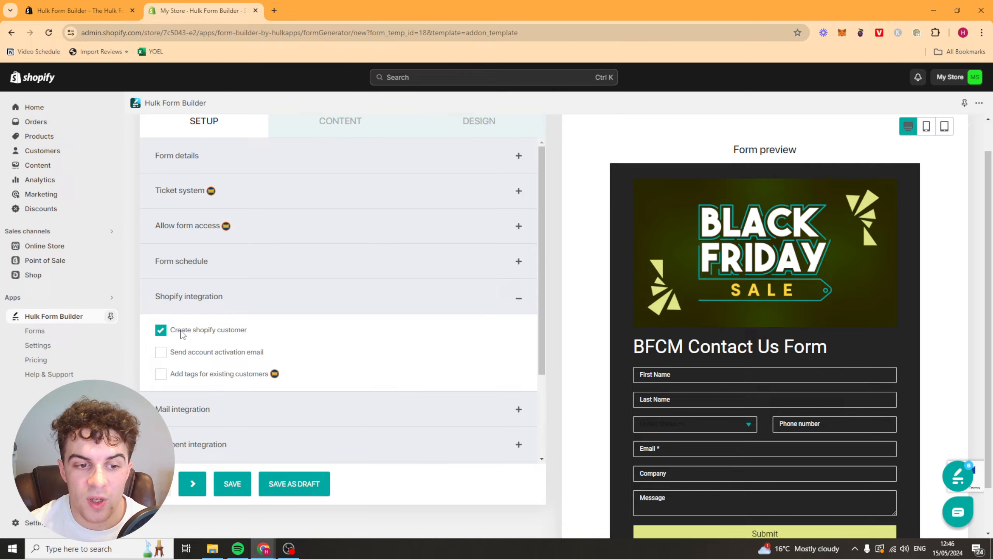
pyautogui.doubleClick(208, 329)
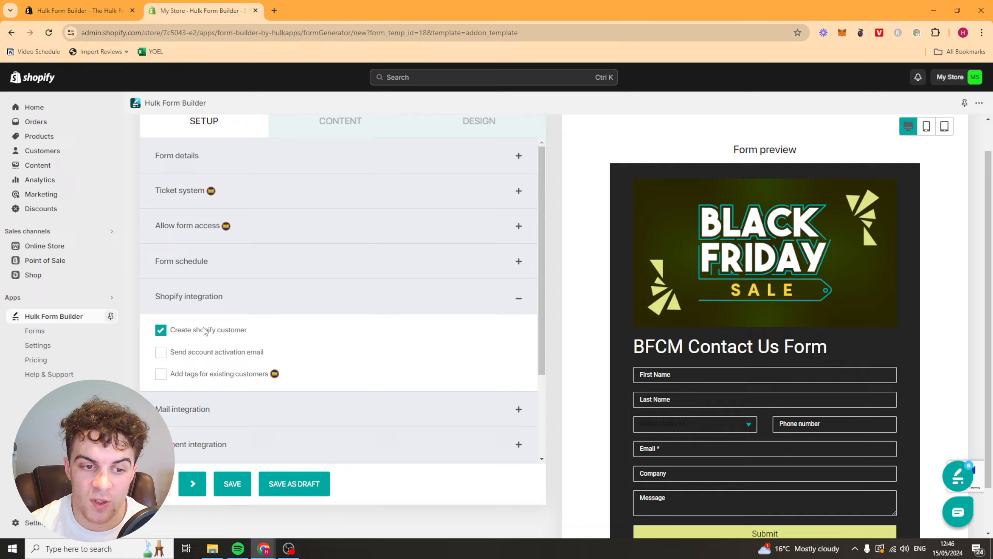
pyautogui.click(160, 351)
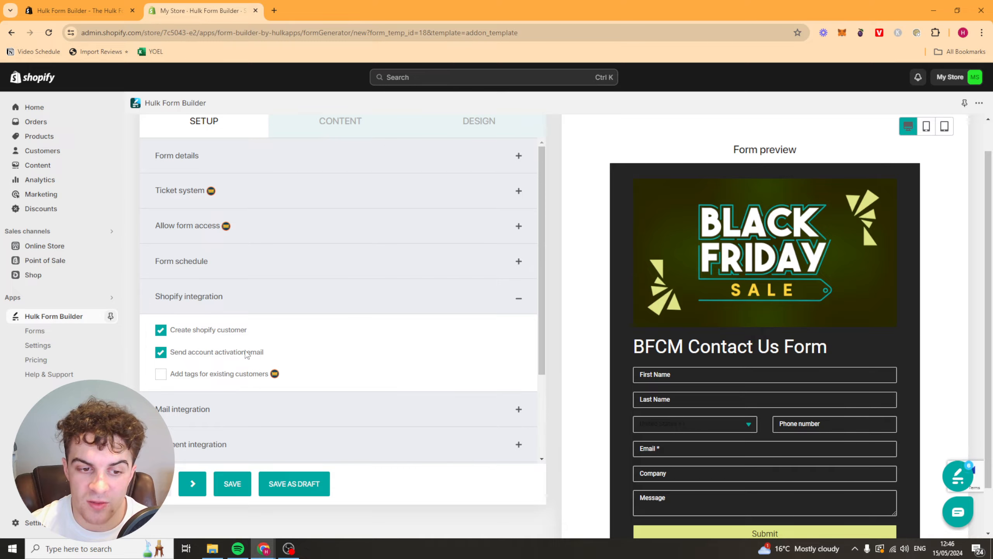
pyautogui.moveTo(483, 413)
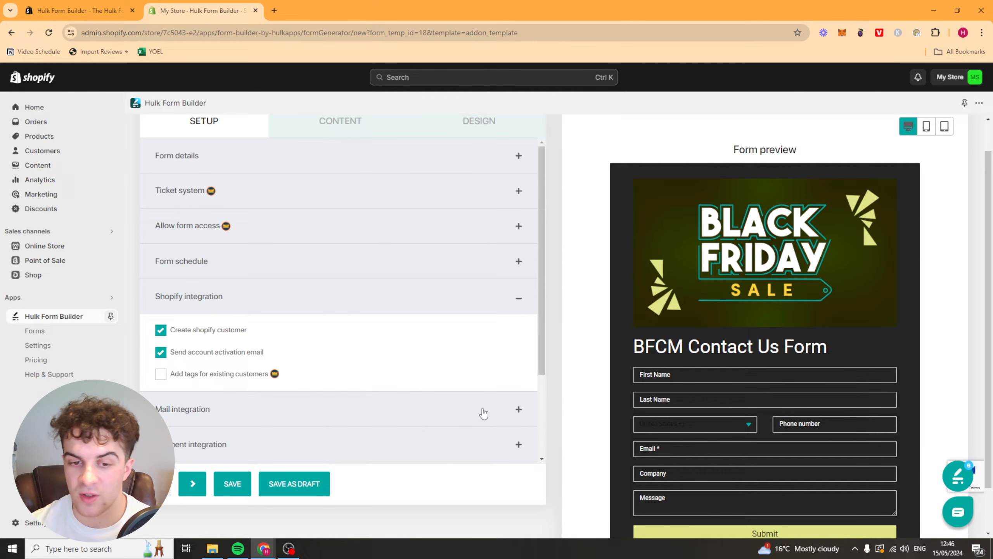
pyautogui.click(519, 409)
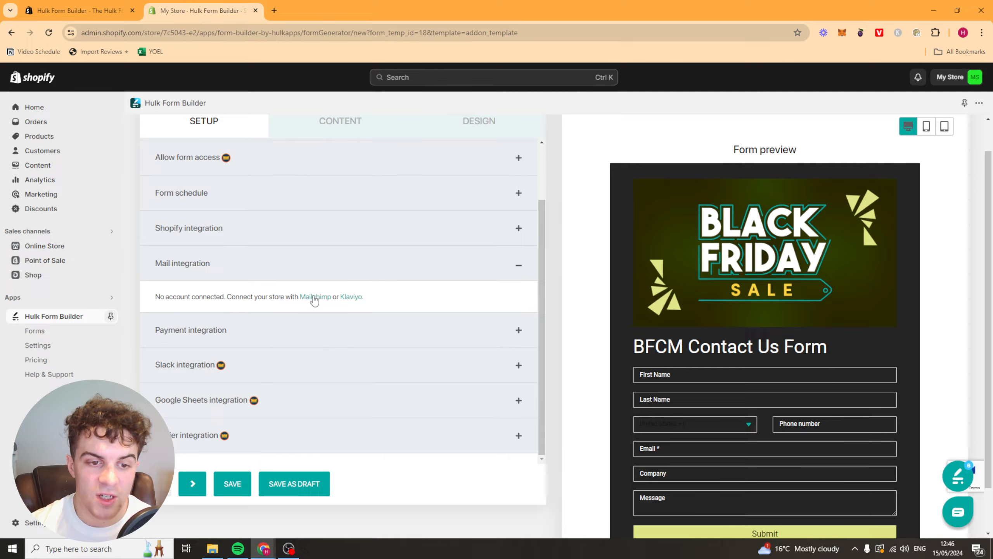
pyautogui.moveTo(366, 302)
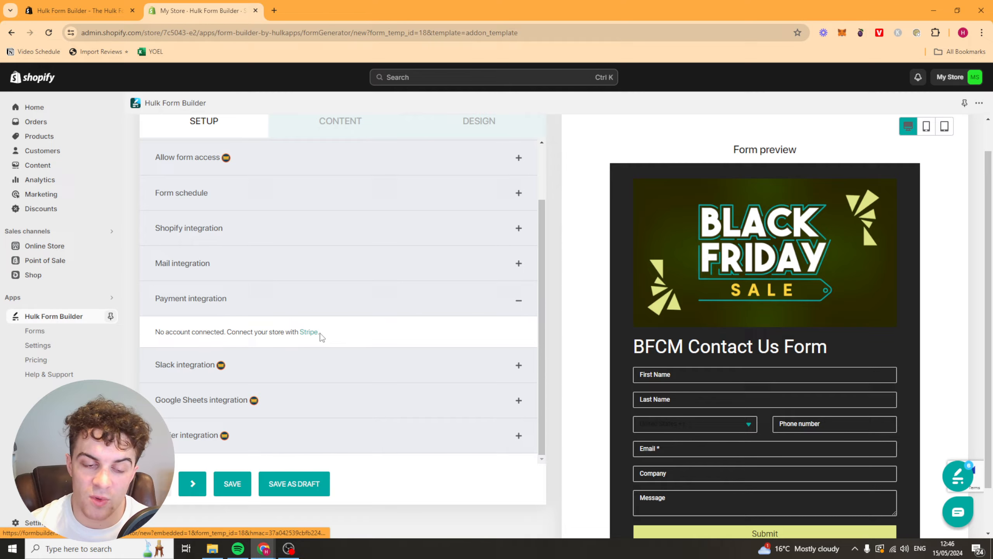
pyautogui.moveTo(435, 363)
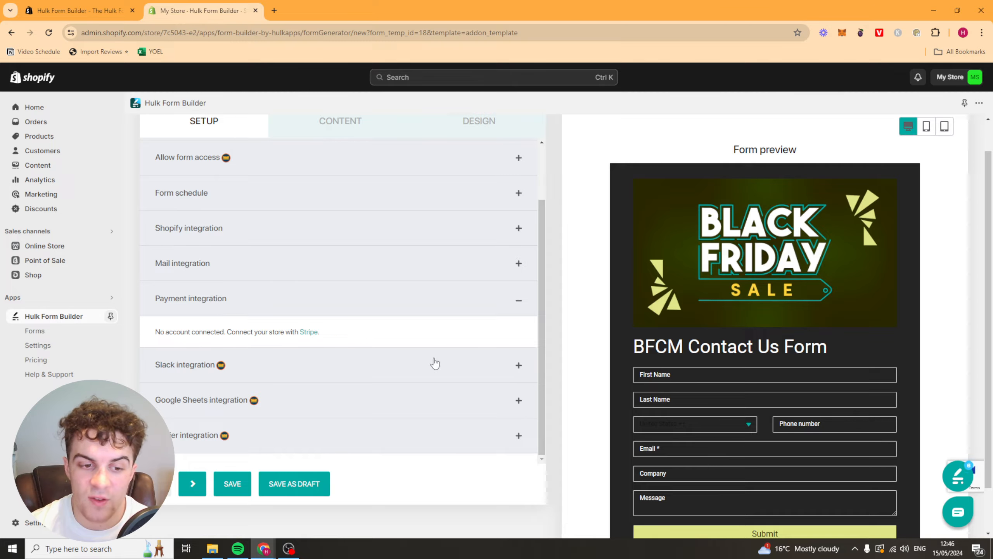
pyautogui.moveTo(380, 475)
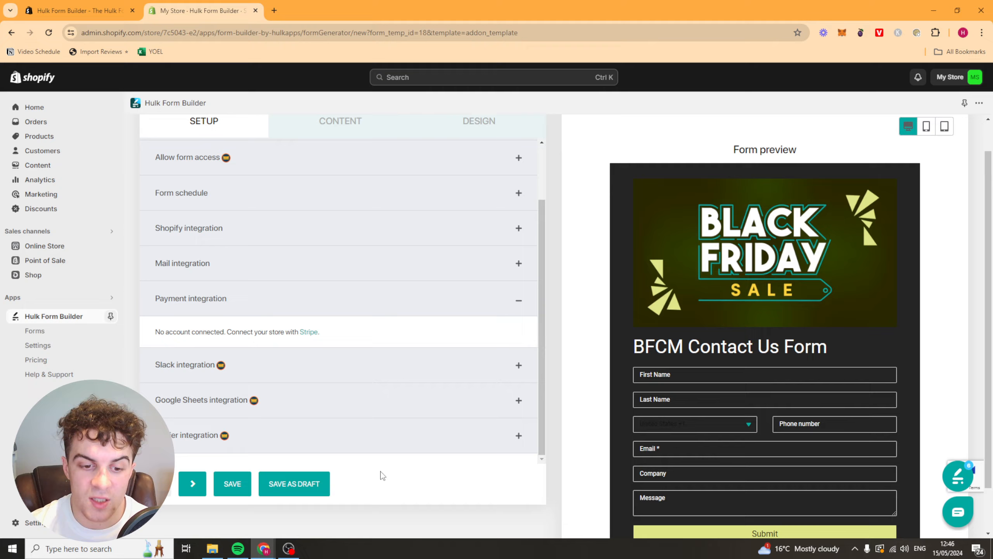
pyautogui.moveTo(312, 435)
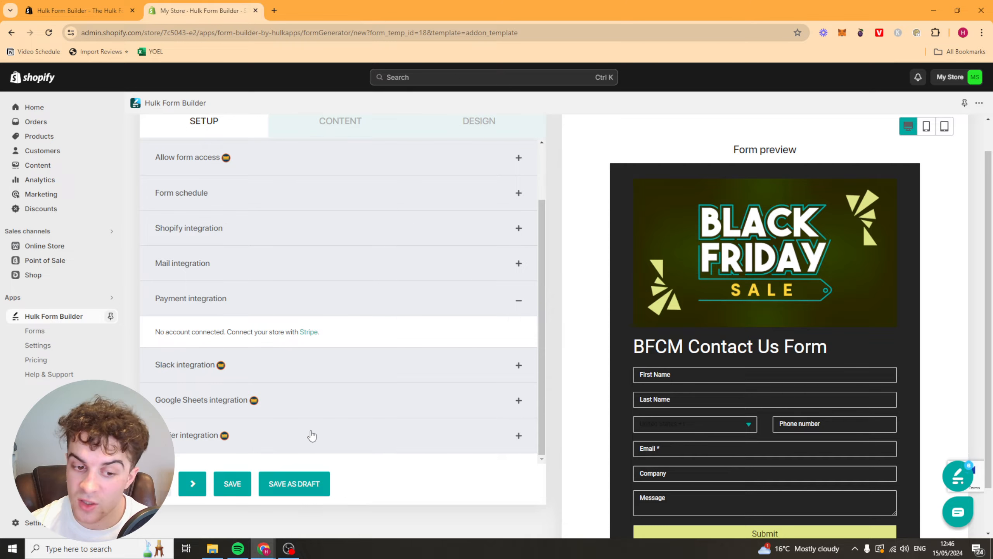
pyautogui.scroll(3)
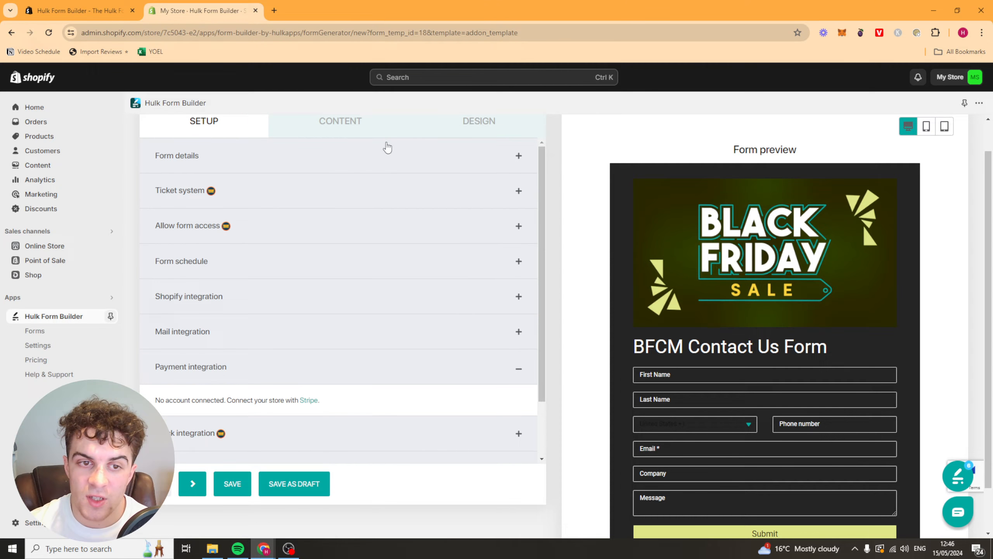
# Step: Switch to the CONTENT tab and expand Form settings with banner size and image alignment
pyautogui.click(340, 121)
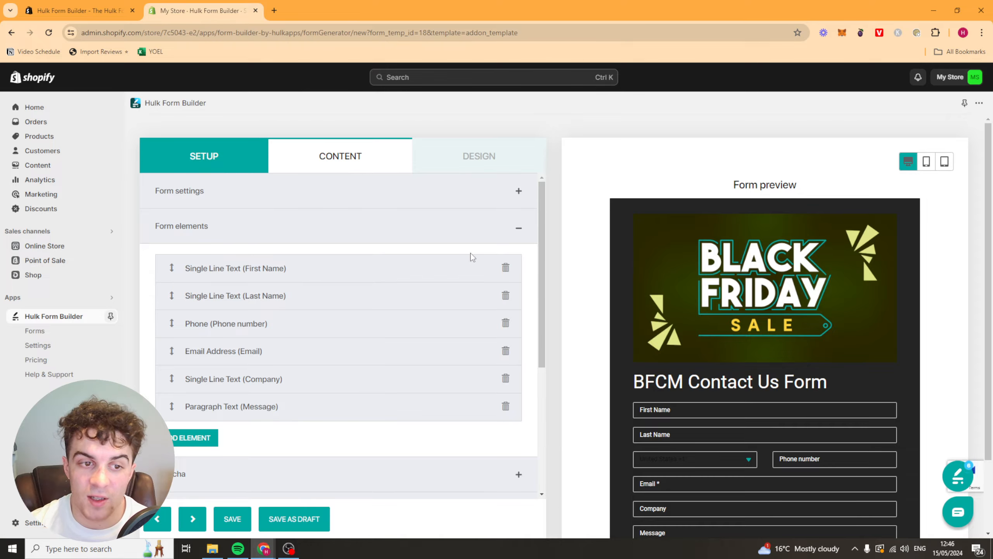
pyautogui.scroll(-3)
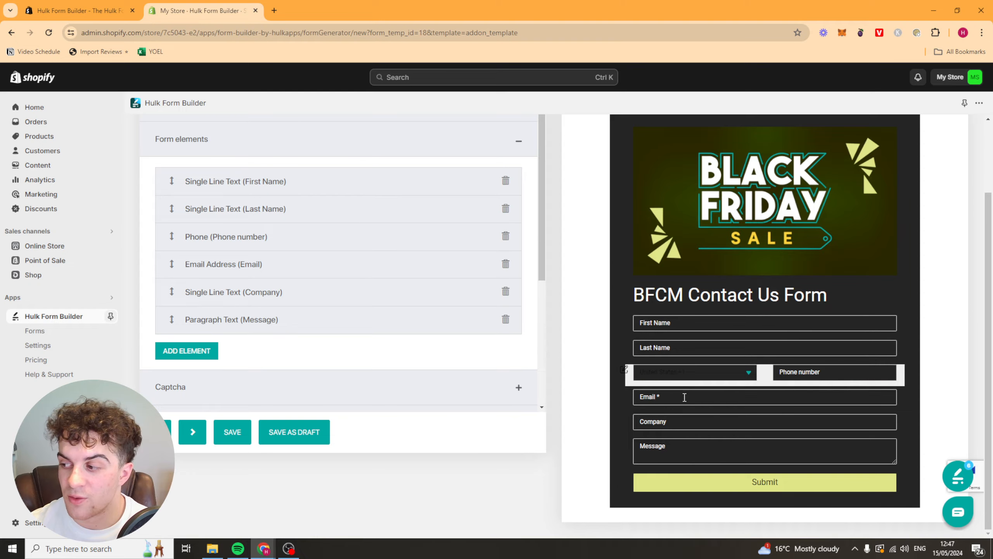
pyautogui.scroll(3)
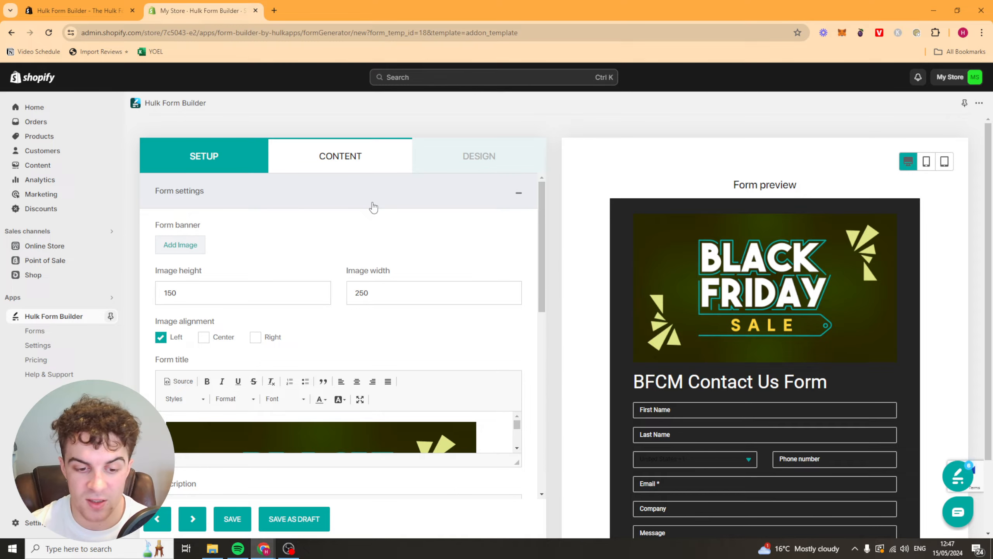
pyautogui.doubleClick(177, 225)
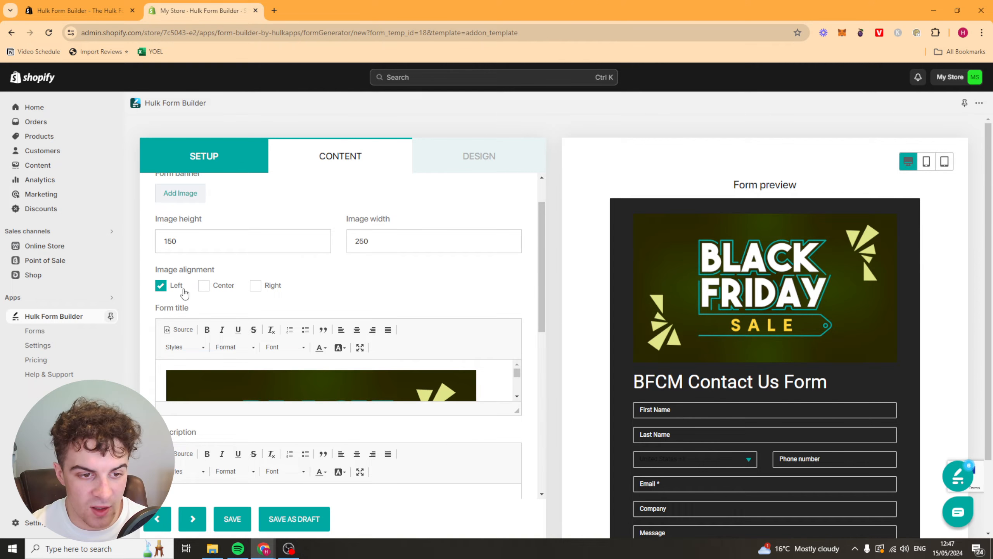
pyautogui.moveTo(233, 283)
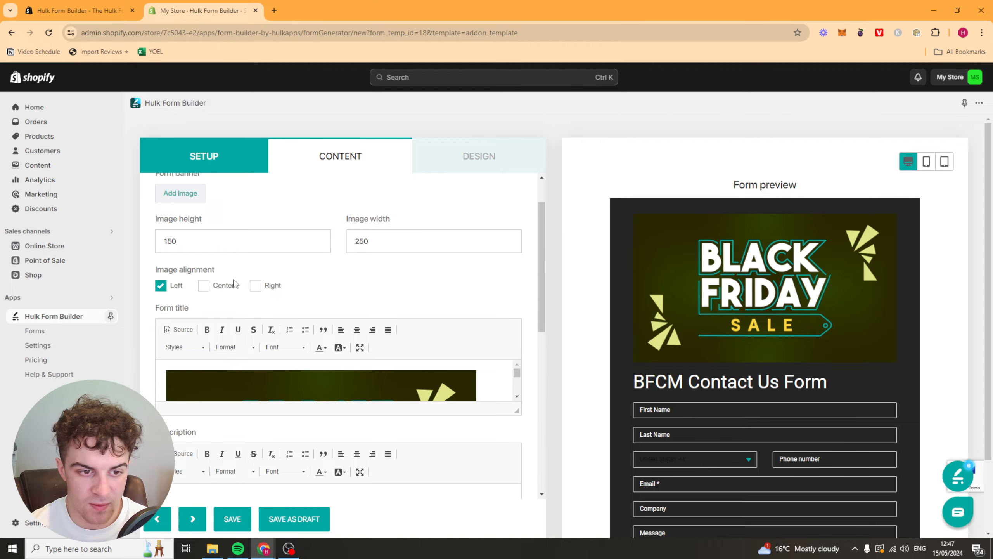
# Step: Replace the banner image with a text title styled as Heading 2, Impact font, white colour
pyautogui.scroll(-3)
pyautogui.write('hello')
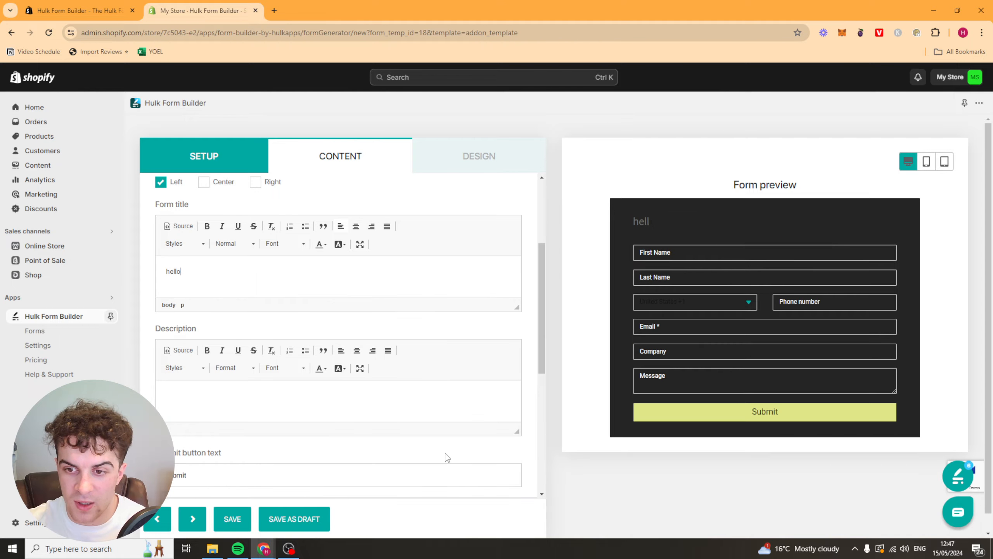
pyautogui.write('everyone')
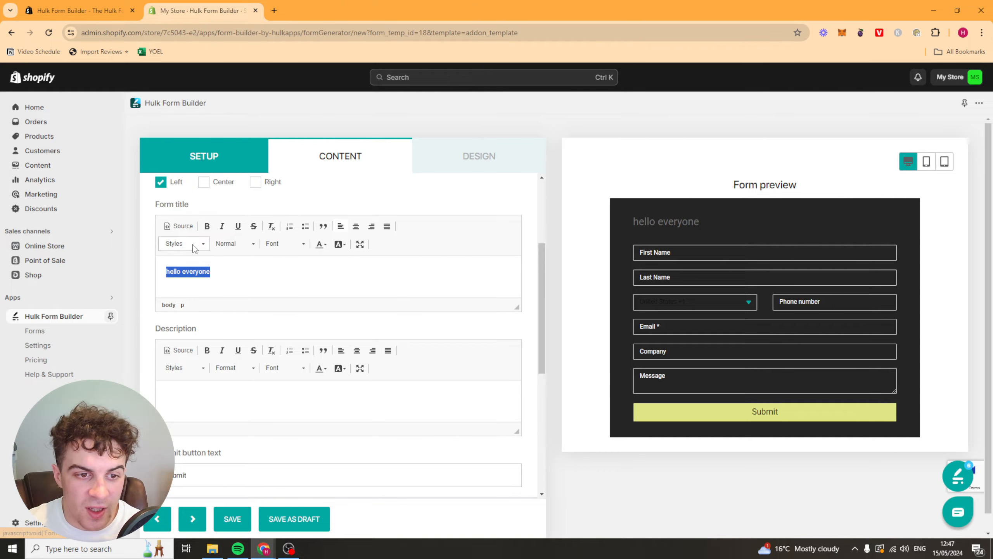
pyautogui.click(183, 242)
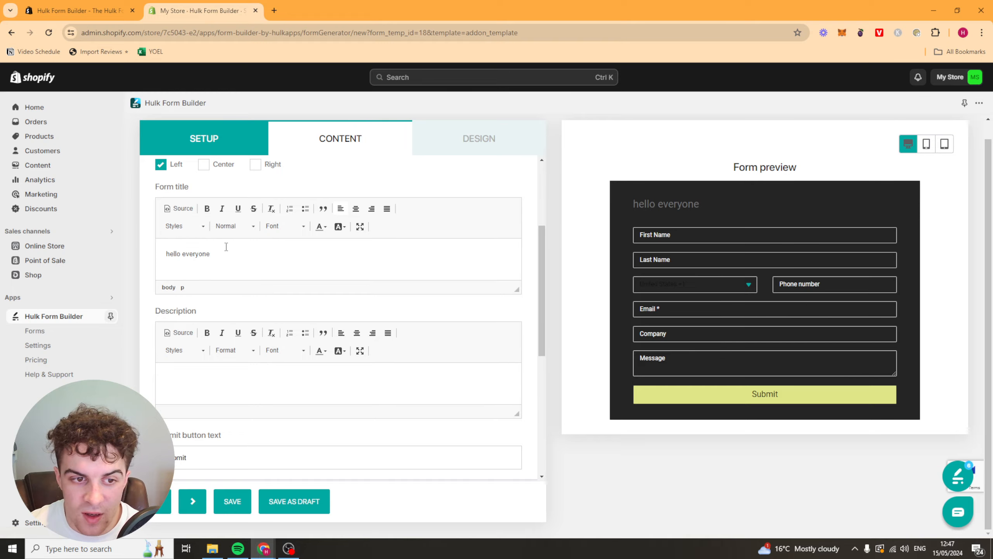
pyautogui.click(234, 226)
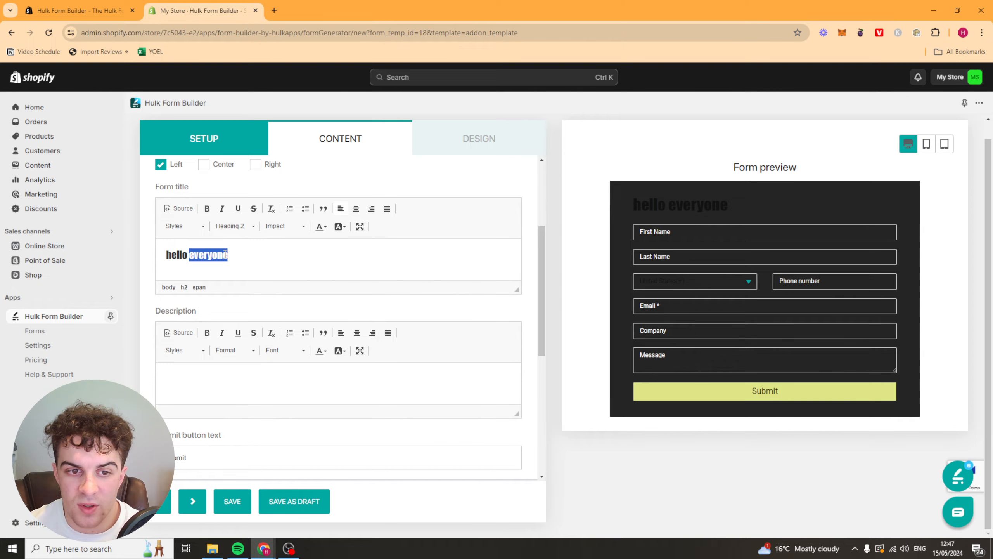
pyautogui.click(319, 226)
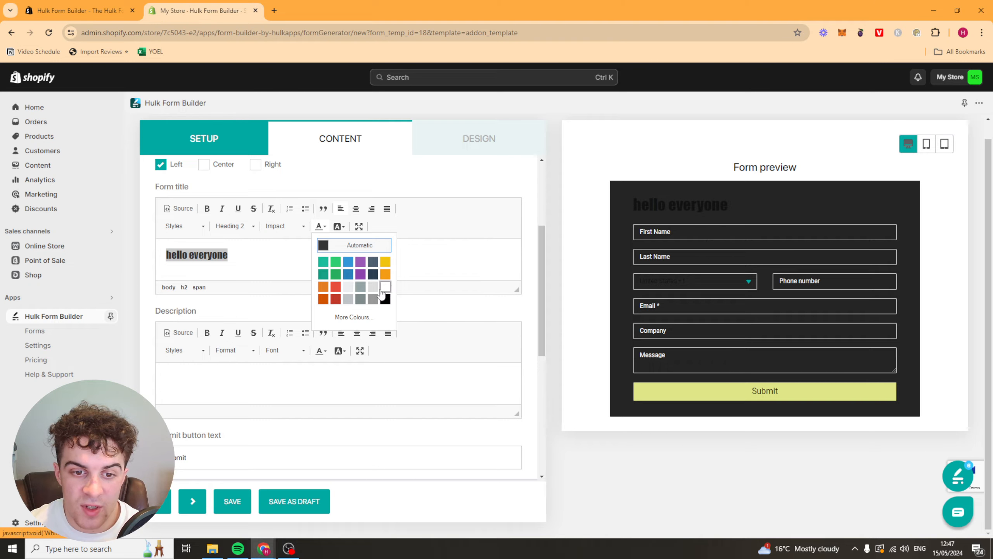
pyautogui.click(385, 290)
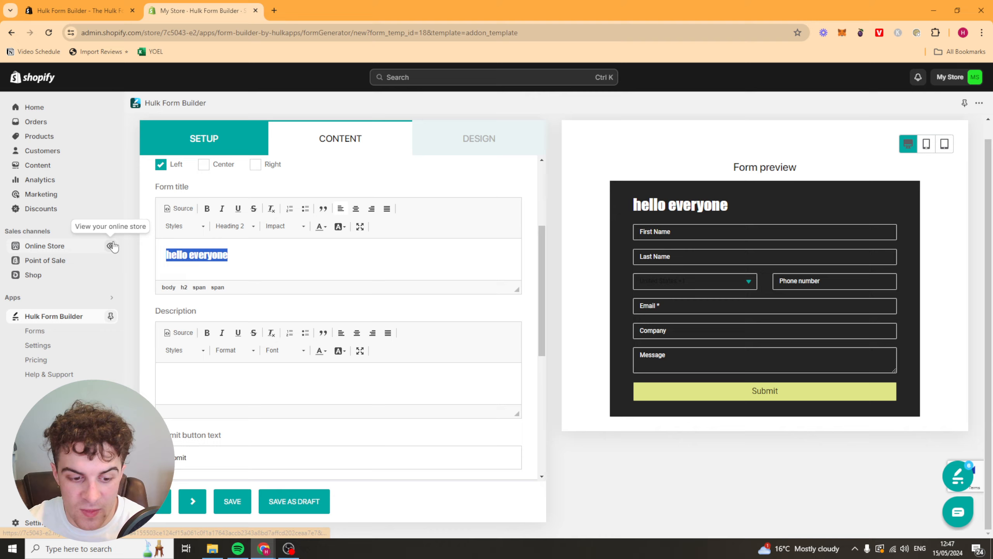
# Step: Make the title read 'Welcome to our site', centre it, and reuse it as the description
pyautogui.write('Welcome to our site')
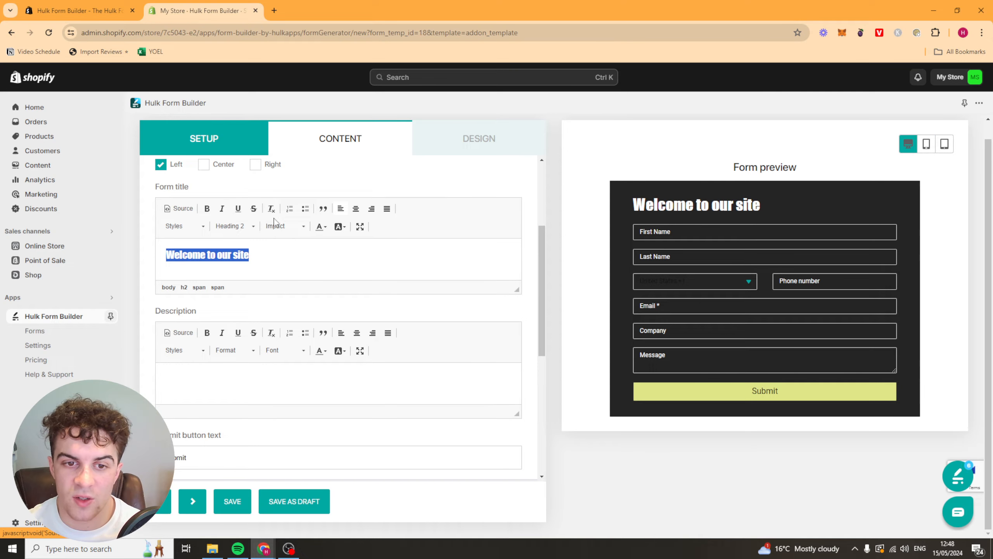
pyautogui.click(356, 208)
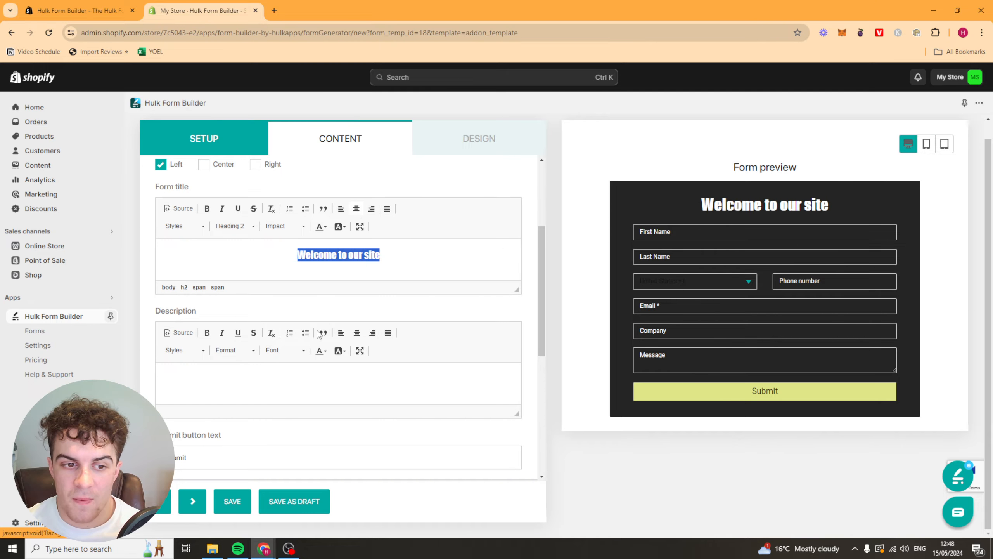
pyautogui.press('Delete')
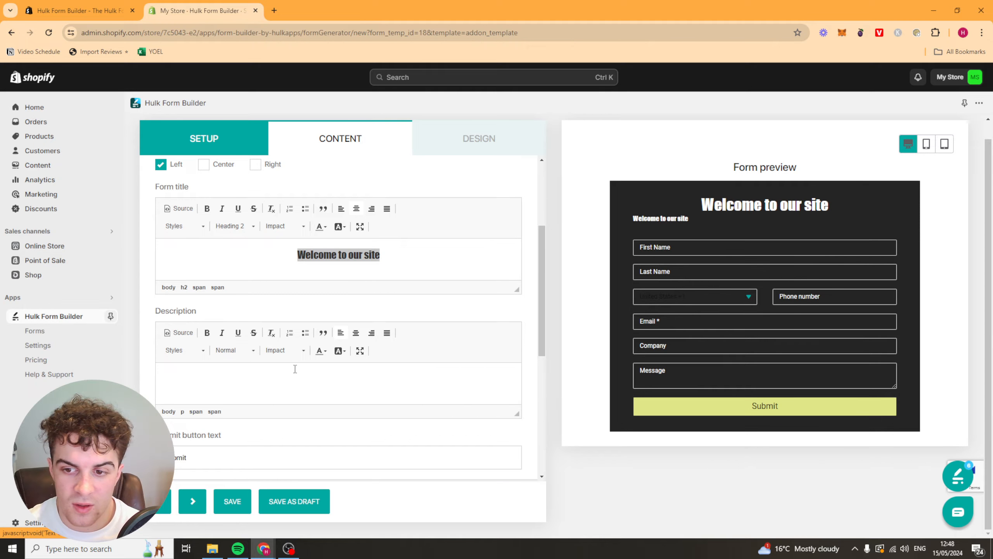
# Step: Change the submit button text from Submit to Apply
pyautogui.scroll(-3)
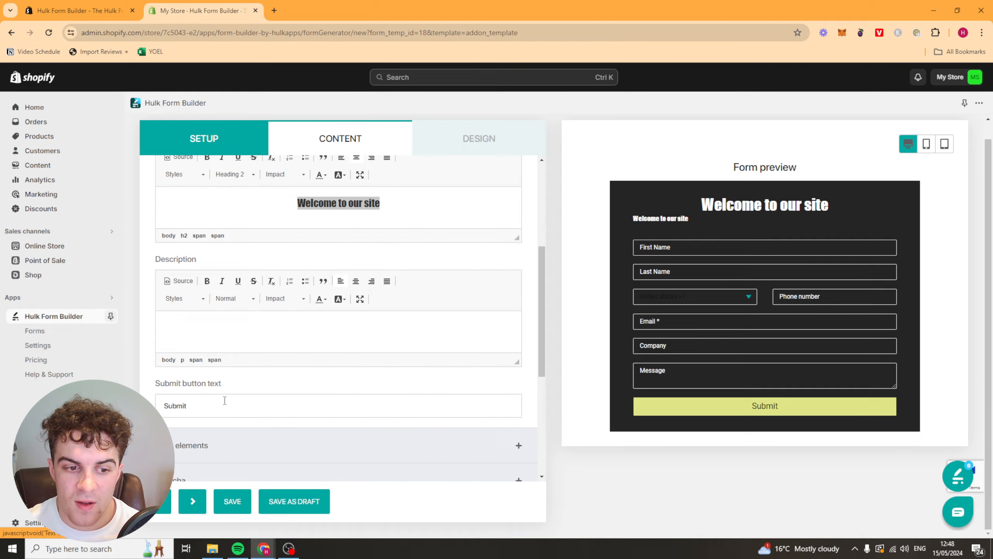
pyautogui.tripleClick(175, 405)
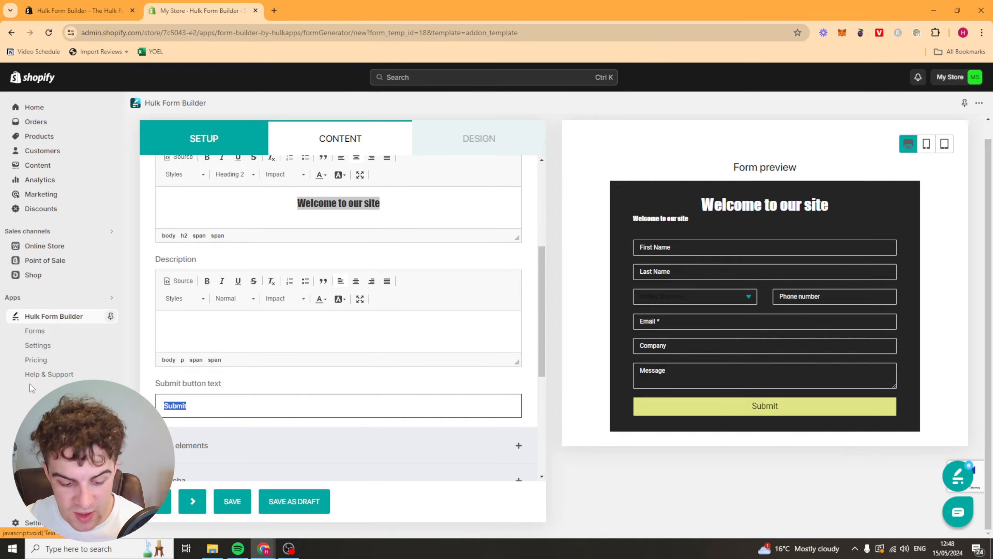
pyautogui.write('Apply')
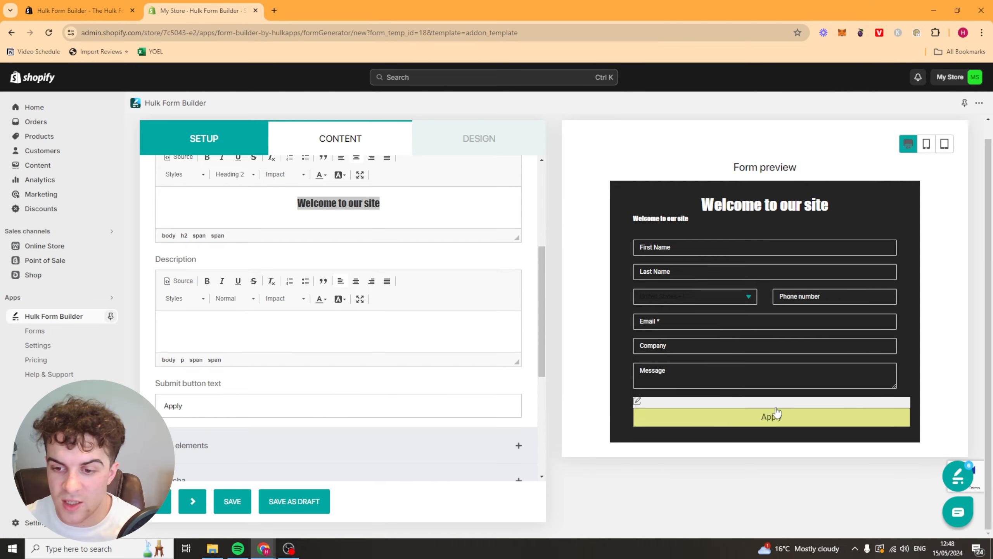
pyautogui.scroll(-3)
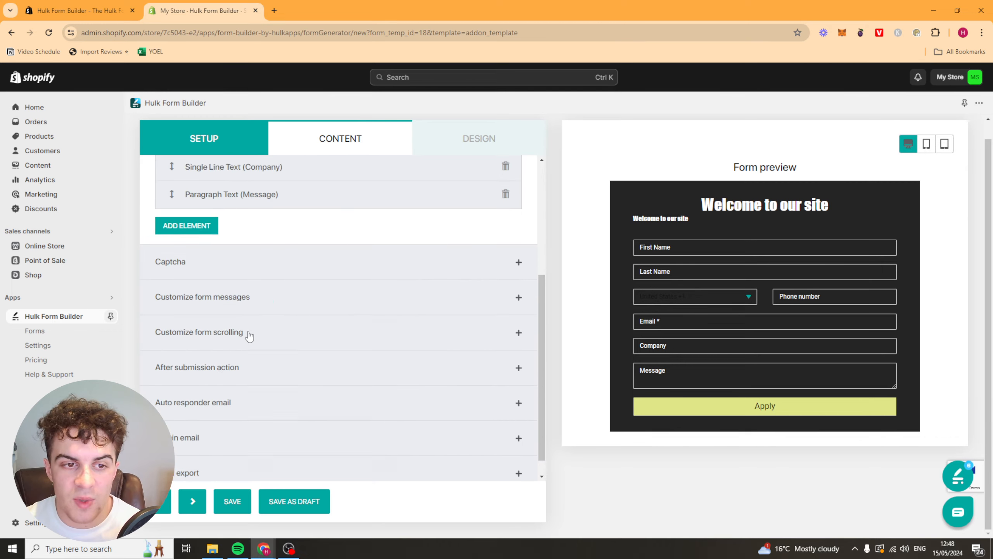
# Step: Rename the First Name form element's label to COUNTRY
pyautogui.scroll(3)
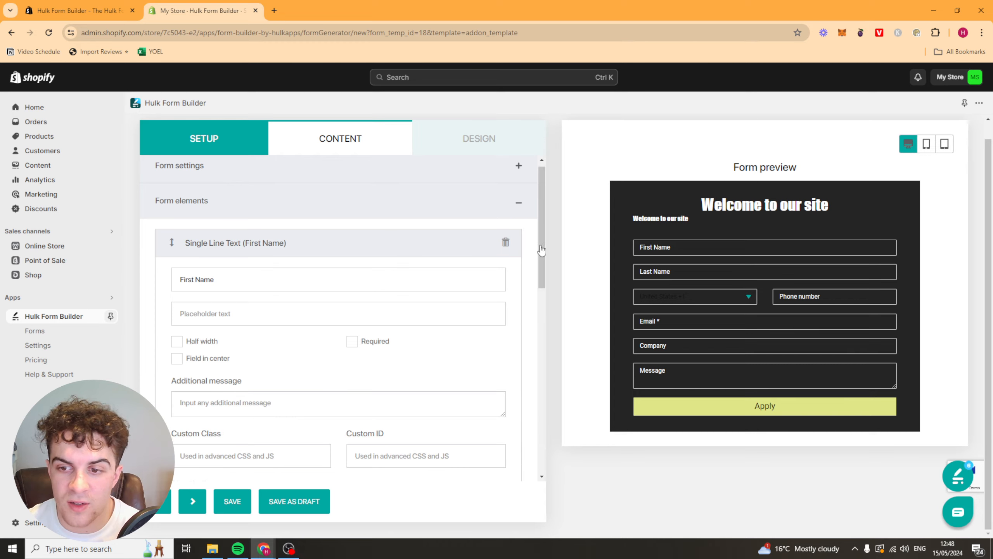
pyautogui.moveTo(301, 254)
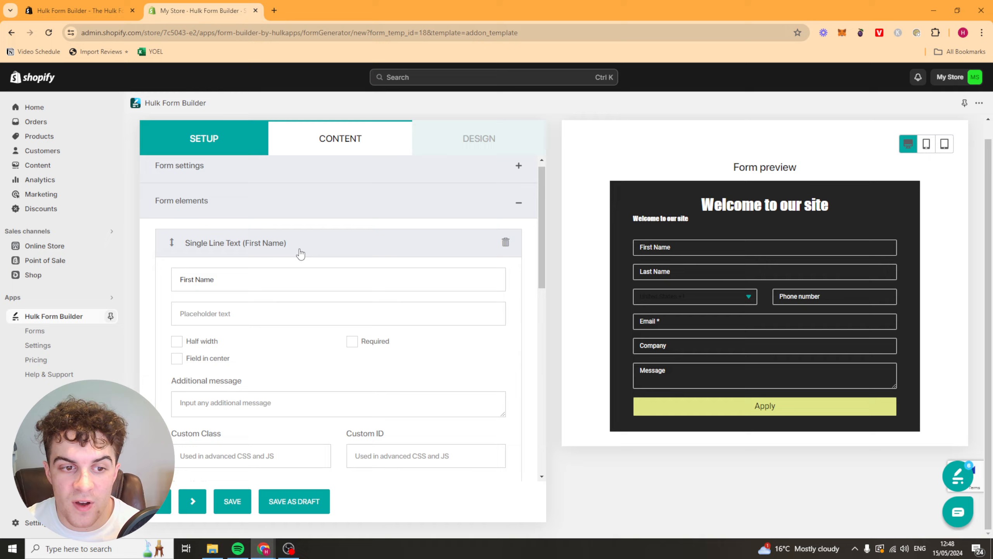
pyautogui.click(704, 247)
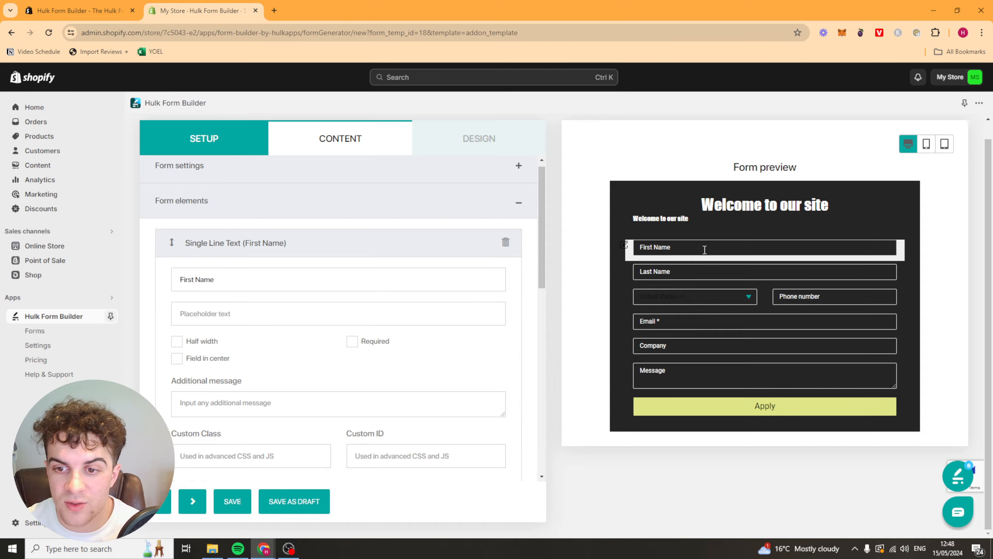
pyautogui.doubleClick(197, 279)
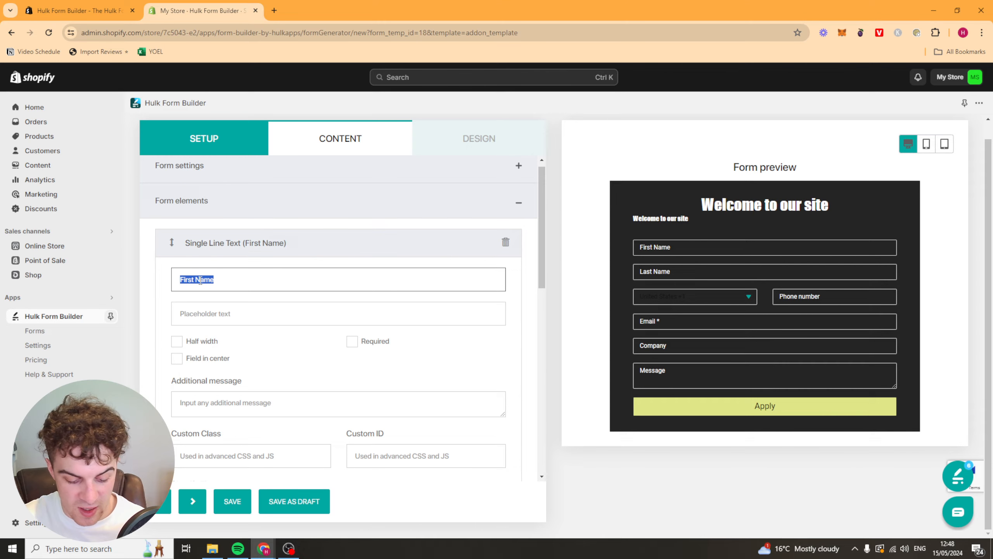
pyautogui.write('COUNTRY')
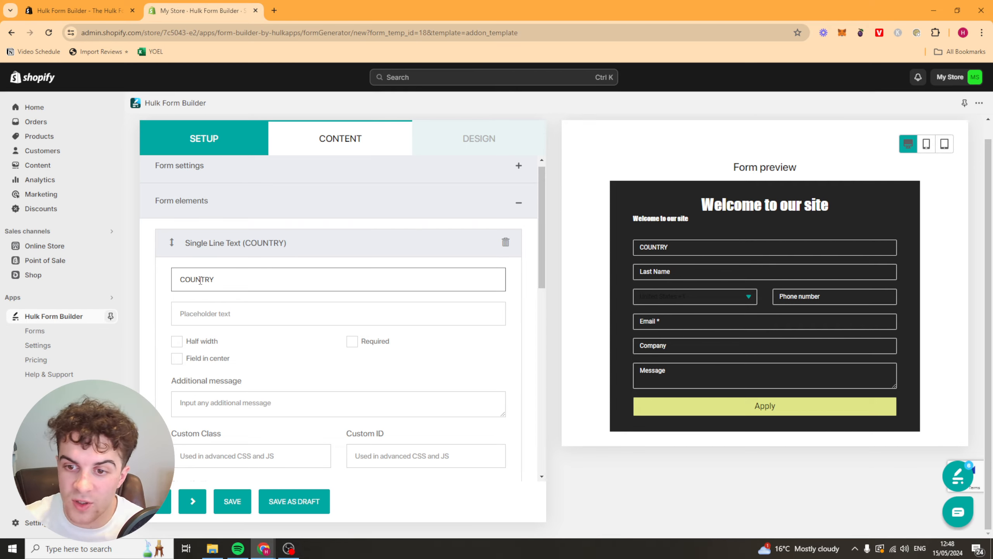
# Step: Set the COUNTRY field's placeholder to 'e.g. Your Country'
pyautogui.write('ffsa')
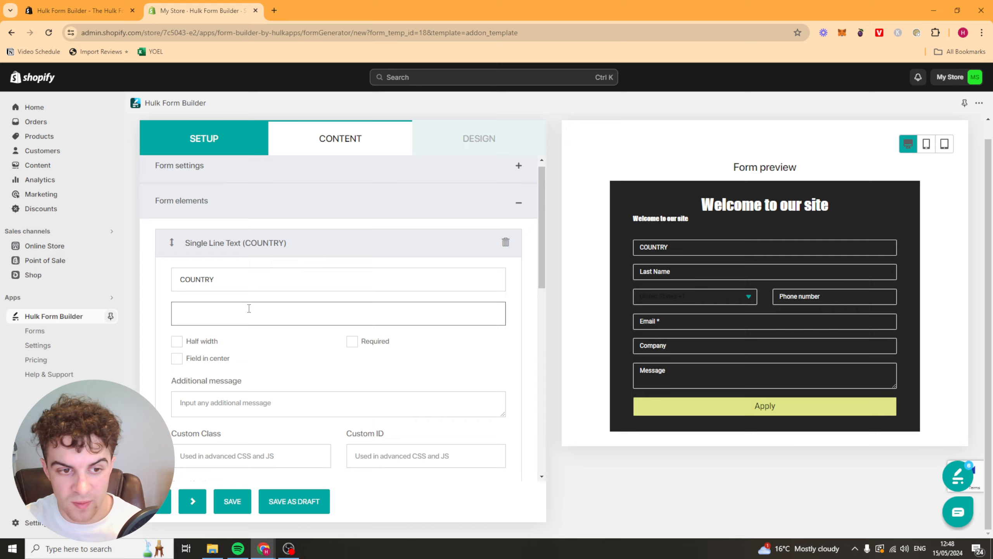
pyautogui.write('e.g. Yo')
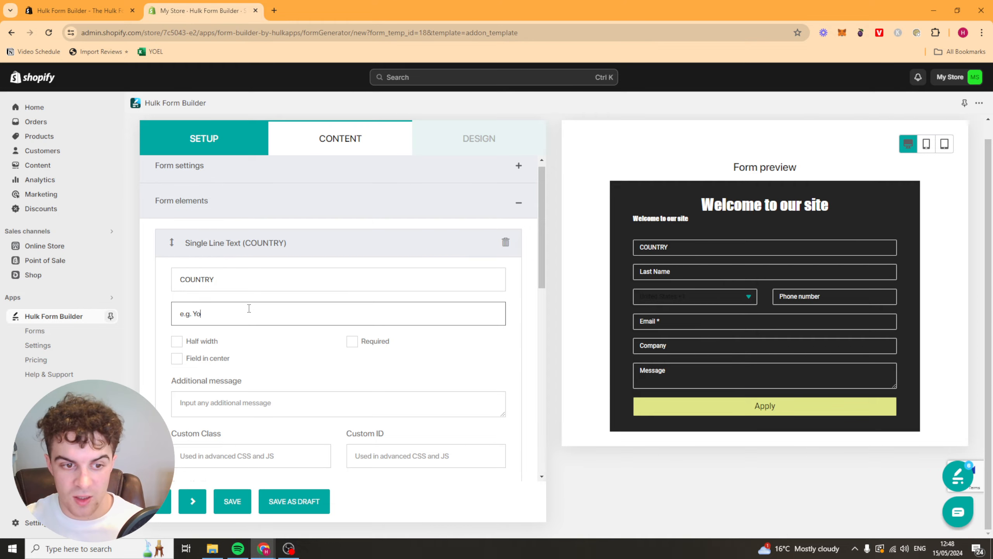
pyautogui.write('ur Country')
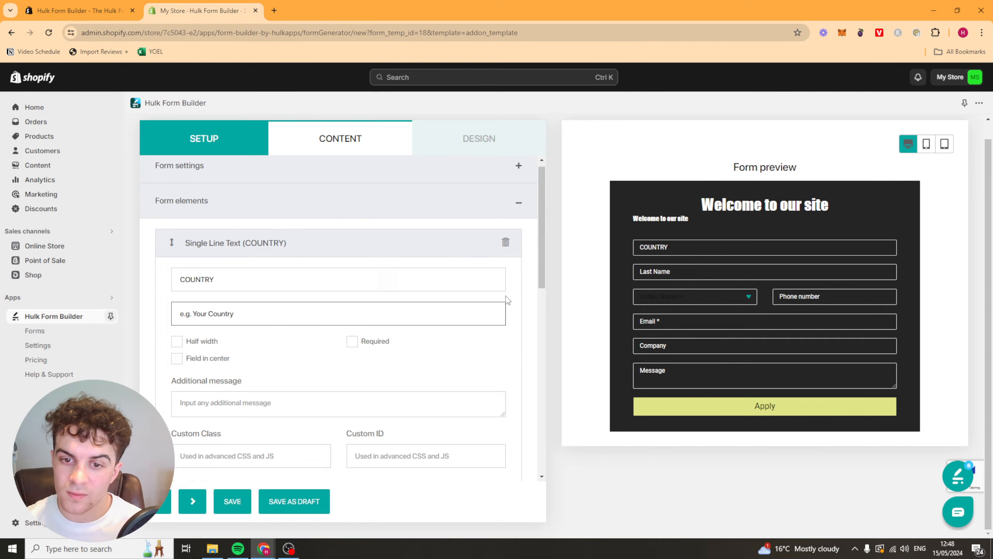
pyautogui.click(764, 247)
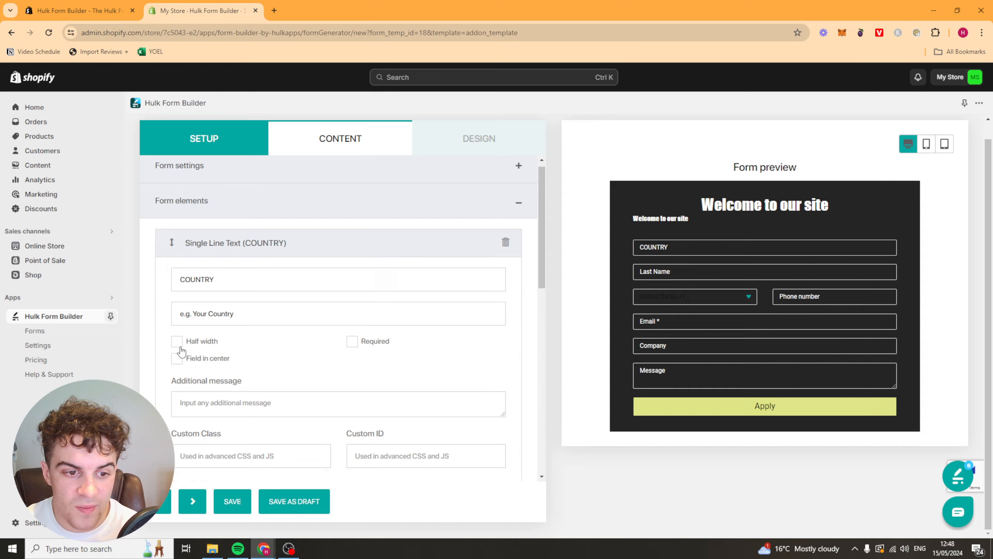
pyautogui.moveTo(354, 344)
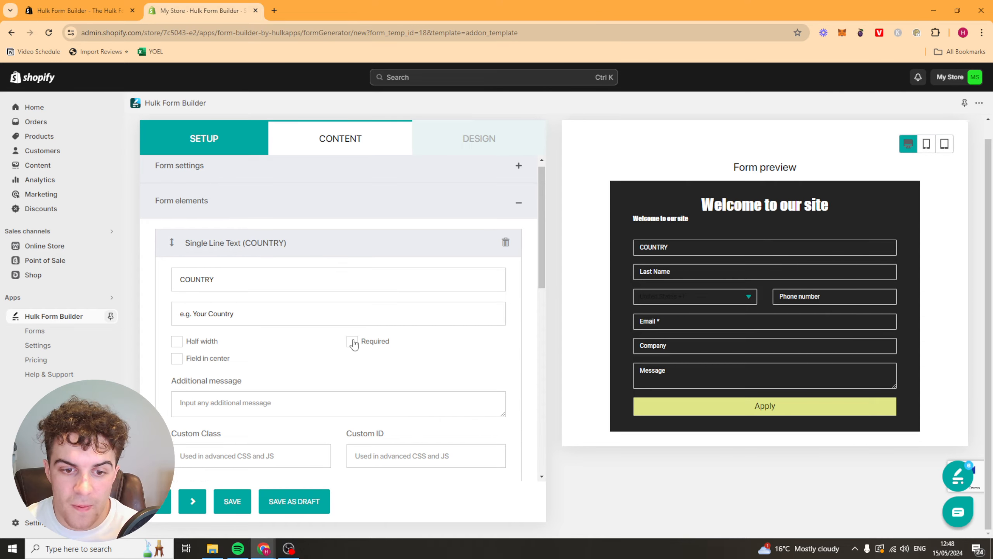
# Step: Add the additional message 'Type your country here.' to the COUNTRY field
pyautogui.click(177, 358)
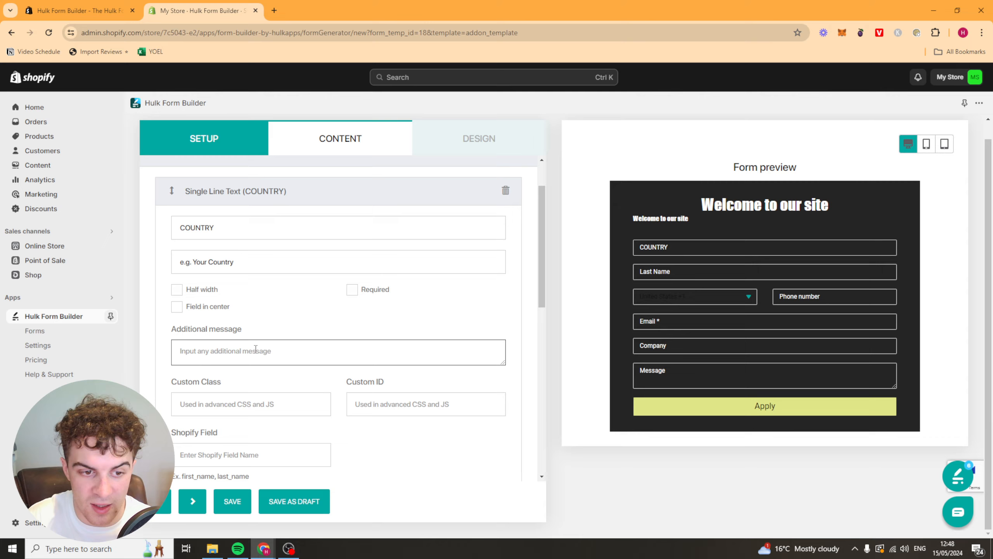
pyautogui.write('Type yo')
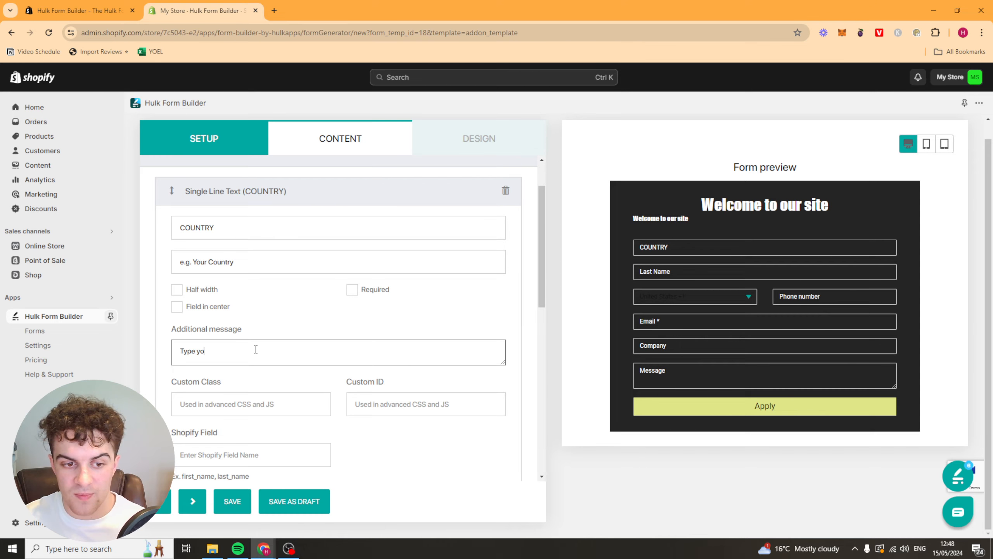
pyautogui.write('ur countruy')
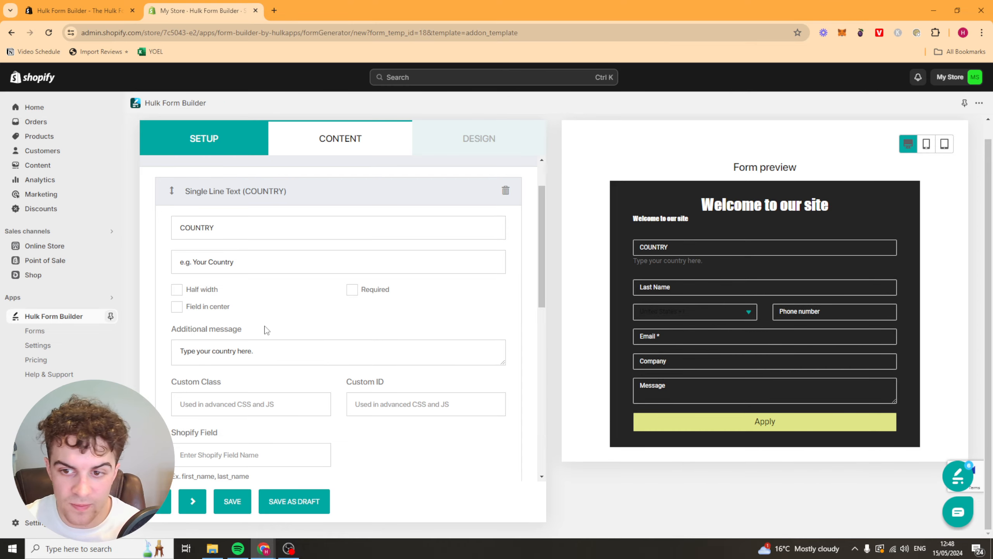
# Step: Enter first_name as the COUNTRY field's Shopify Field
pyautogui.scroll(-3)
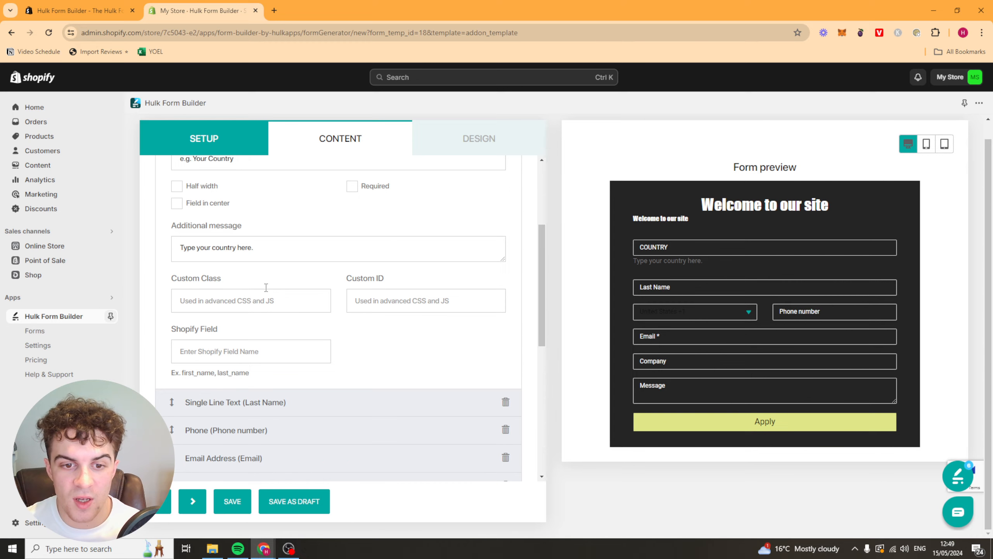
pyautogui.moveTo(375, 286)
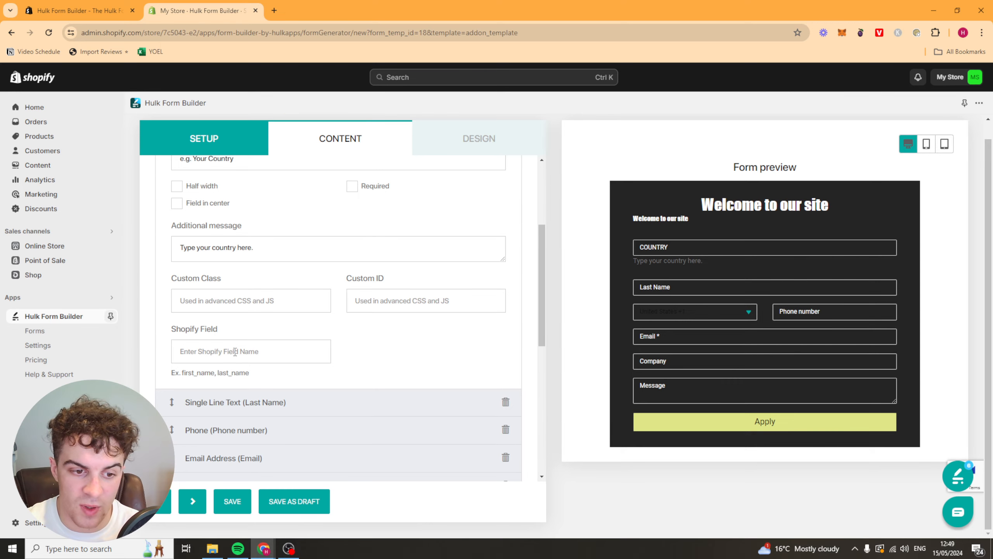
pyautogui.doubleClick(196, 373)
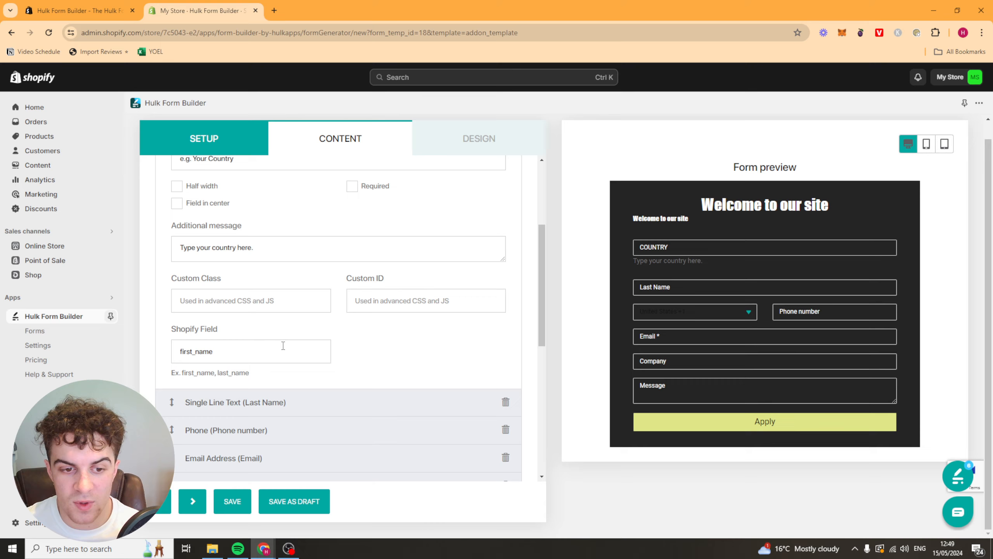
pyautogui.moveTo(239, 351)
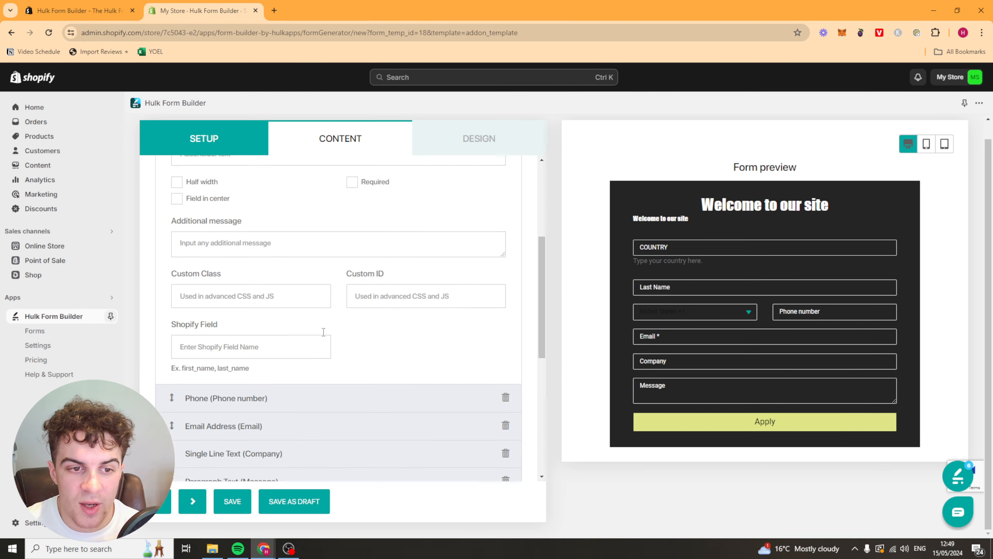
pyautogui.scroll(-3)
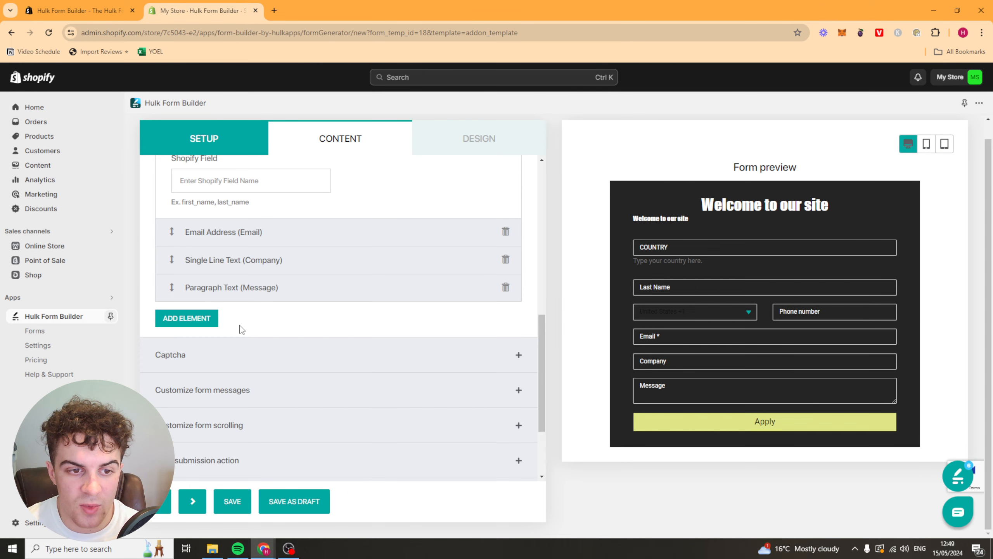
# Step: Add an HTML Code element from the Add Element dialog to the end of the form
pyautogui.click(186, 317)
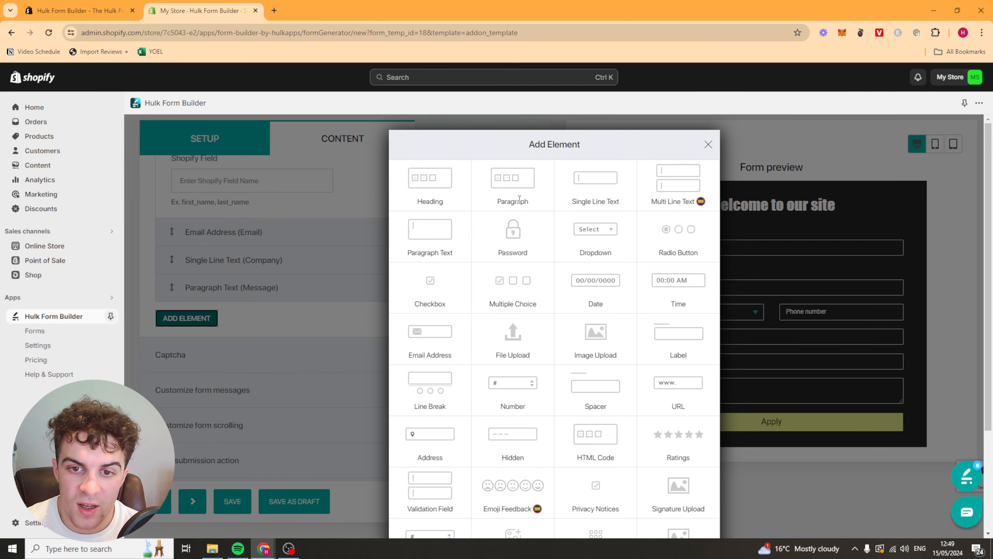
pyautogui.moveTo(600, 243)
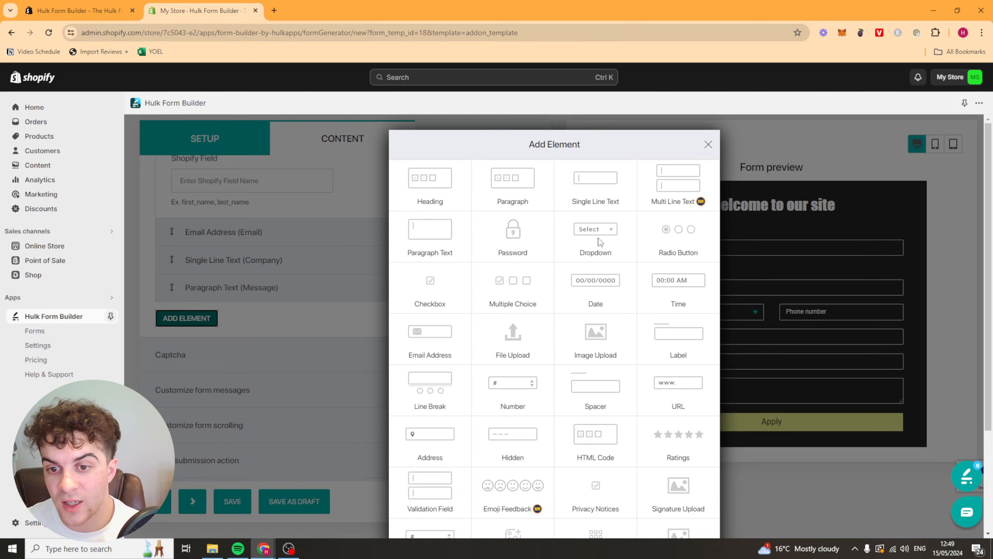
pyautogui.moveTo(654, 317)
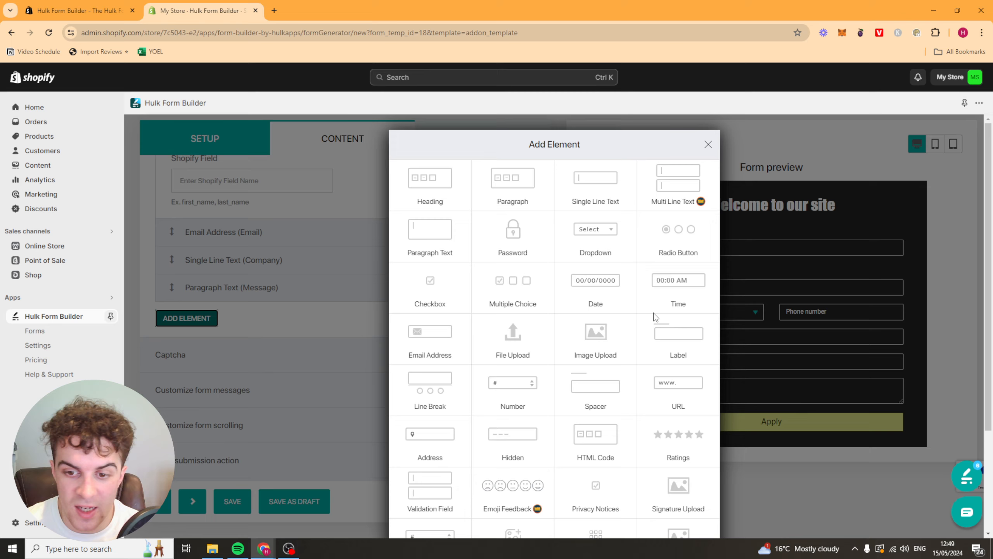
pyautogui.scroll(-3)
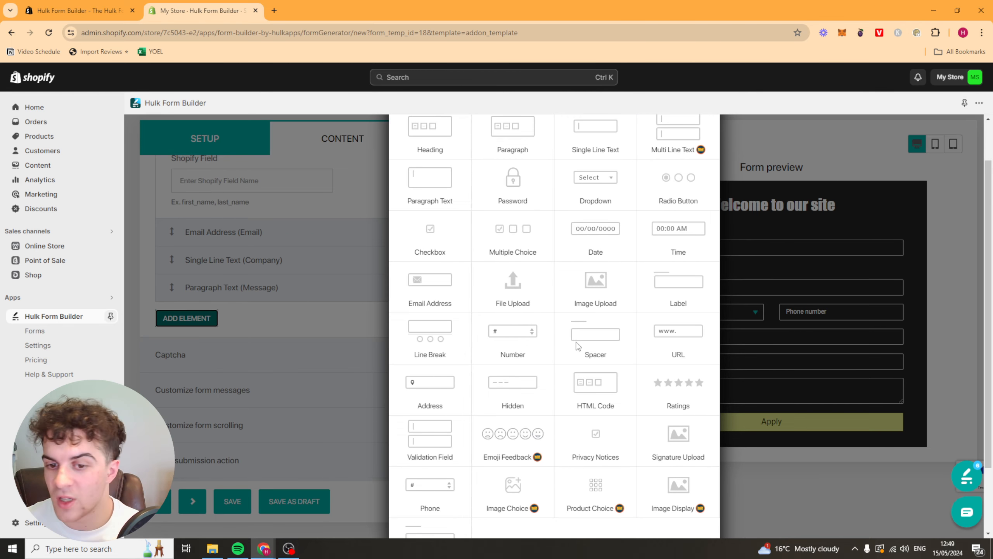
pyautogui.click(595, 381)
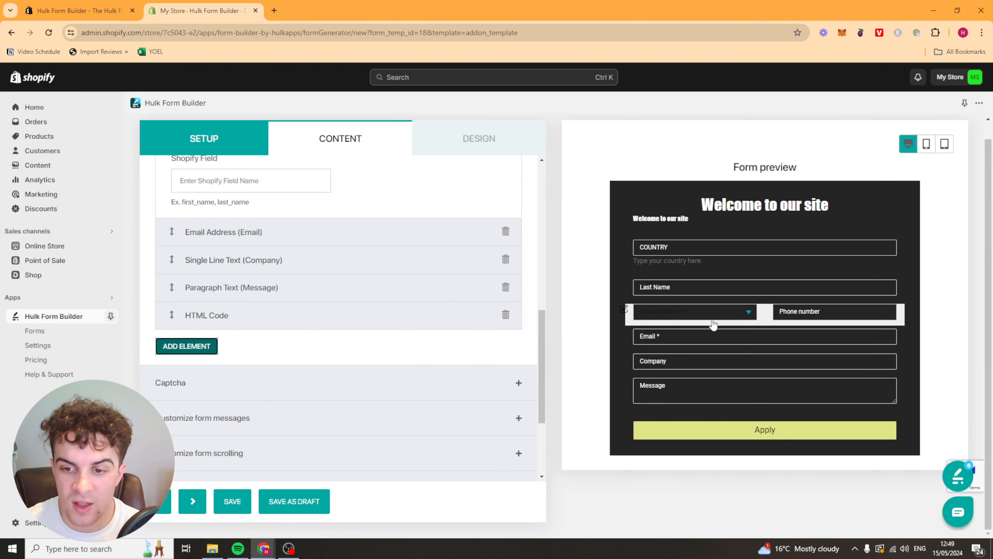
pyautogui.moveTo(334, 336)
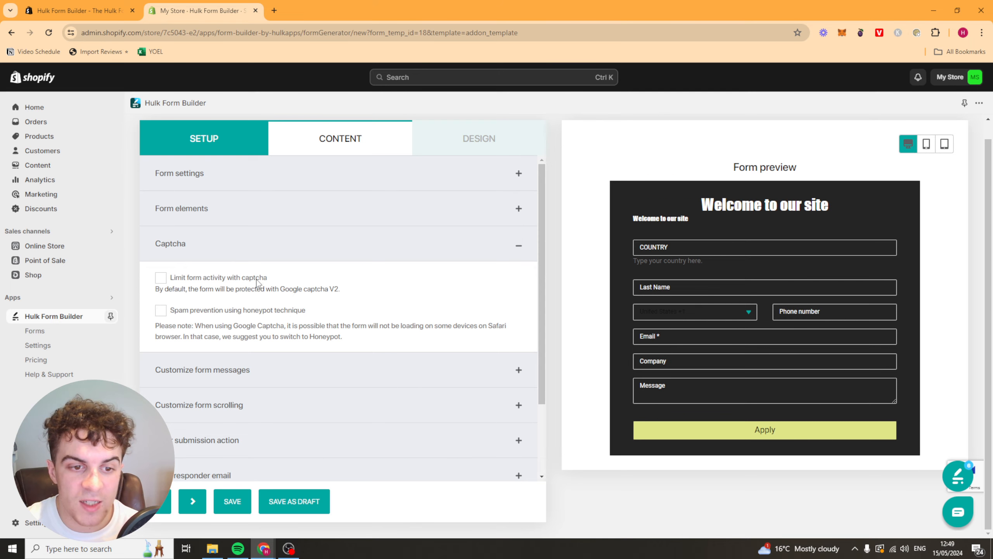
pyautogui.moveTo(182, 280)
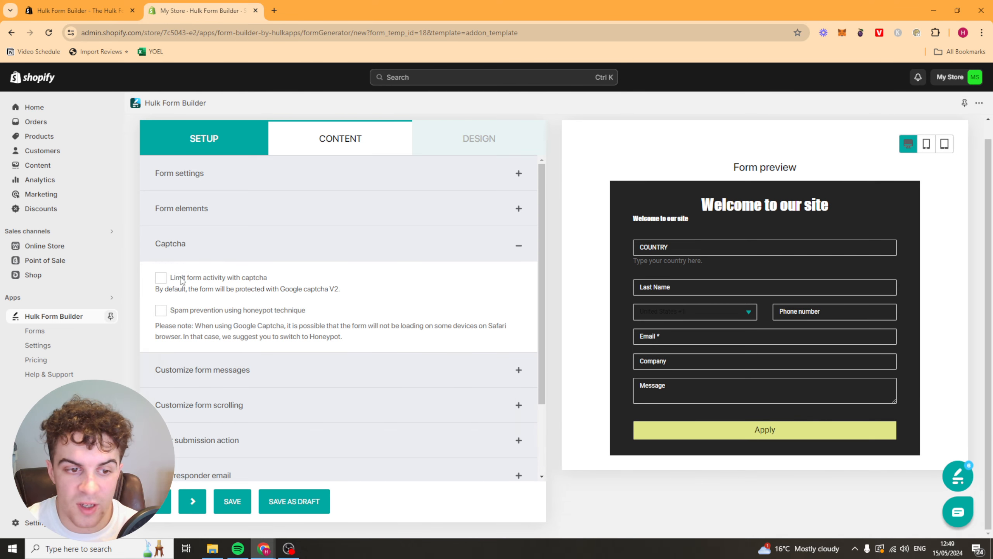
# Step: Tick 'Limit form activity with captcha' for Google reCAPTCHA and continue to the Design tab
pyautogui.click(160, 273)
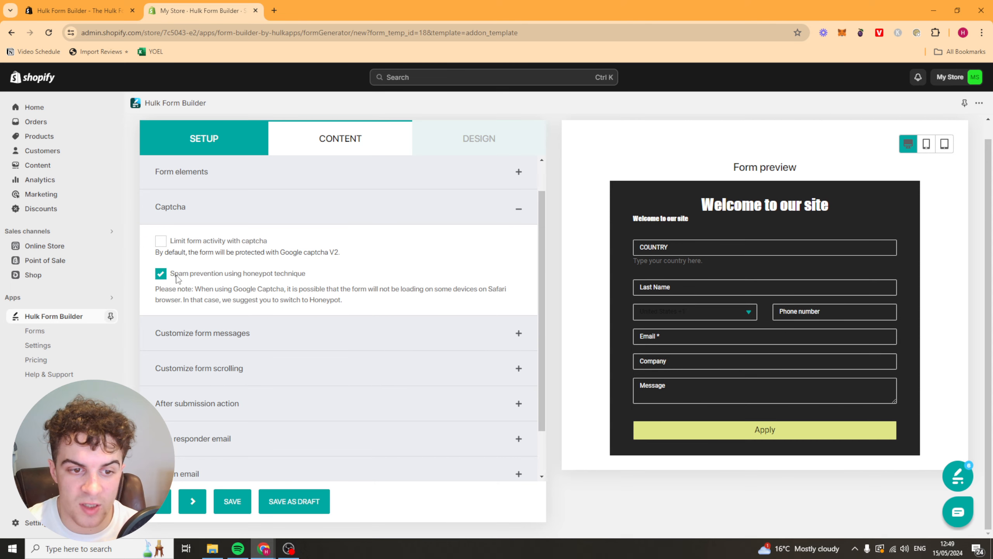
pyautogui.click(161, 240)
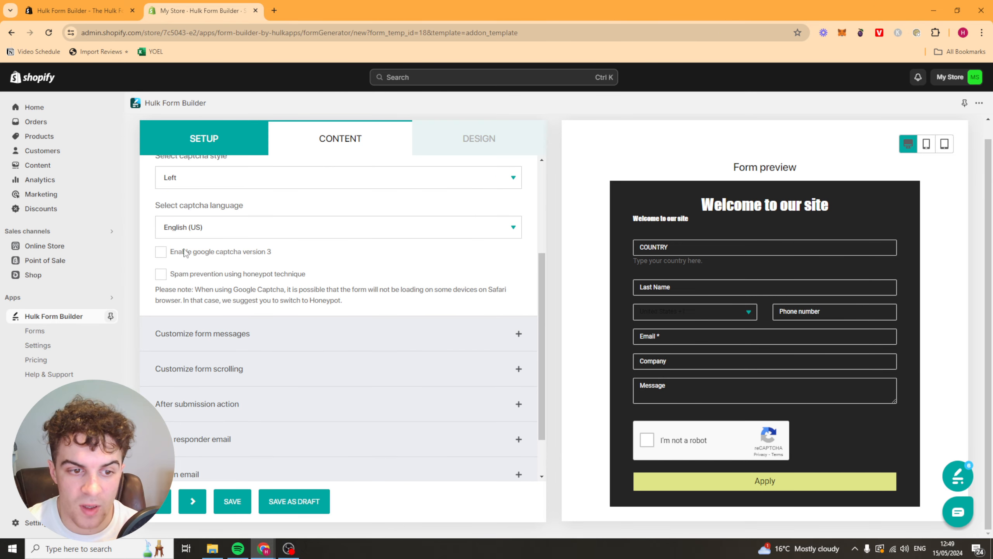
pyautogui.moveTo(467, 284)
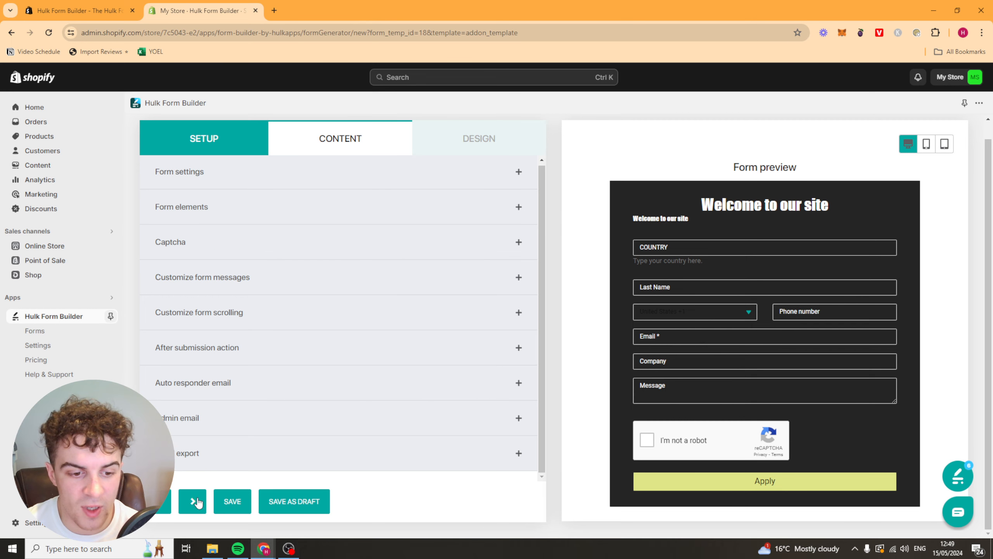
pyautogui.click(478, 139)
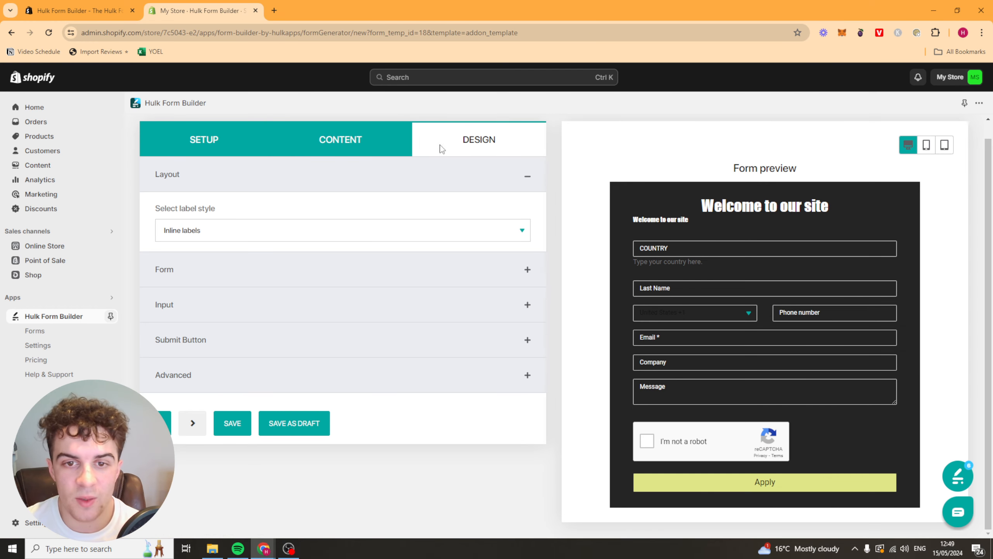
# Step: Save the form and choose EXISTING FORMS so BFCM Form appears under Live Forms
pyautogui.click(526, 175)
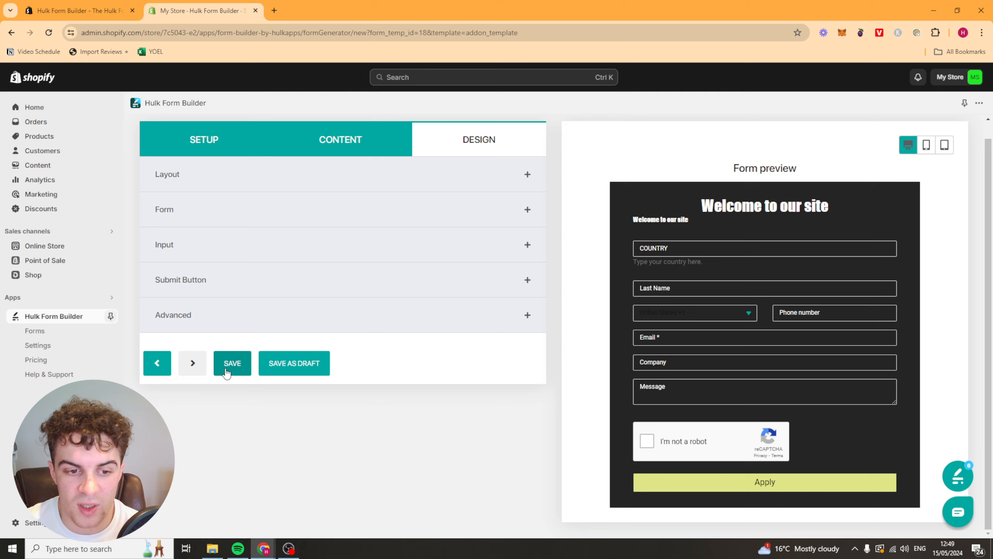
pyautogui.click(232, 364)
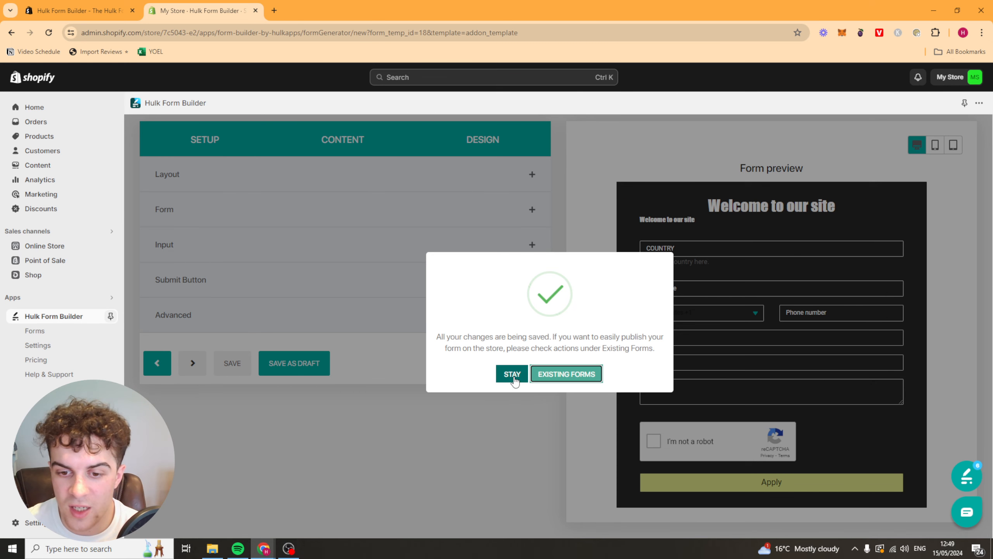
pyautogui.click(565, 374)
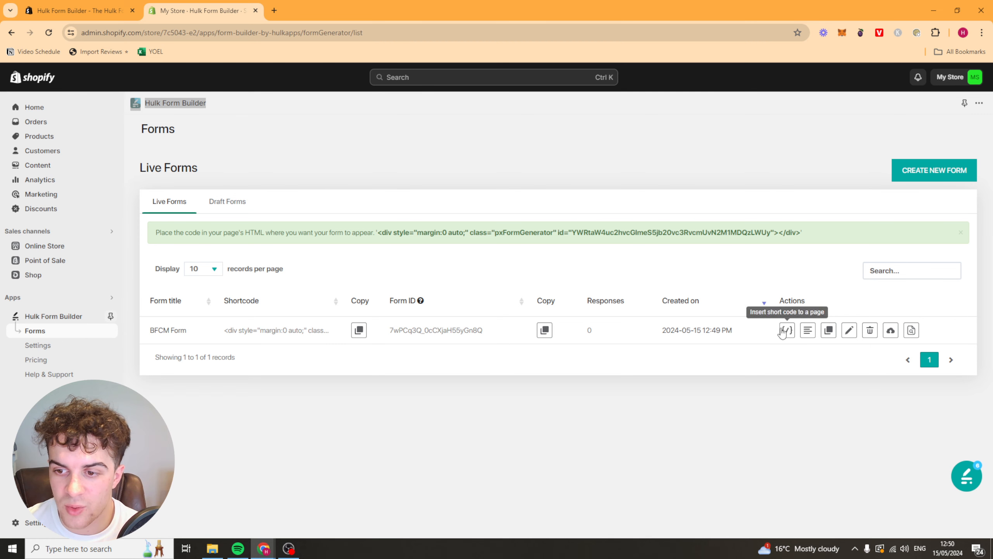
pyautogui.moveTo(911, 330)
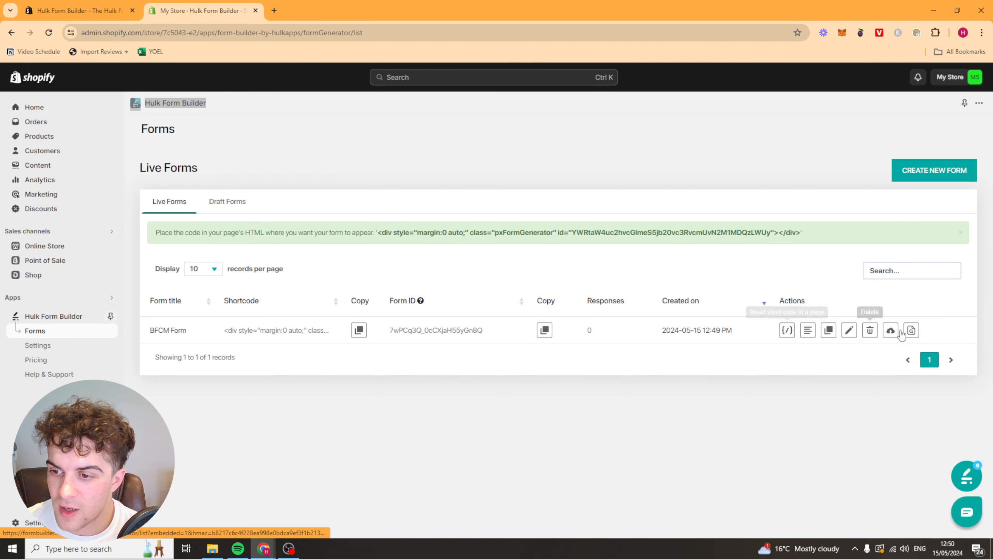
pyautogui.click(38, 345)
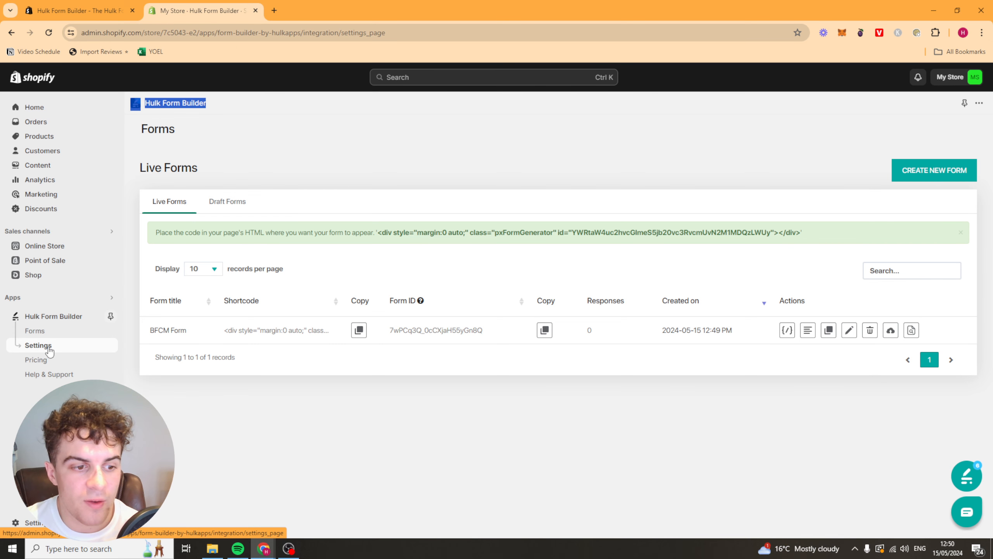
# Step: View the Integrations settings and briefly open the Create Token API key form
pyautogui.click(38, 345)
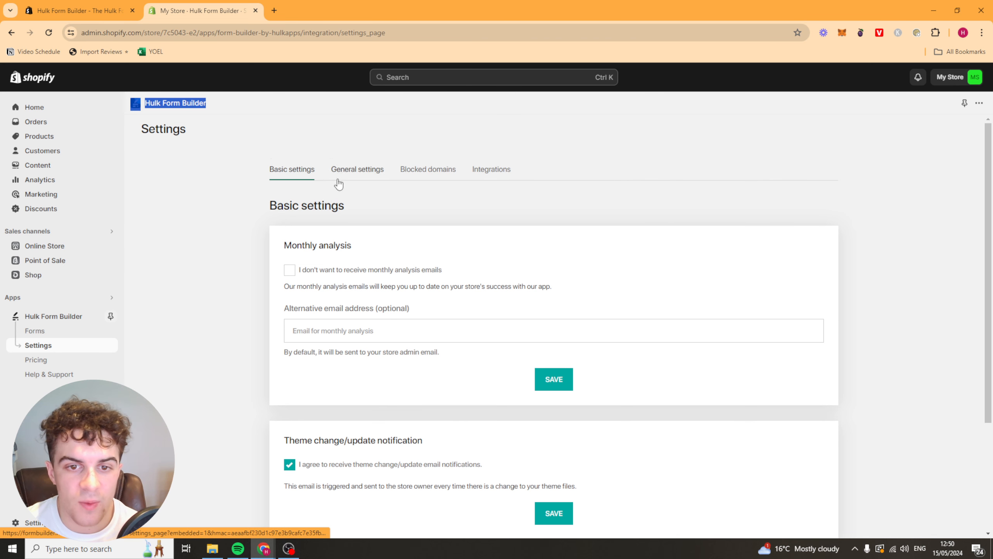
pyautogui.click(495, 169)
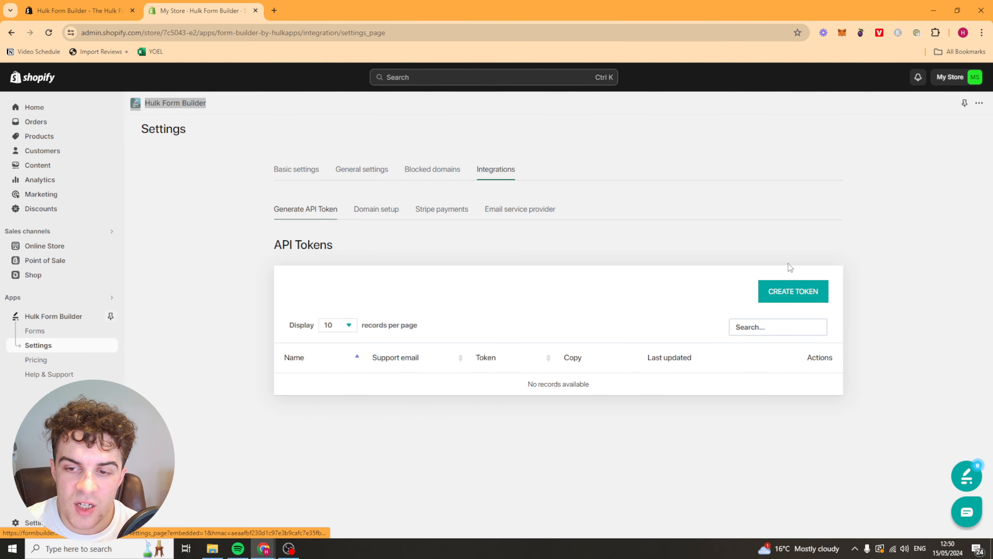
pyautogui.click(792, 291)
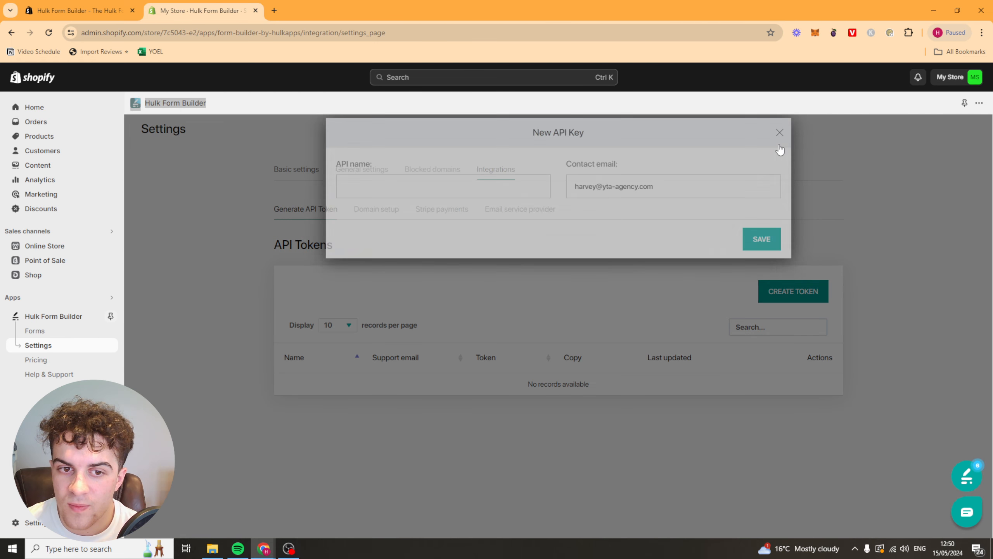
pyautogui.click(779, 133)
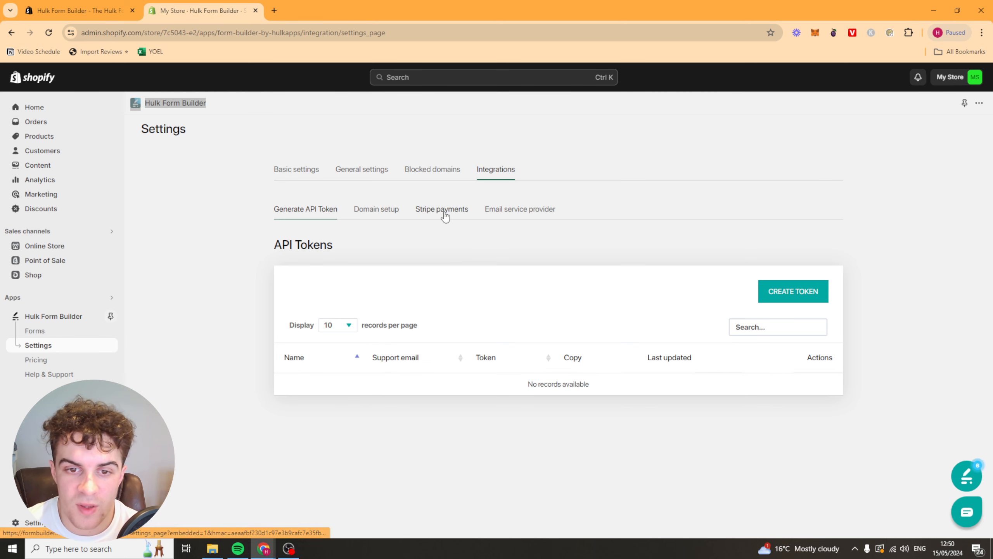
# Step: Look at Stripe payments and Email service provider, return to Basic settings, then go to Forms
pyautogui.click(441, 209)
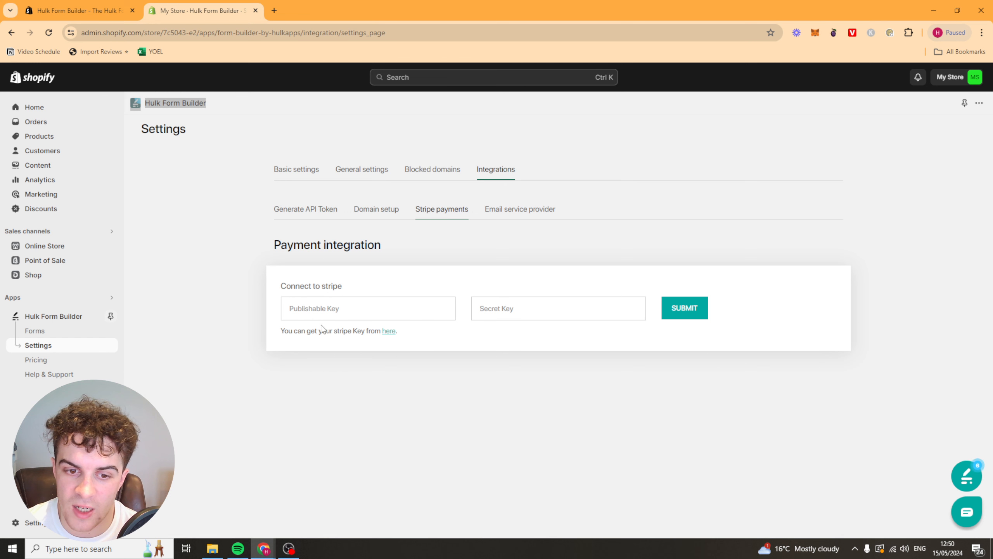
pyautogui.click(519, 208)
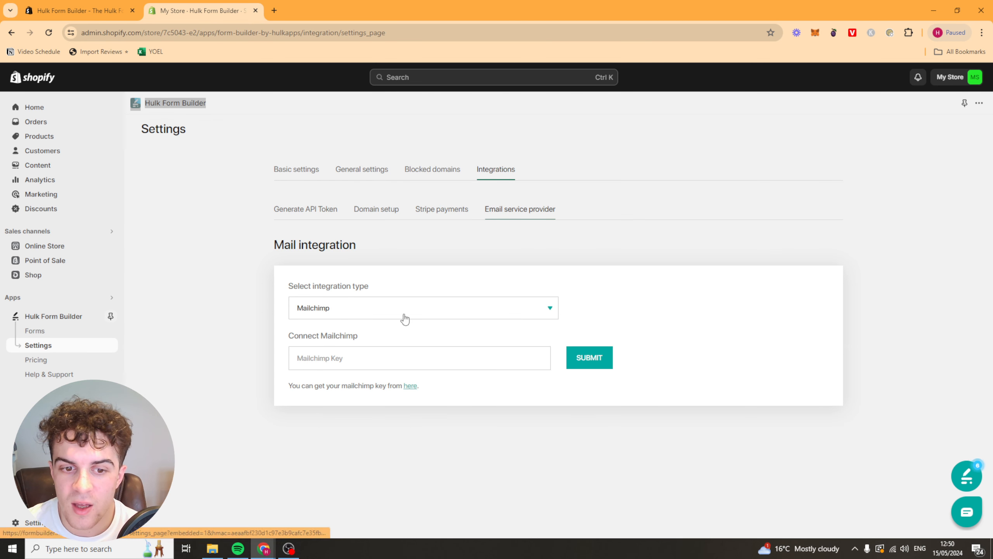
pyautogui.moveTo(467, 307)
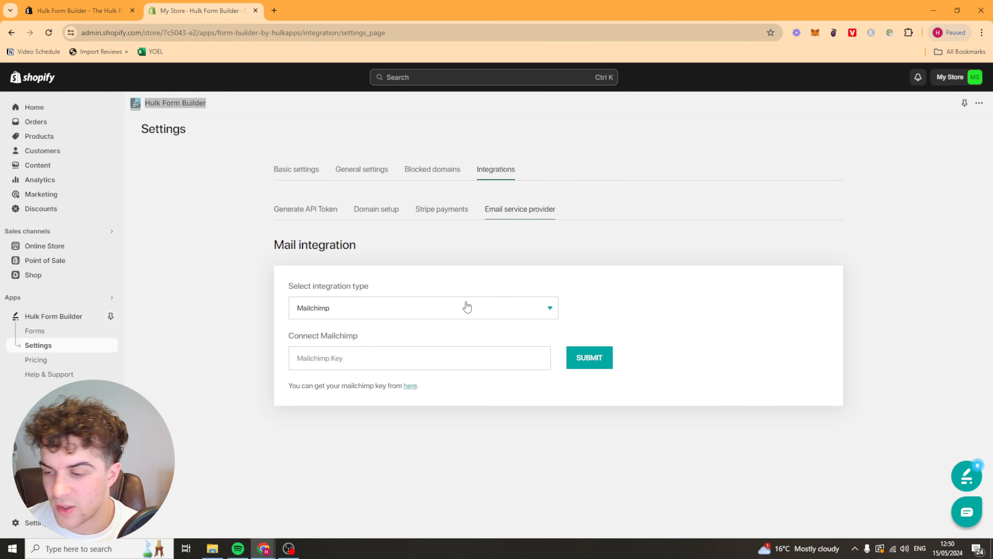
pyautogui.moveTo(368, 336)
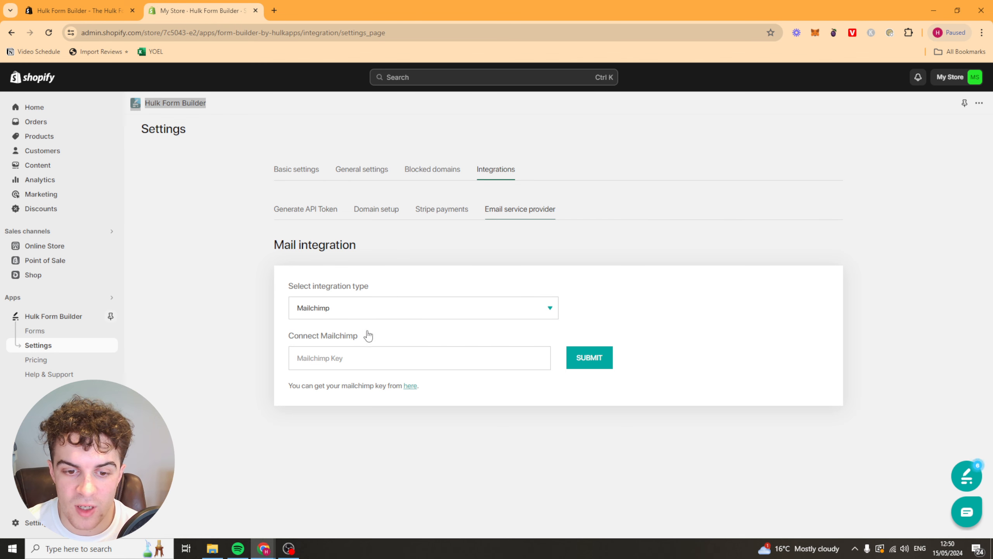
pyautogui.click(292, 169)
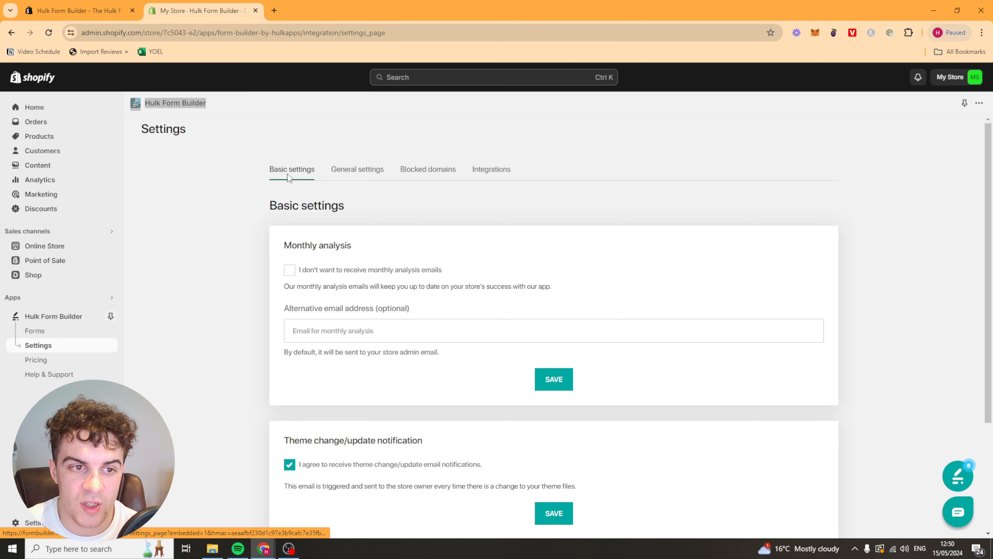
pyautogui.click(35, 329)
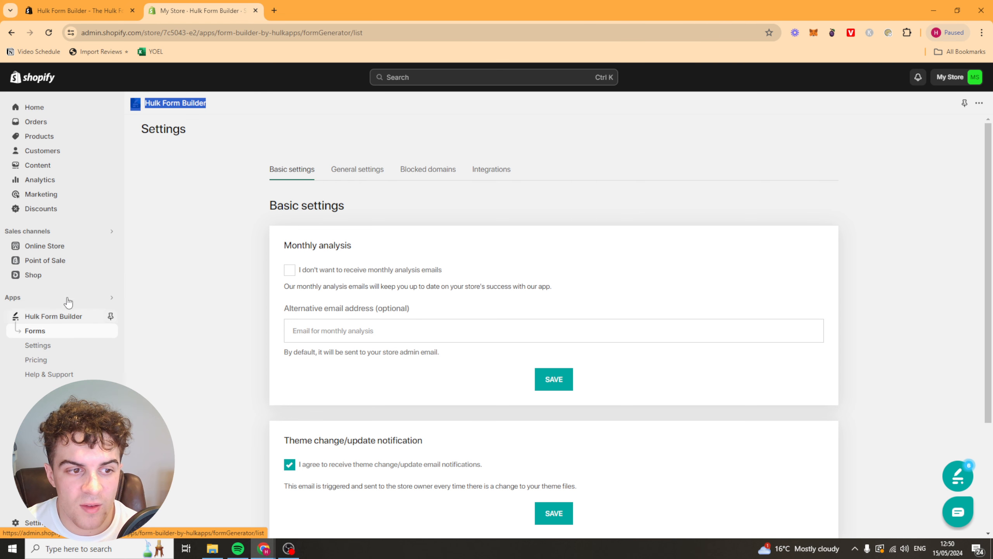
# Step: Copy the BFCM Form's embed shortcode from the Live Forms list and confirm the clipboard notice
pyautogui.click(35, 330)
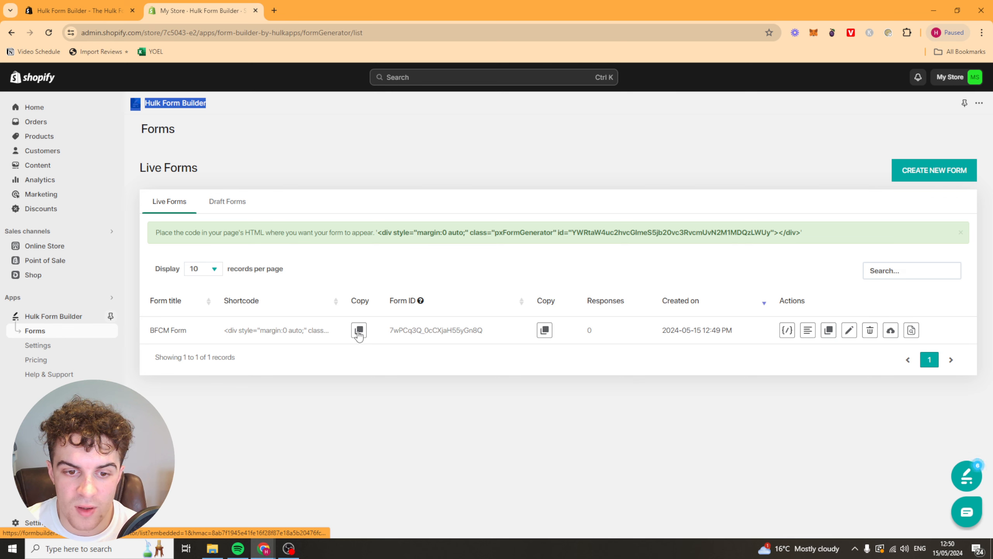
pyautogui.click(359, 330)
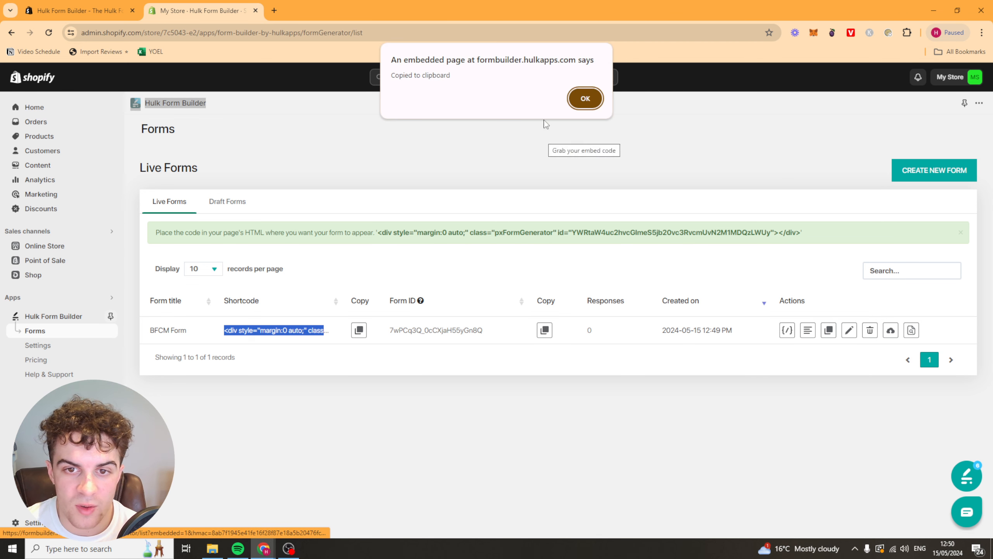
pyautogui.click(585, 99)
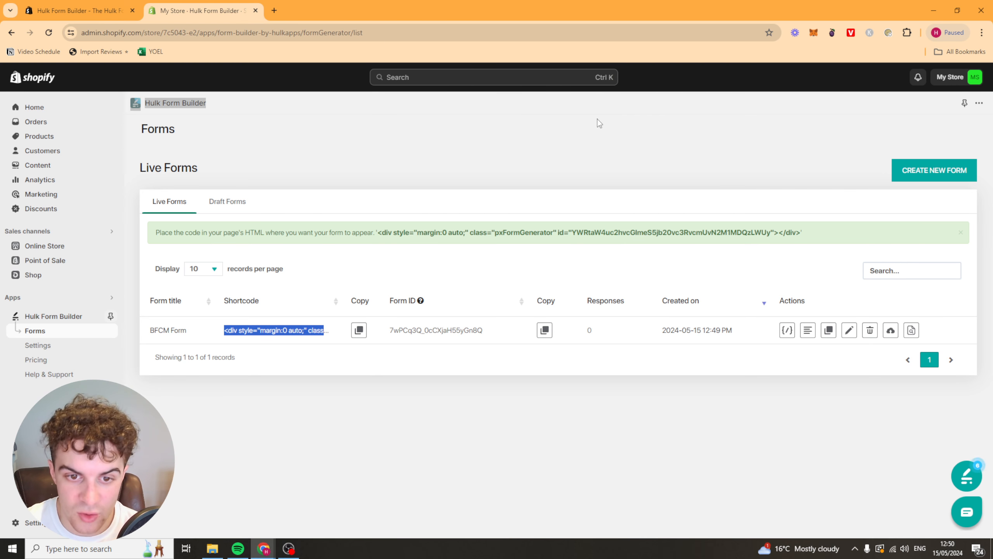
pyautogui.moveTo(808, 330)
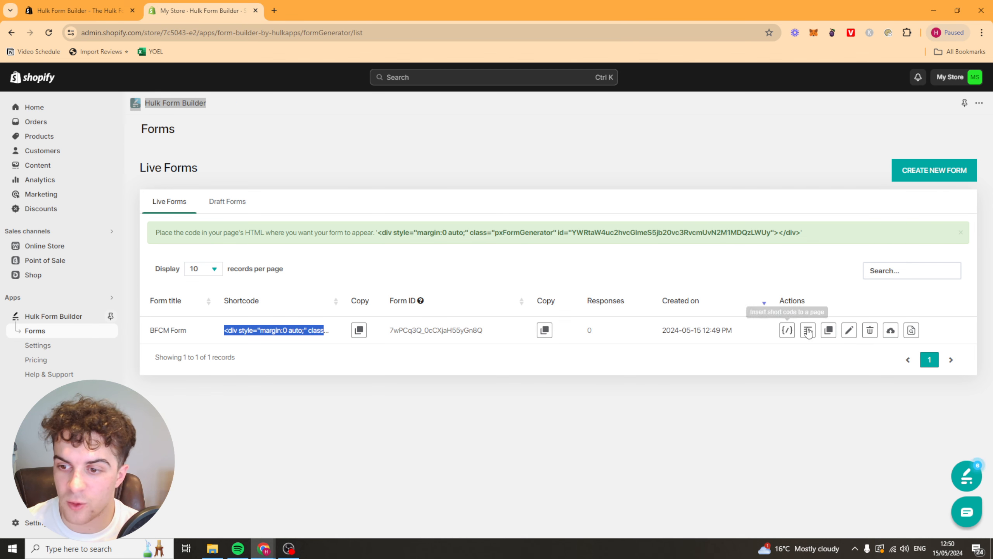
pyautogui.moveTo(732, 364)
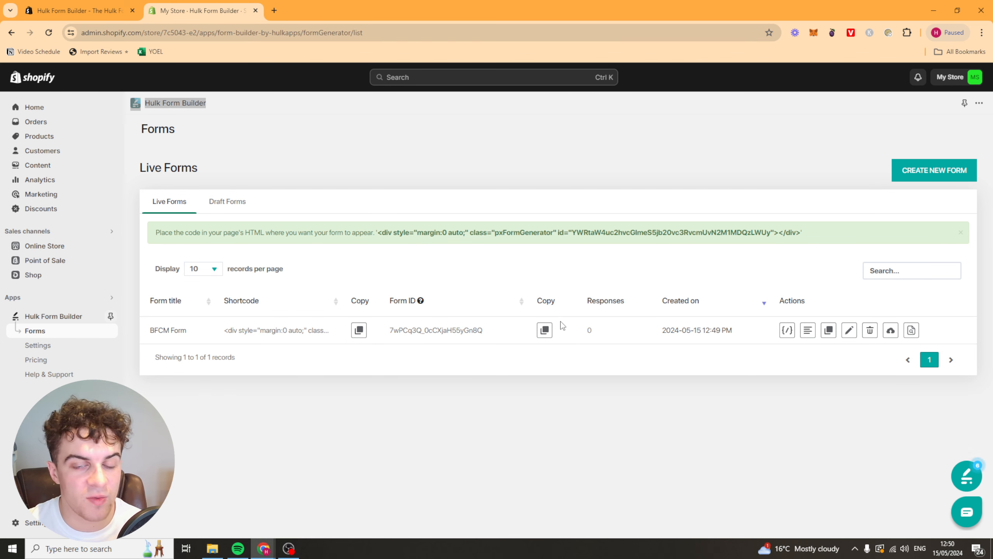
pyautogui.moveTo(421, 232)
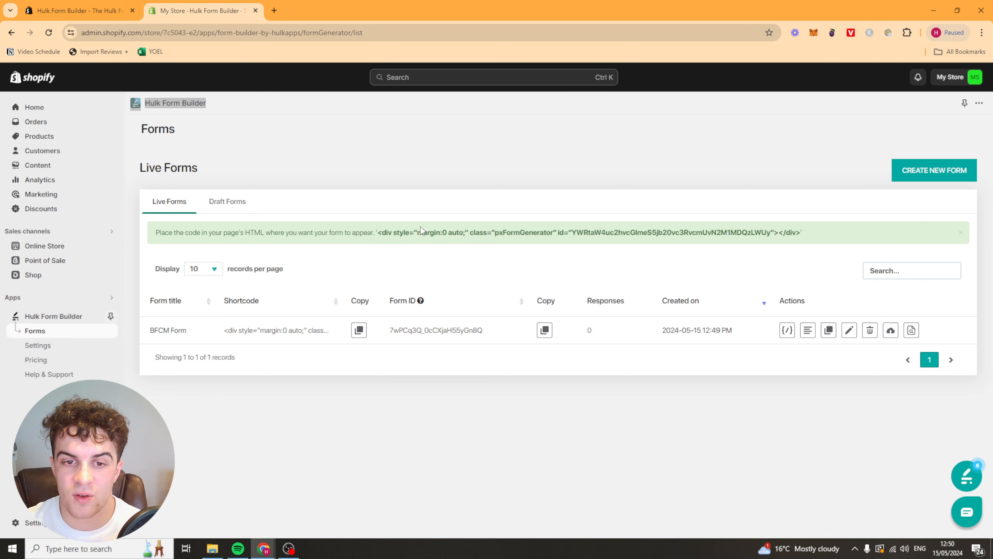